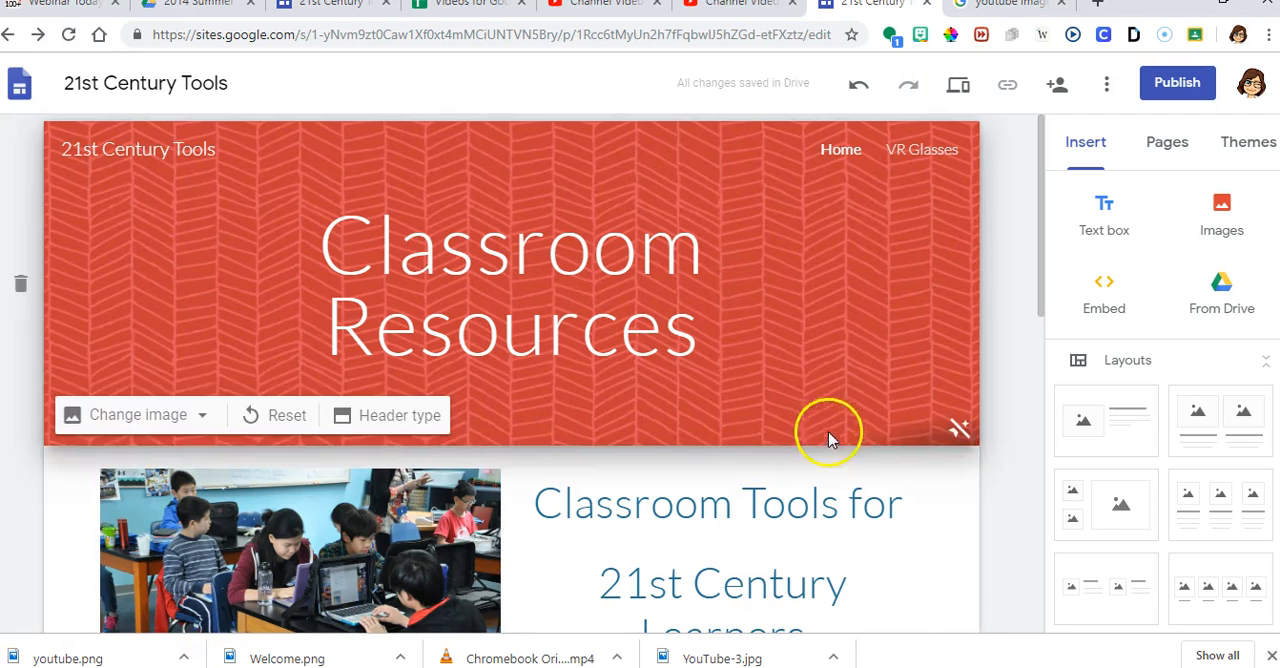
Step: Create a new page named 'Youtube Video Editing' from the Pages panel
scroll(down, 3)
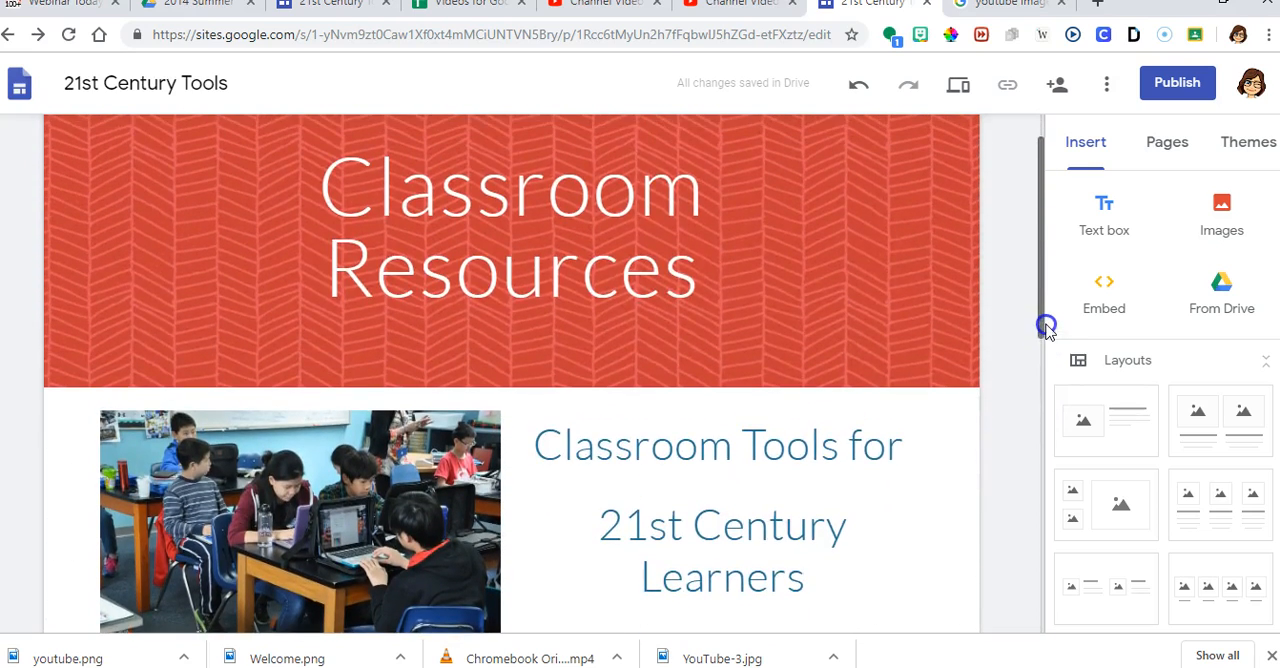
scroll(down, 3)
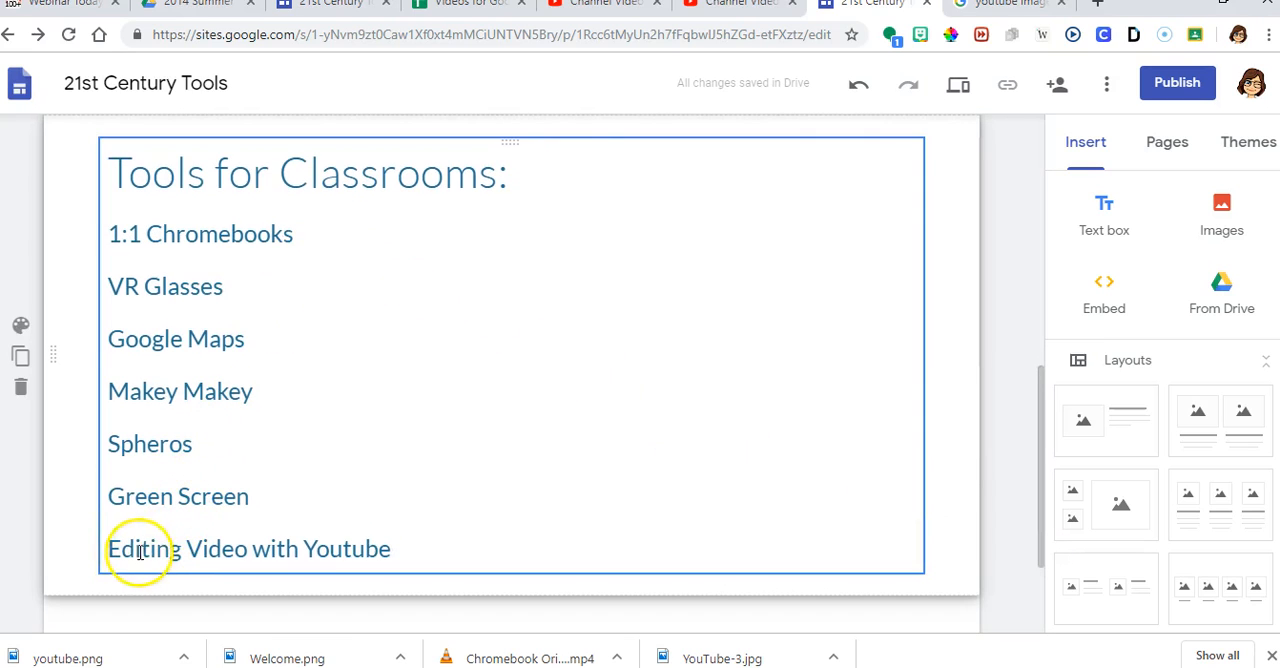
mouse_move(224, 552)
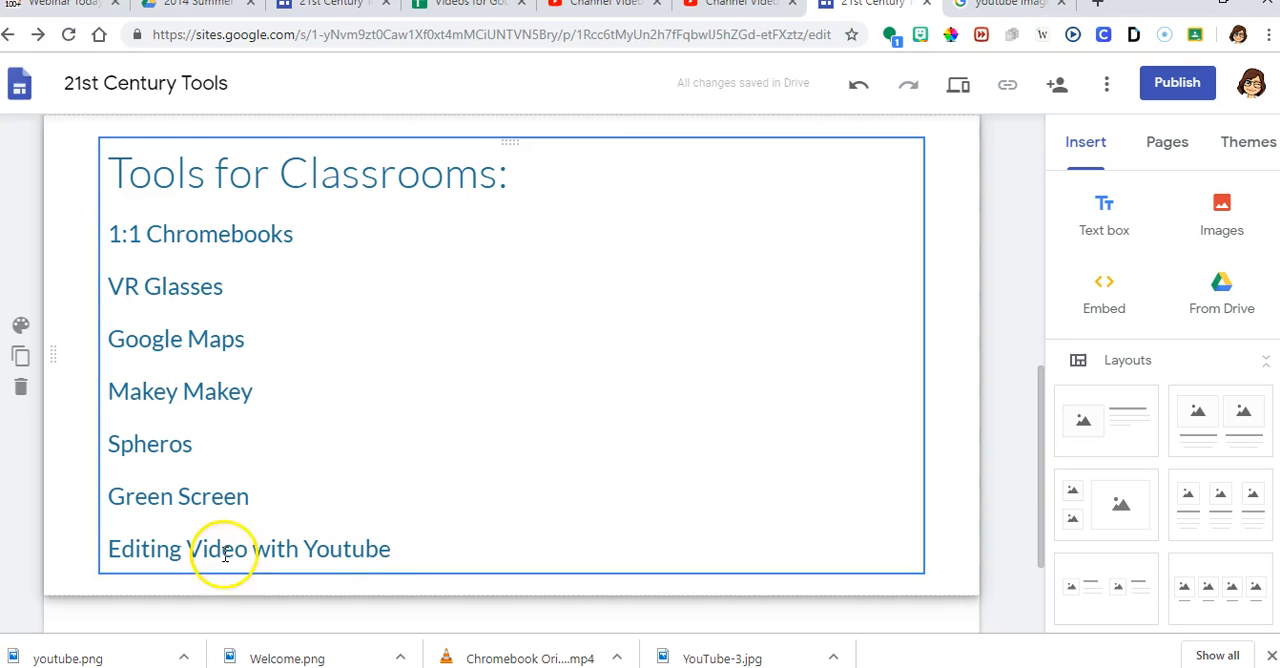
scroll(down, 3)
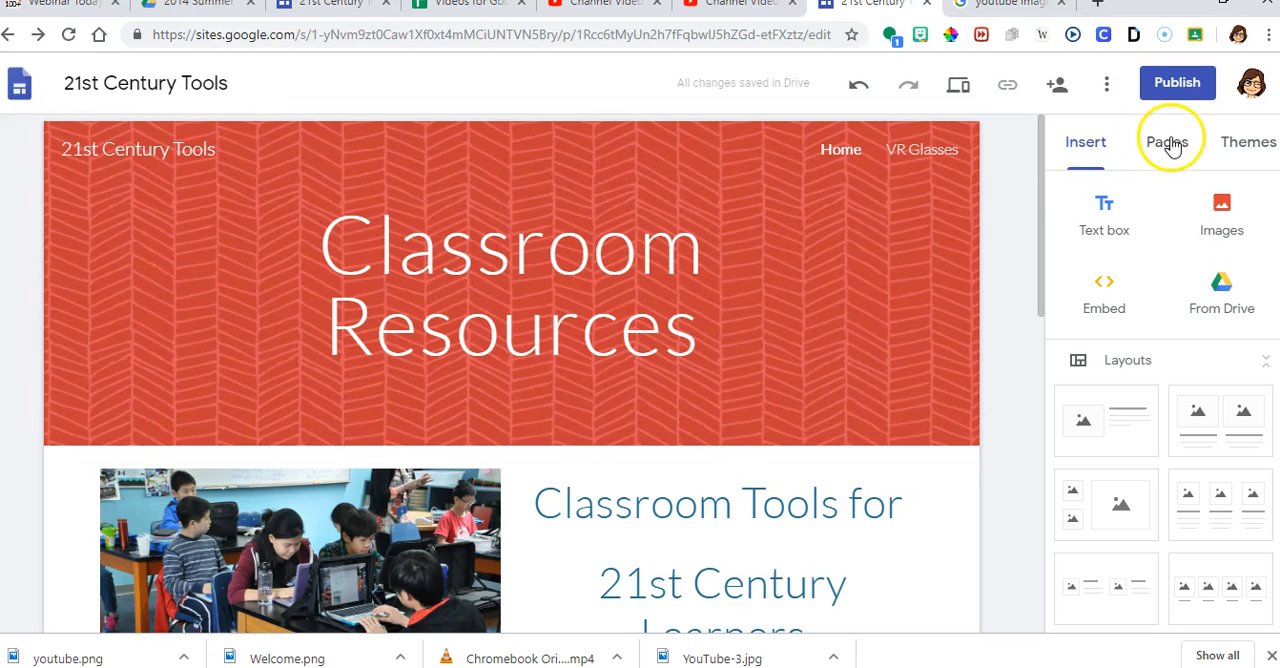
click(1168, 140)
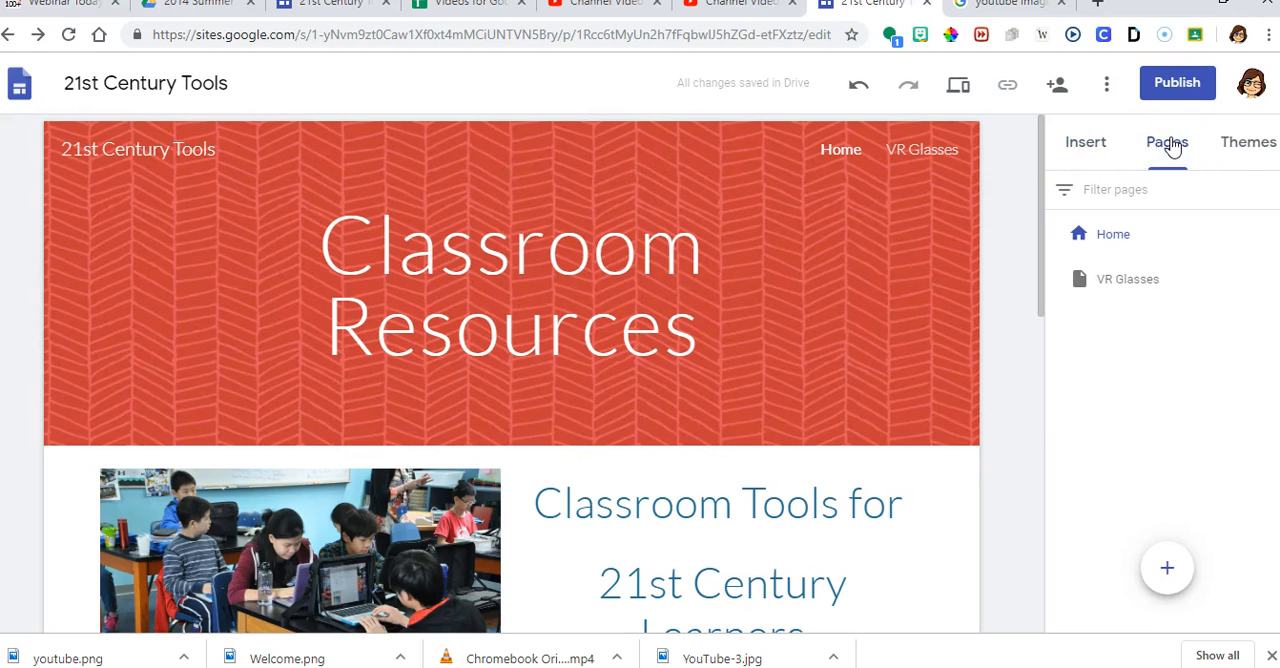
click(1168, 568)
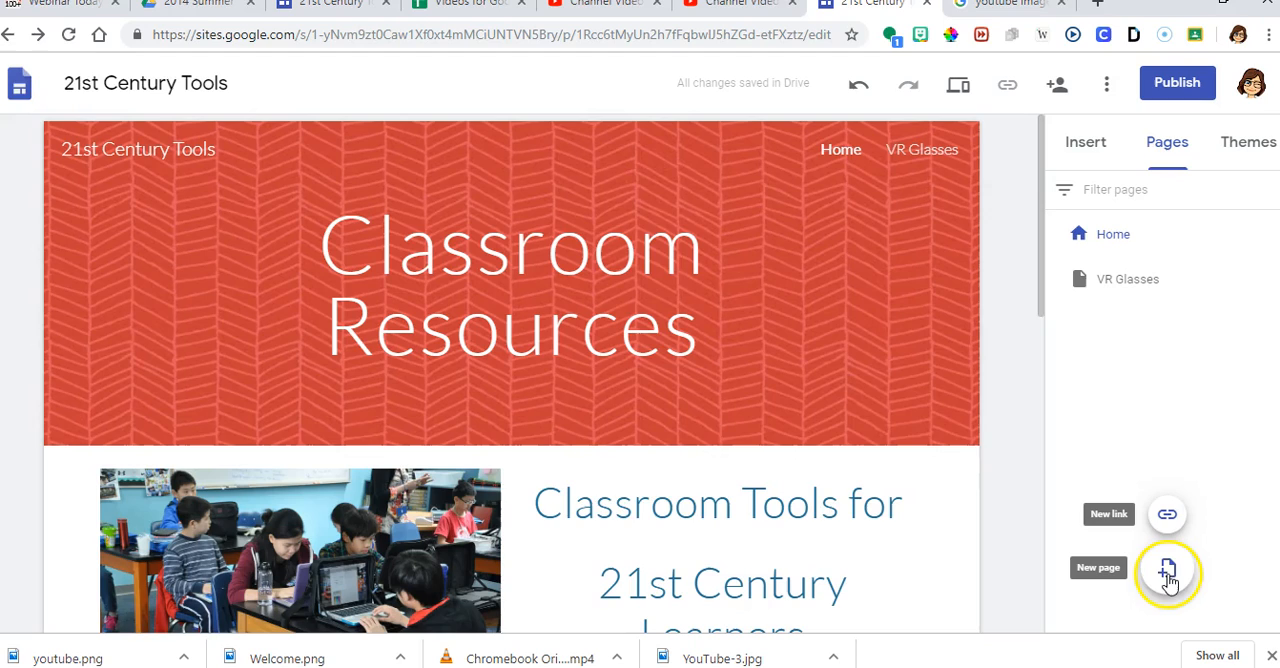
click(1168, 572)
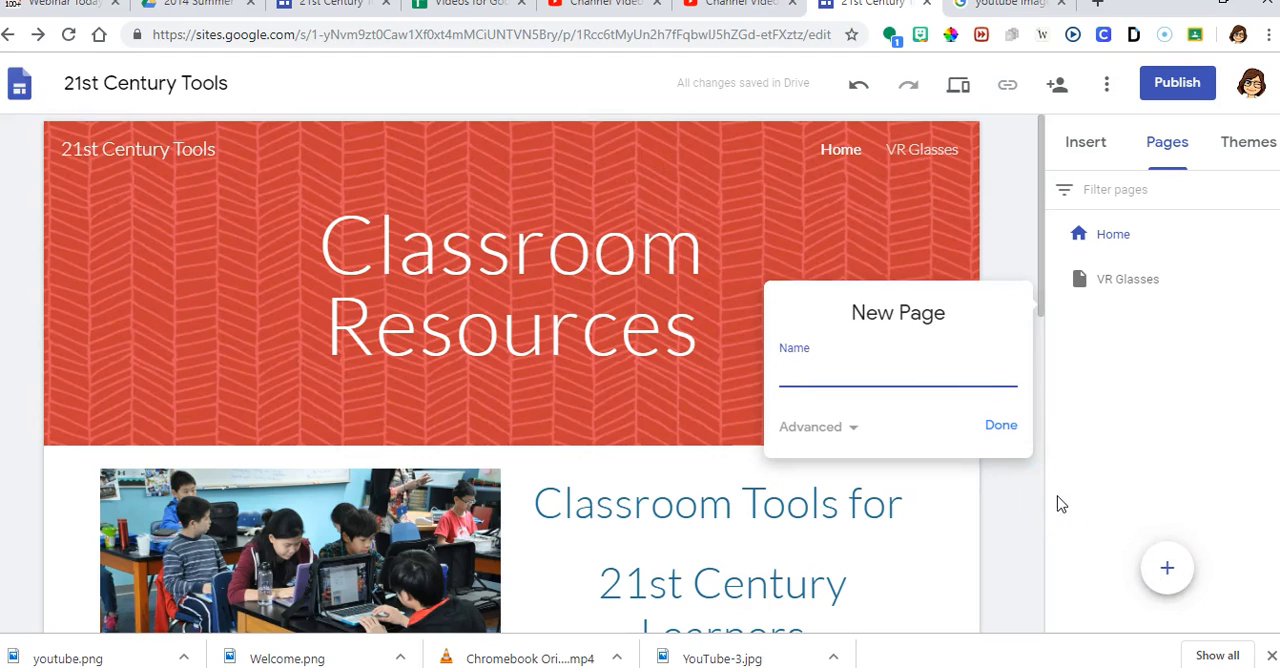
text(Youtube Video Editing)
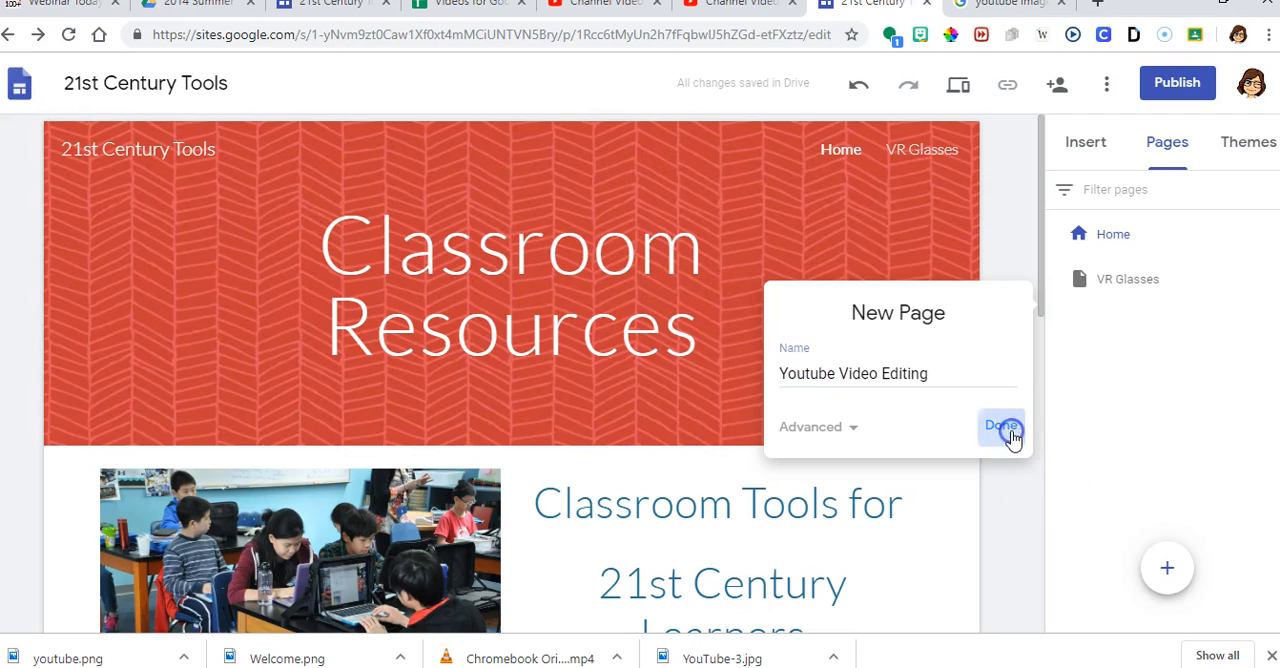
click(1000, 426)
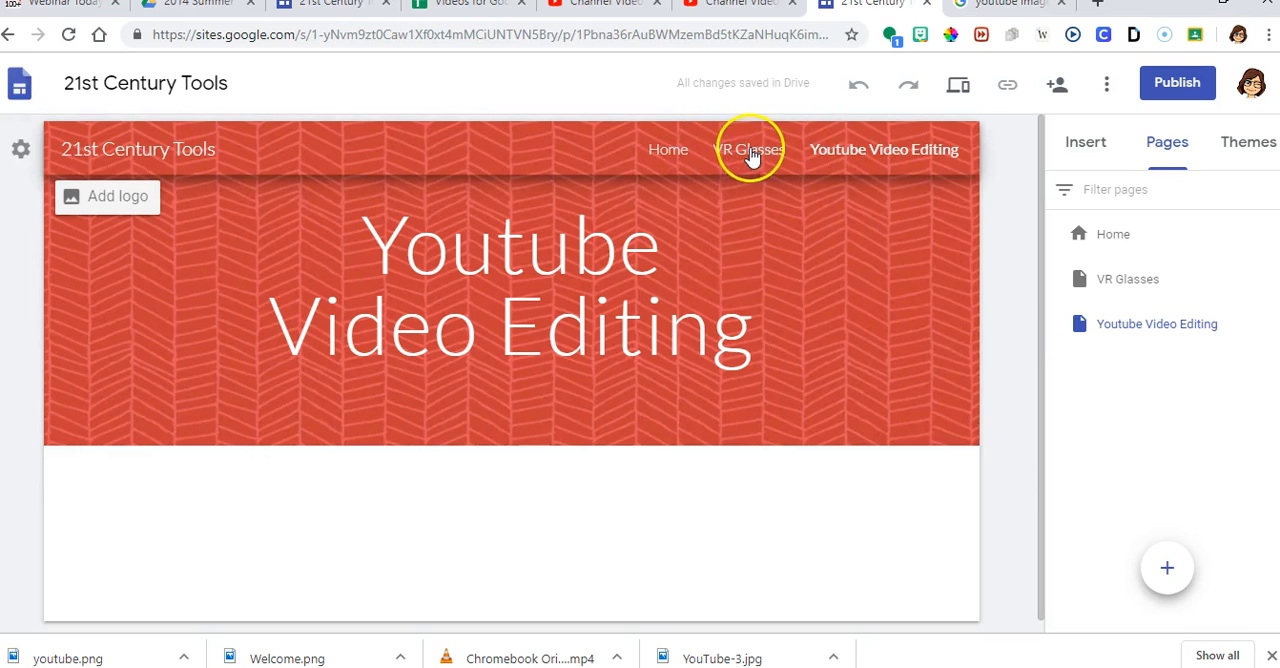
mouse_move(748, 148)
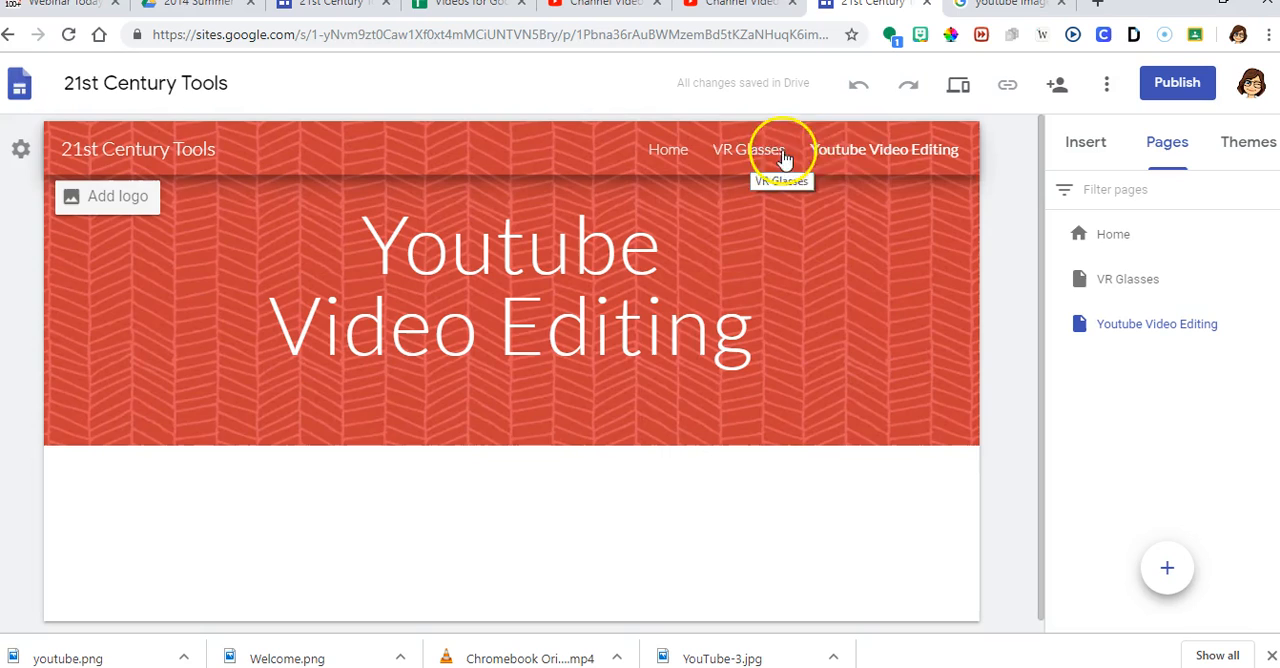
mouse_move(694, 154)
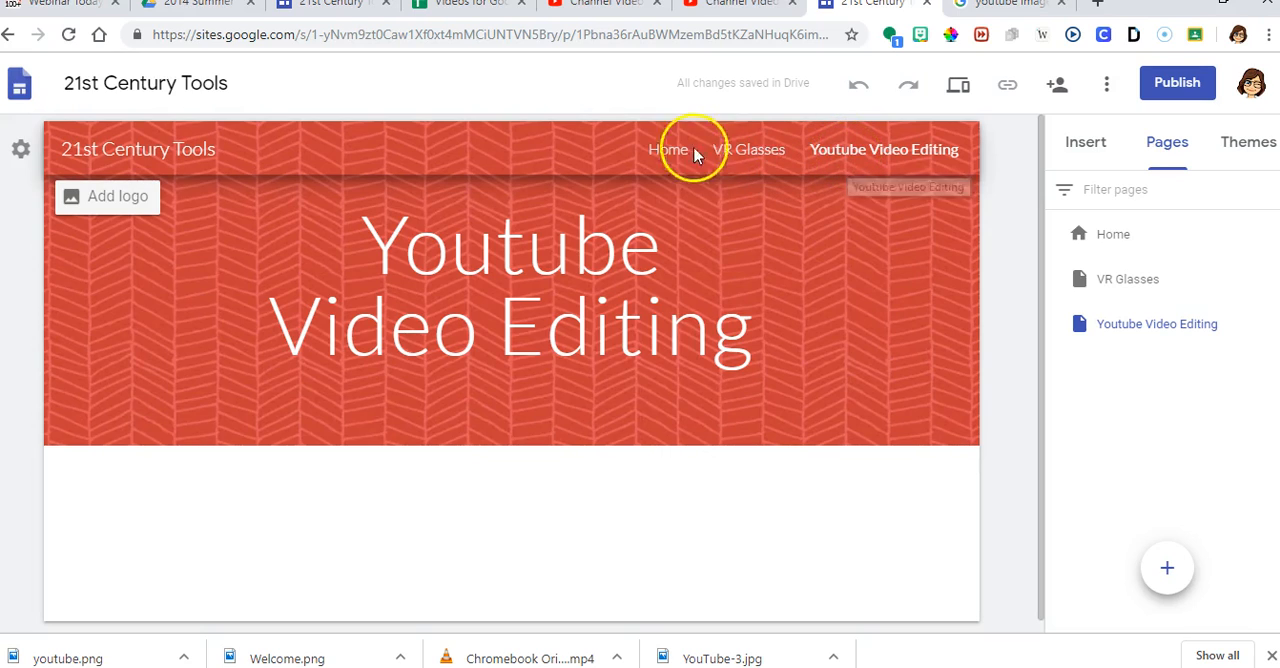
mouse_move(668, 148)
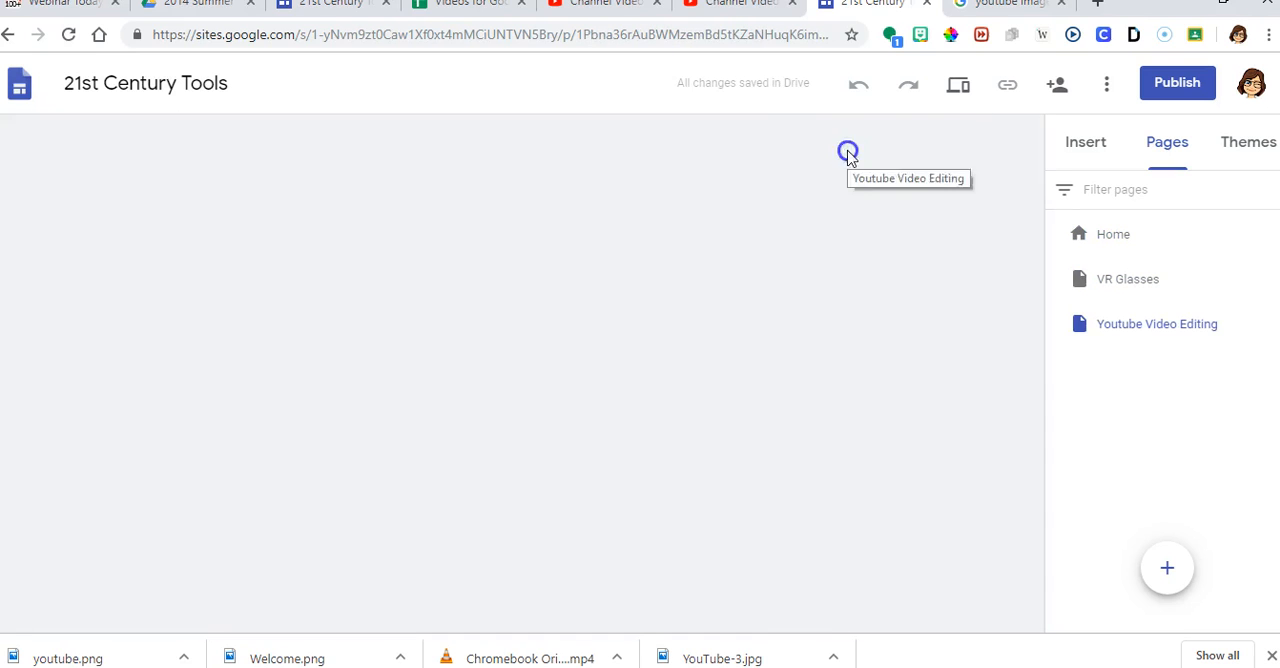
Step: Open the Youtube Video Editing page and select its header for editing
click(1156, 324)
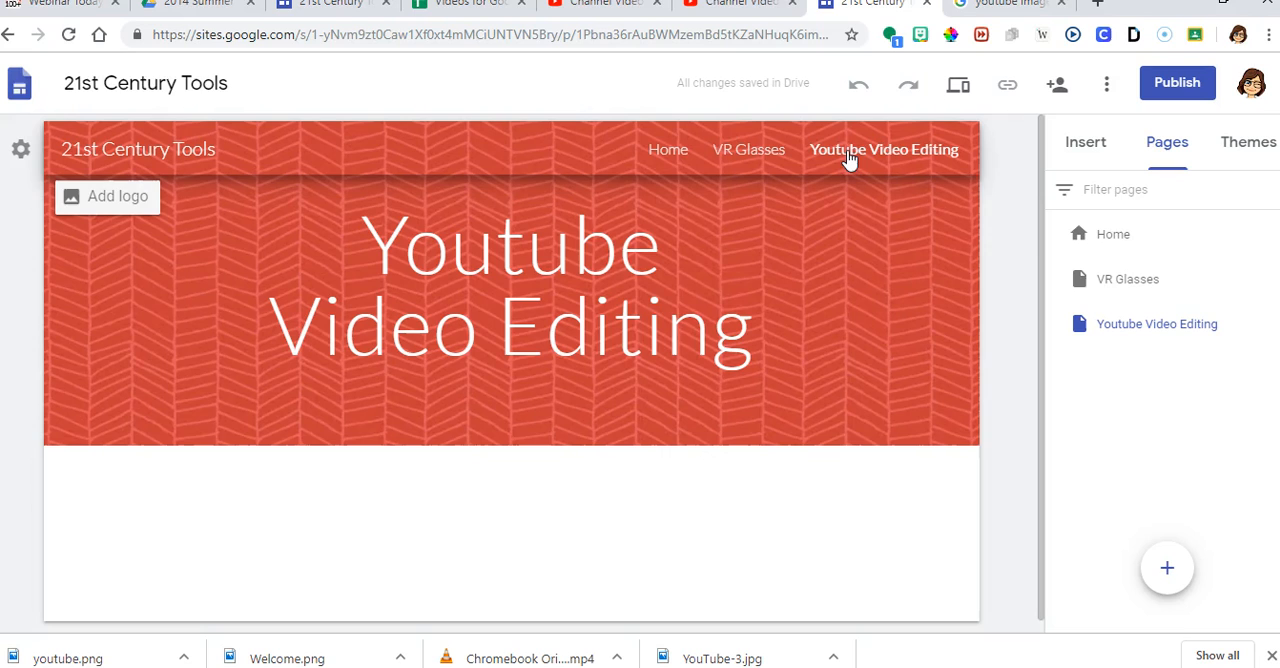
click(510, 284)
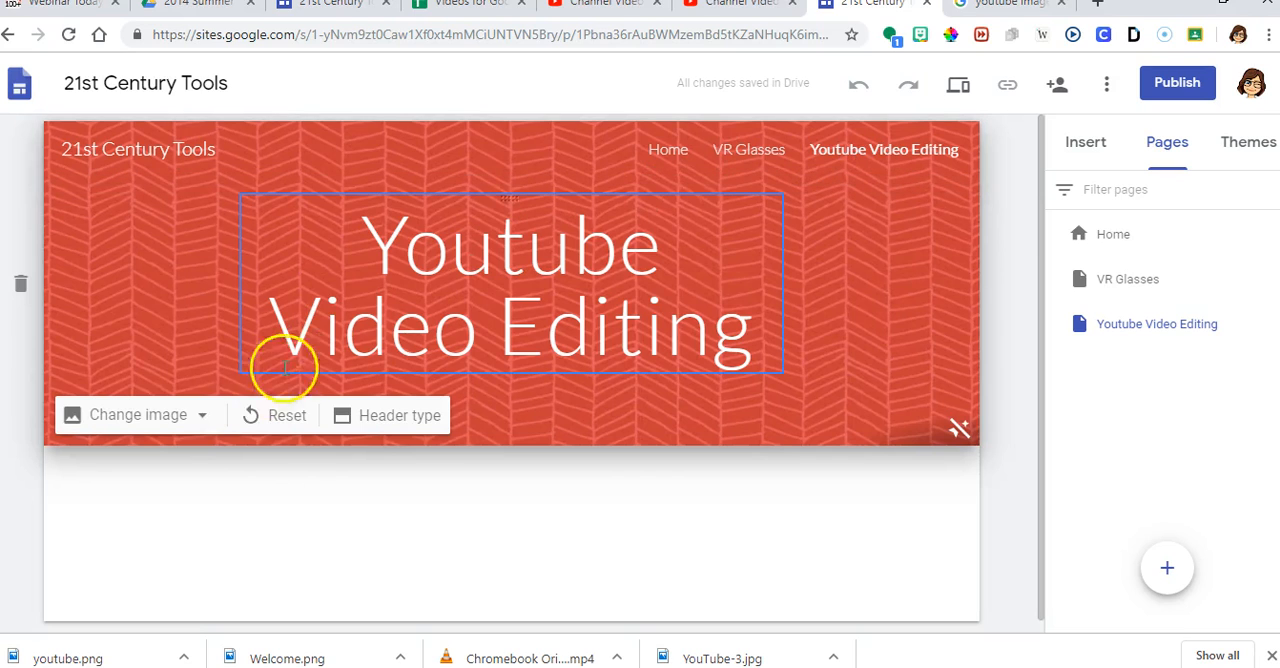
Step: Set the header image to the teal bubble gallery picture and shorten the title to 'Video Editing'
click(136, 416)
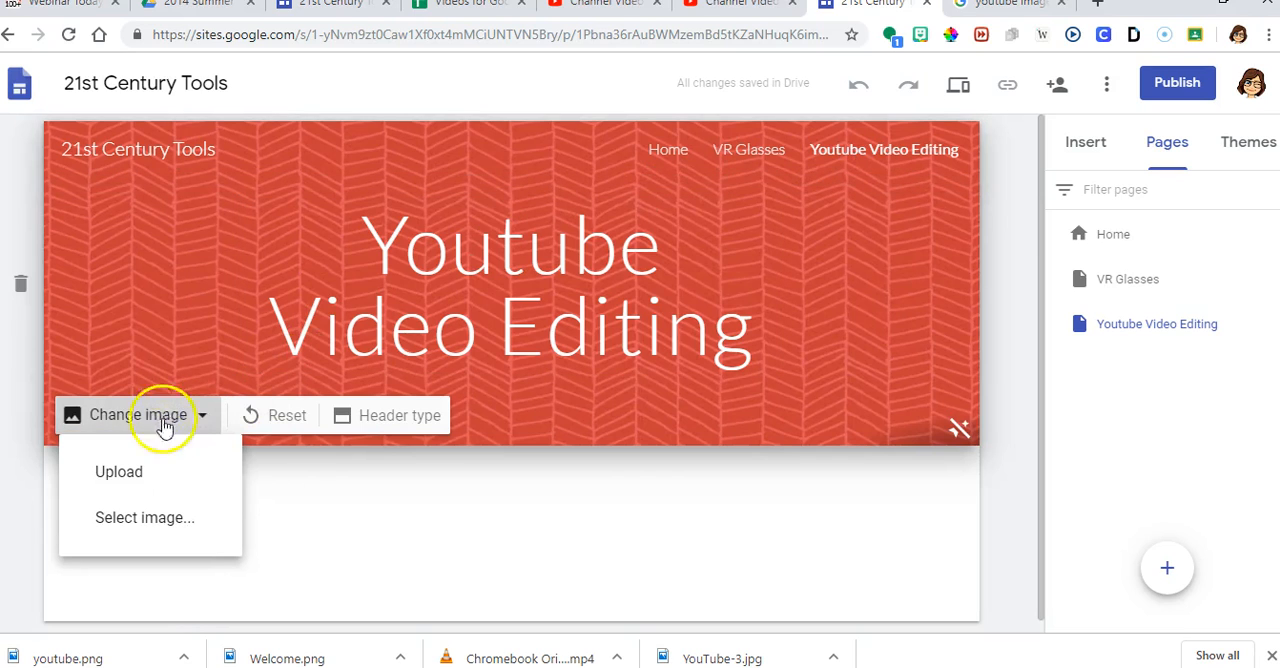
click(144, 516)
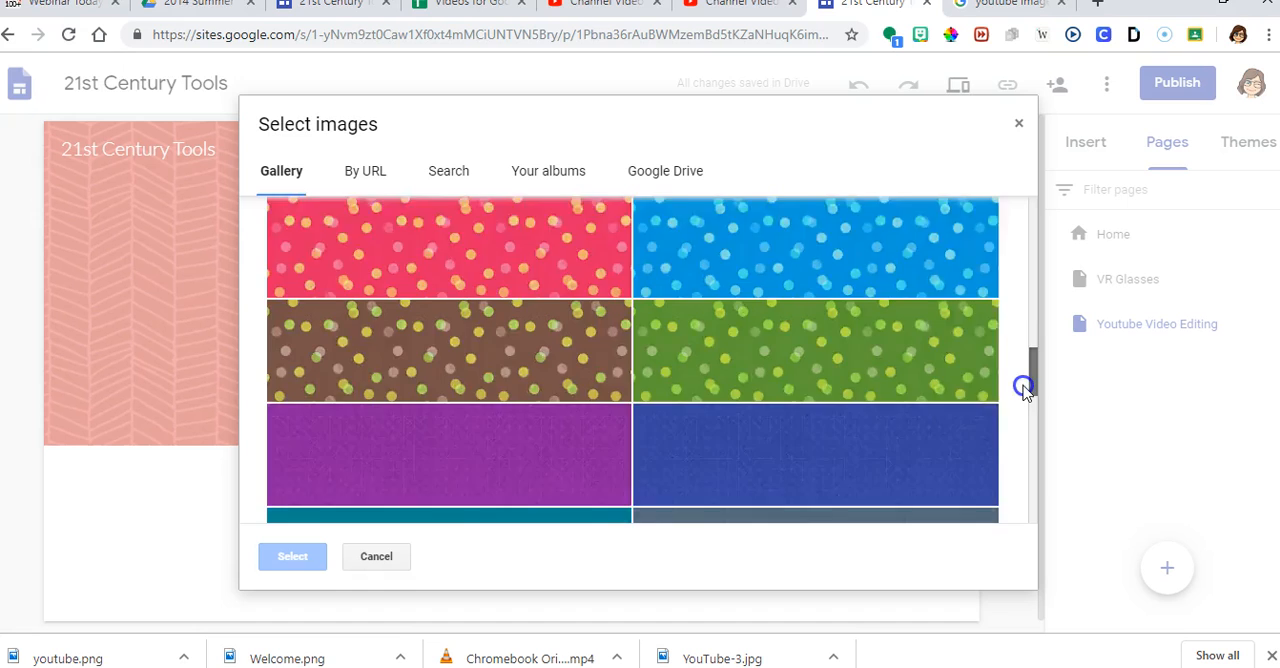
scroll(down, 3)
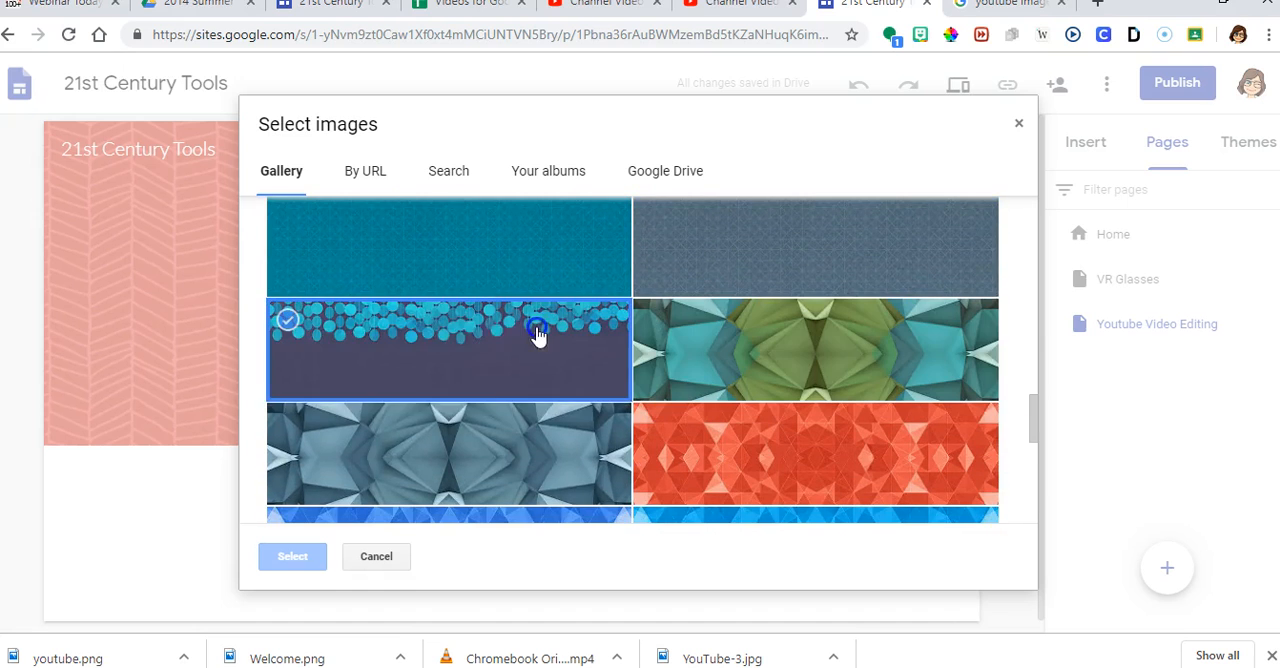
click(292, 556)
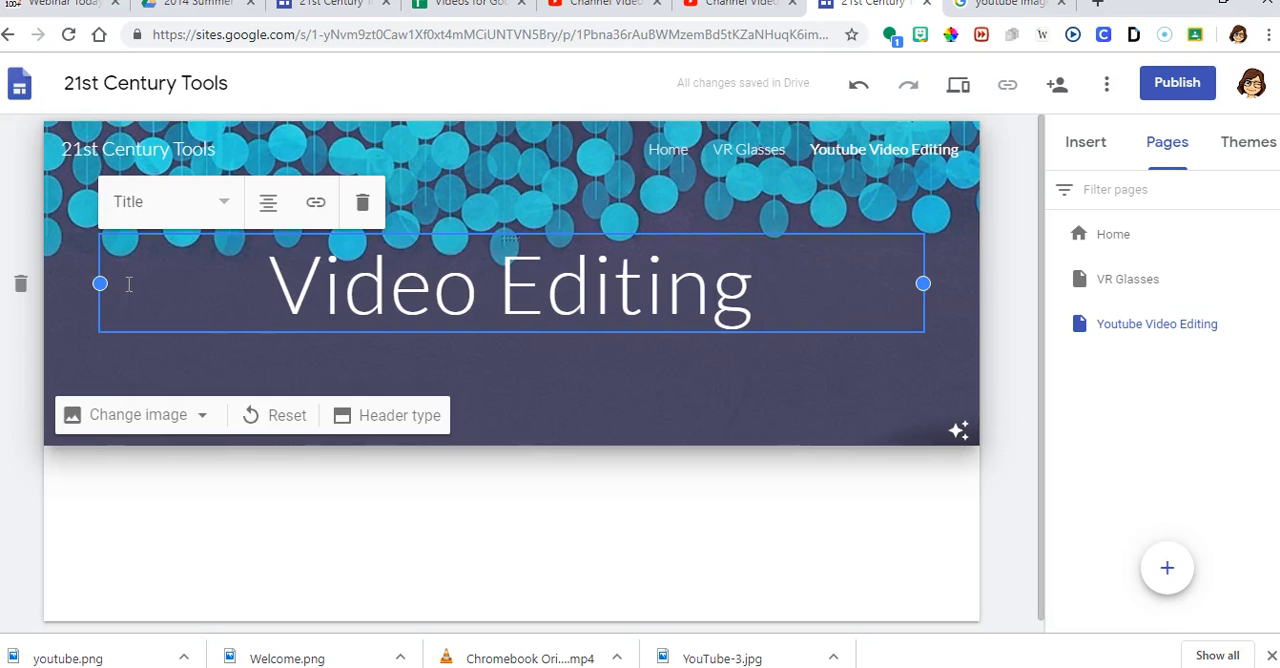
click(480, 430)
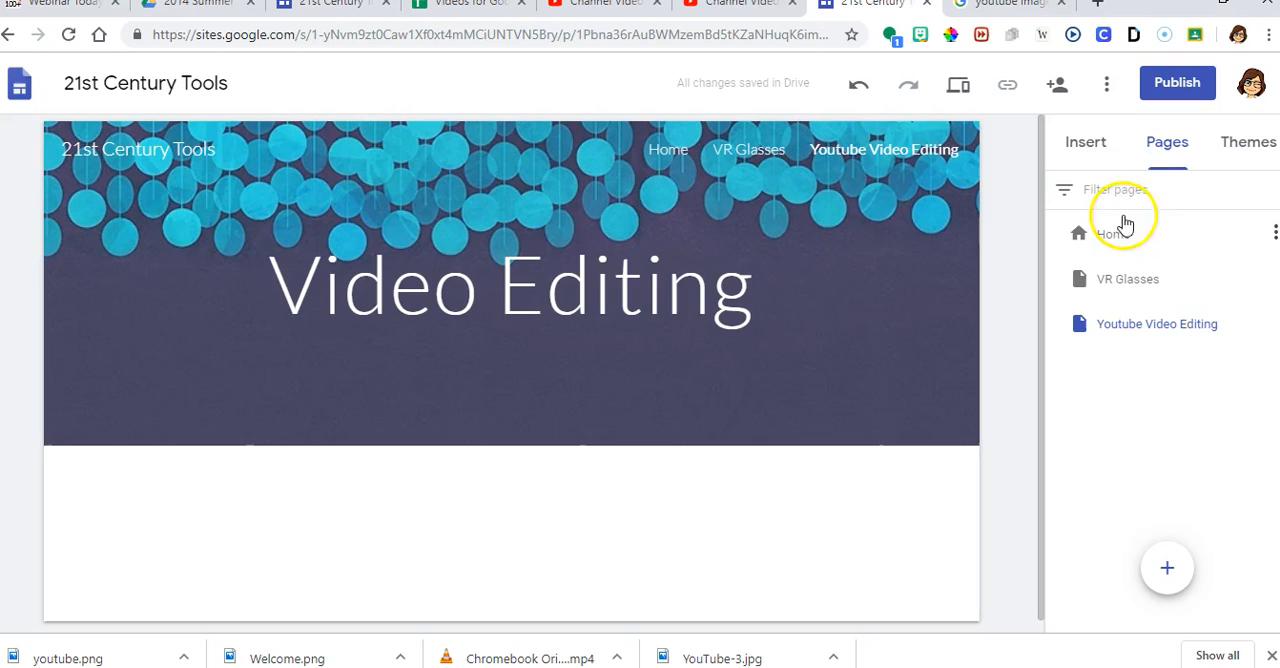
Step: Show the Insert panel listing Text box, Images, Embed and From Drive
click(1084, 140)
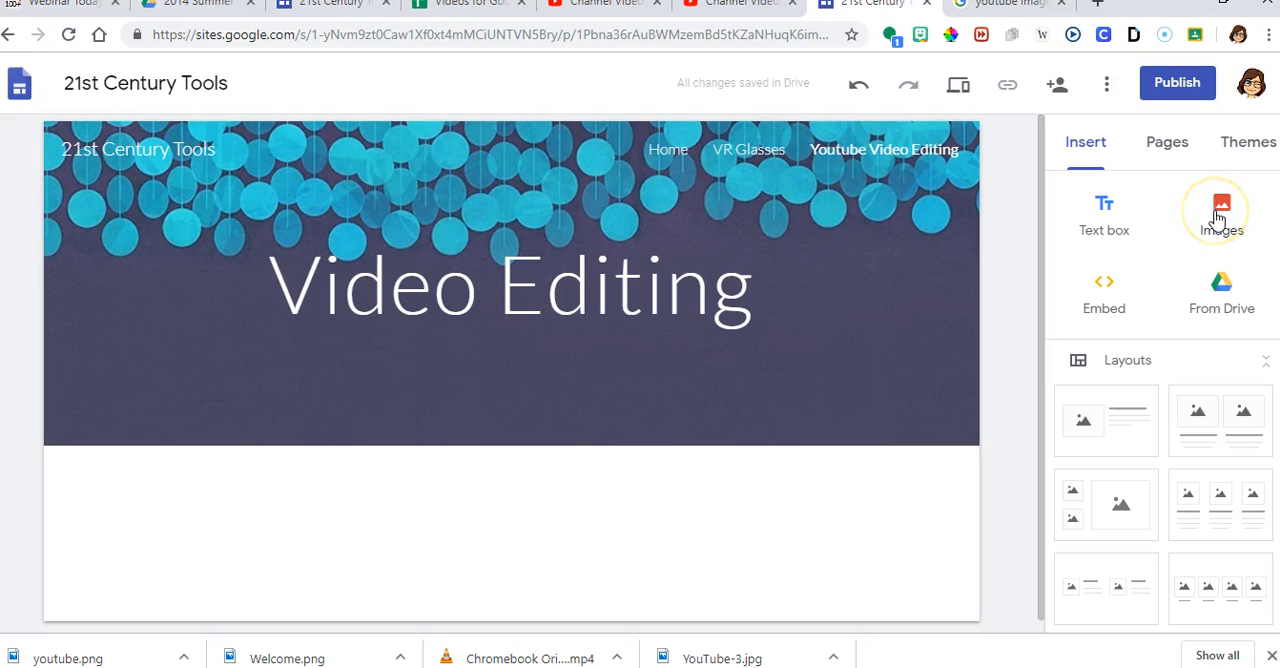
mouse_move(1104, 290)
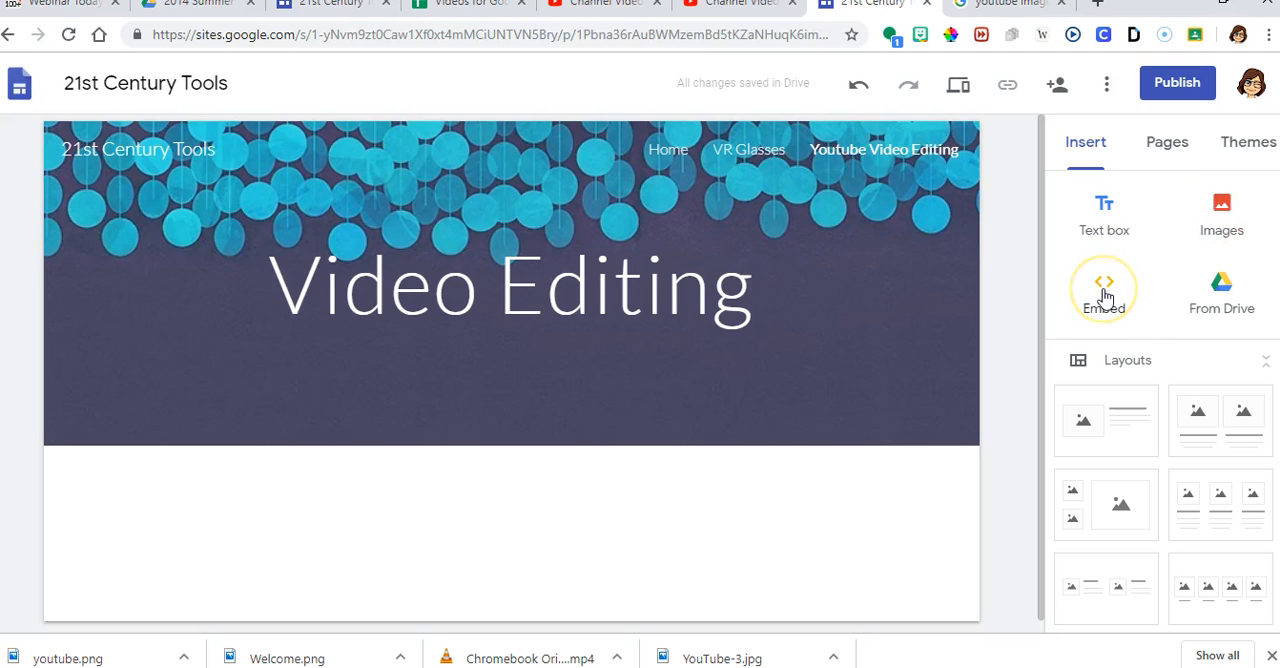
mouse_move(1220, 290)
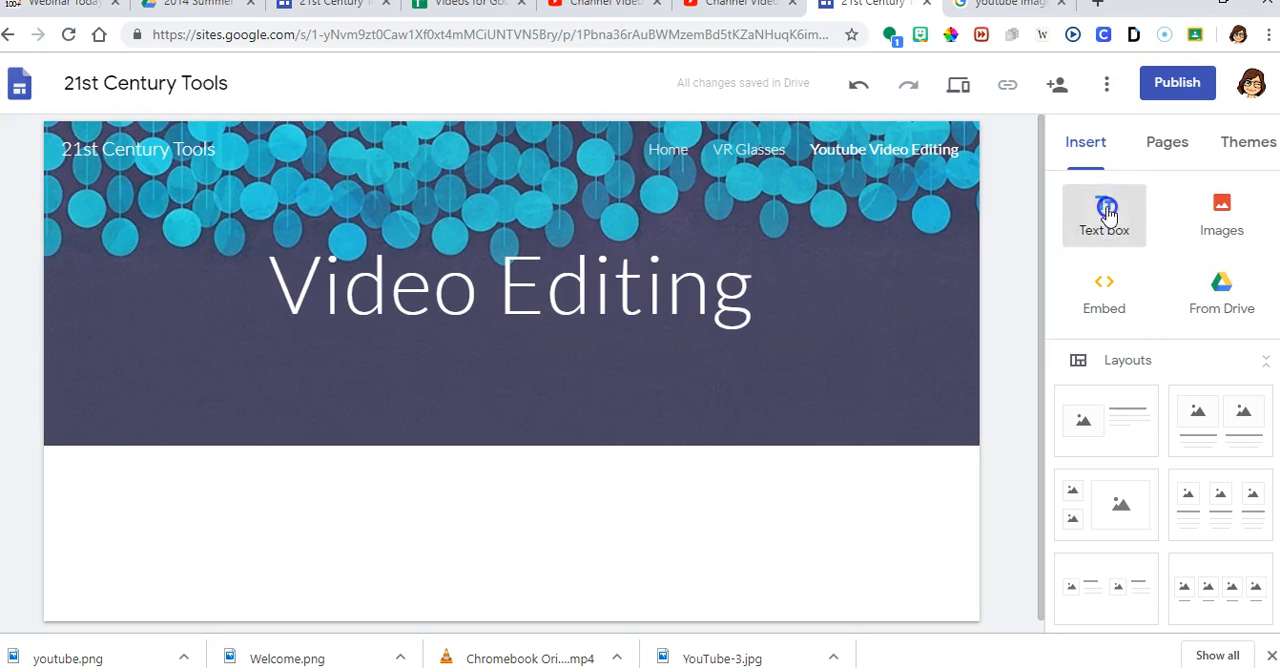
Step: Add a text box reading 'Learn how to upload videos to Youtube and use Youtube to trim videos.'
click(1104, 216)
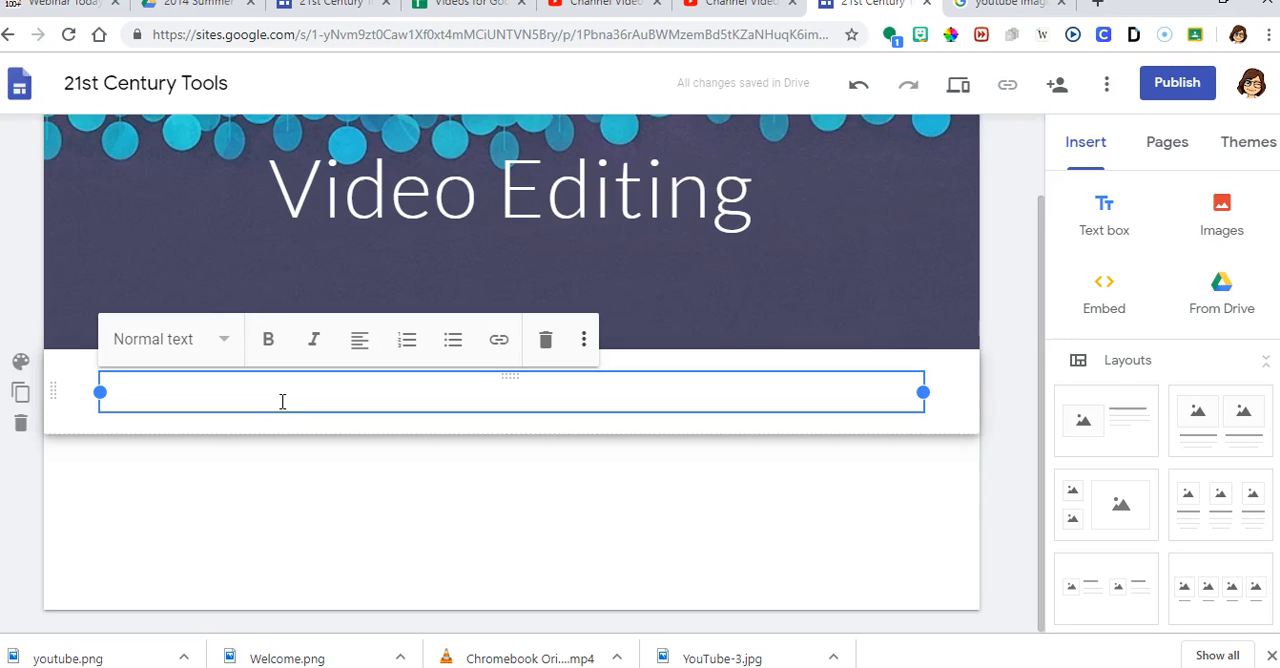
text(Learn)
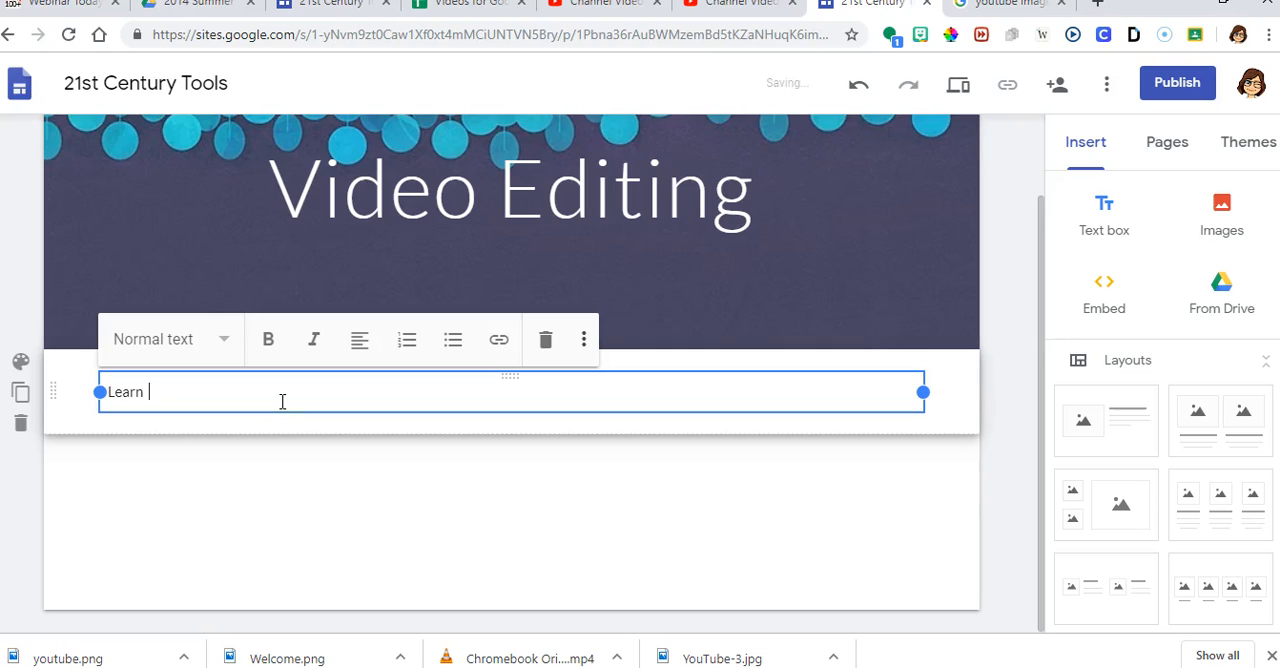
text(how to)
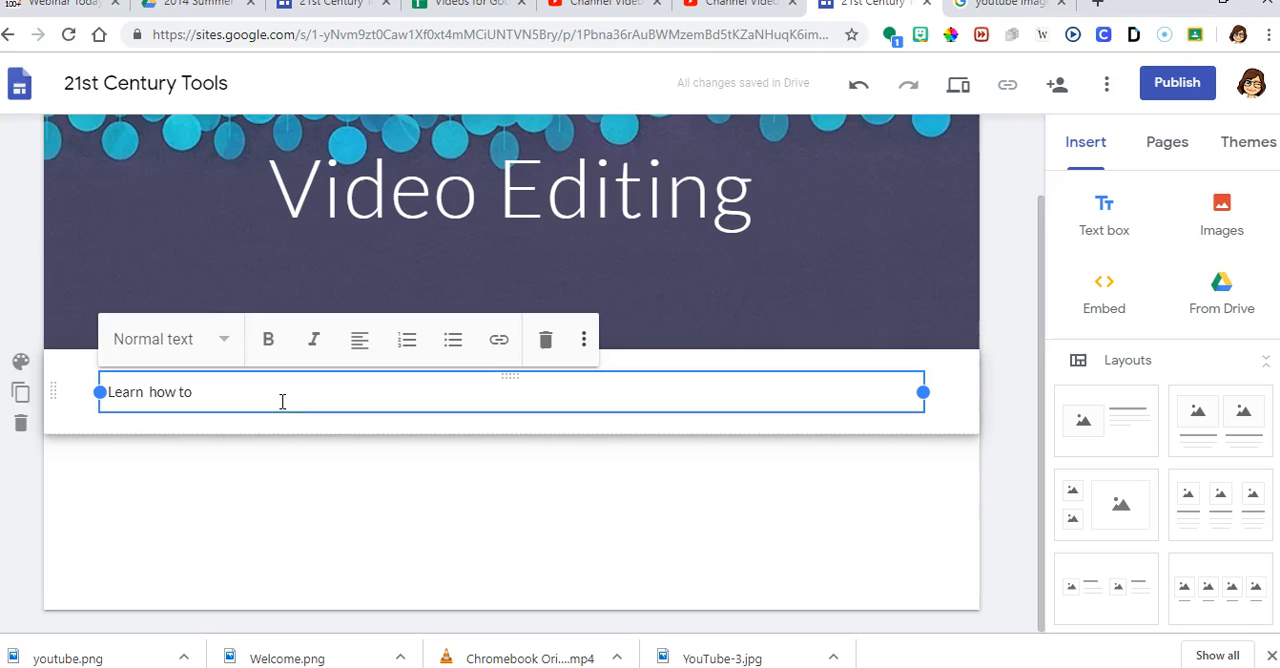
text(upload)
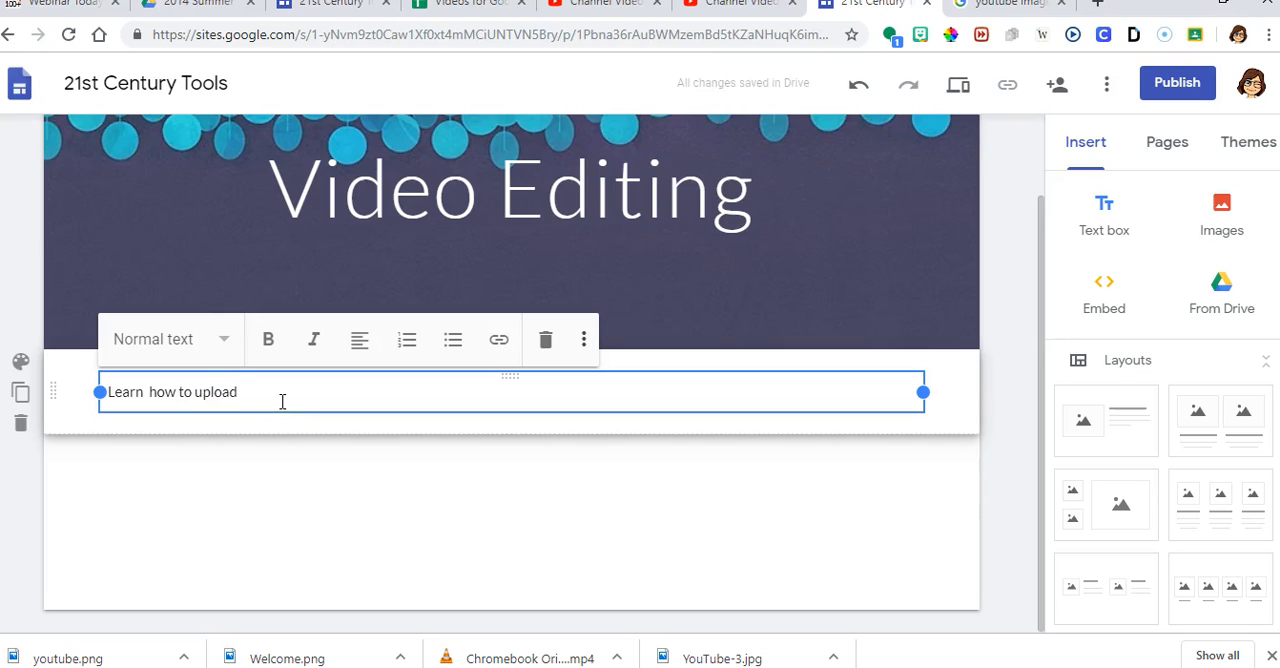
text(vid)
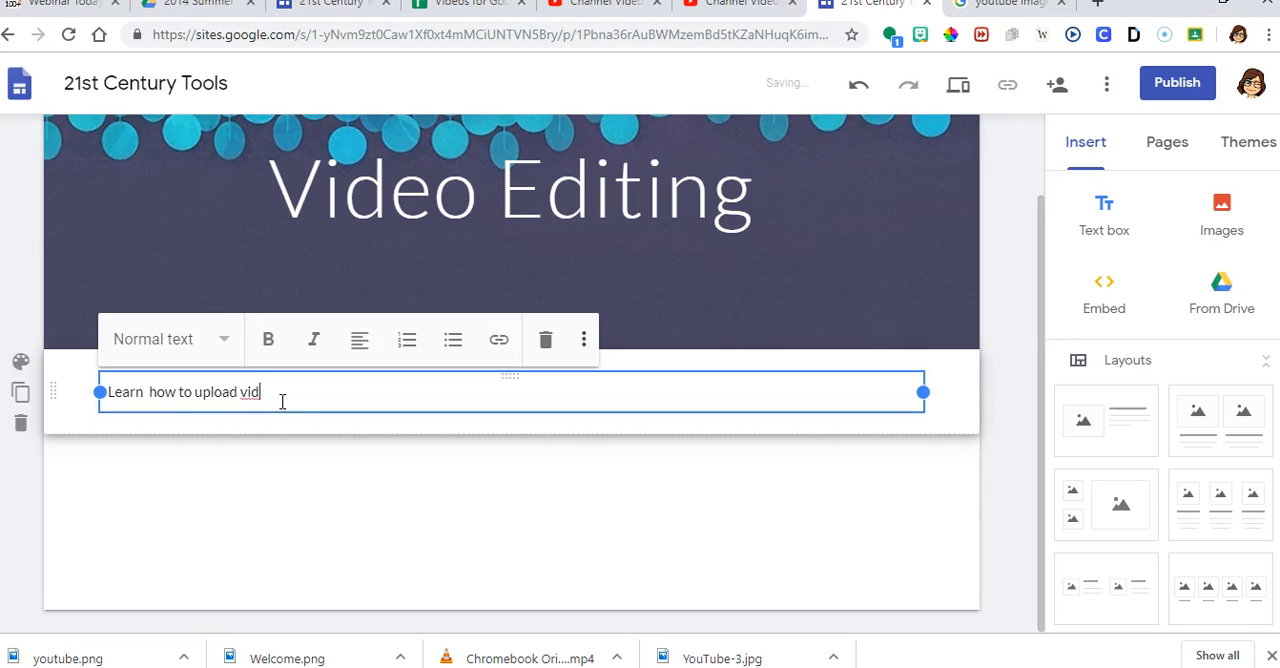
text(eos to Y)
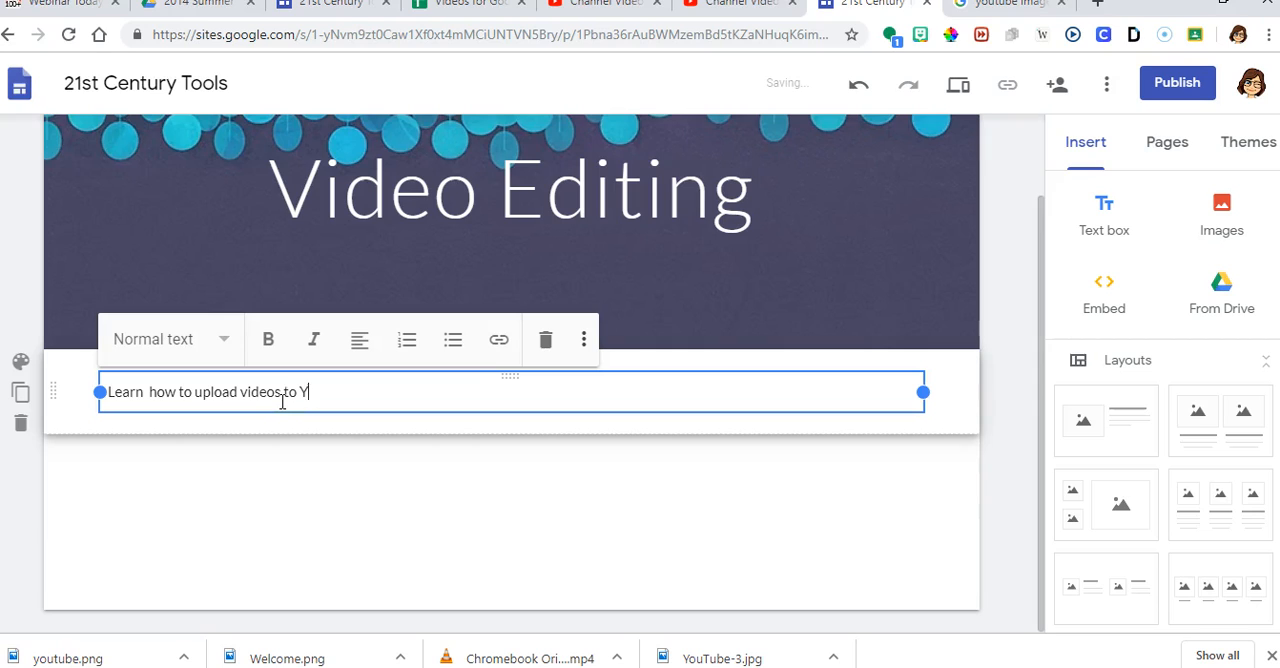
text(outb)
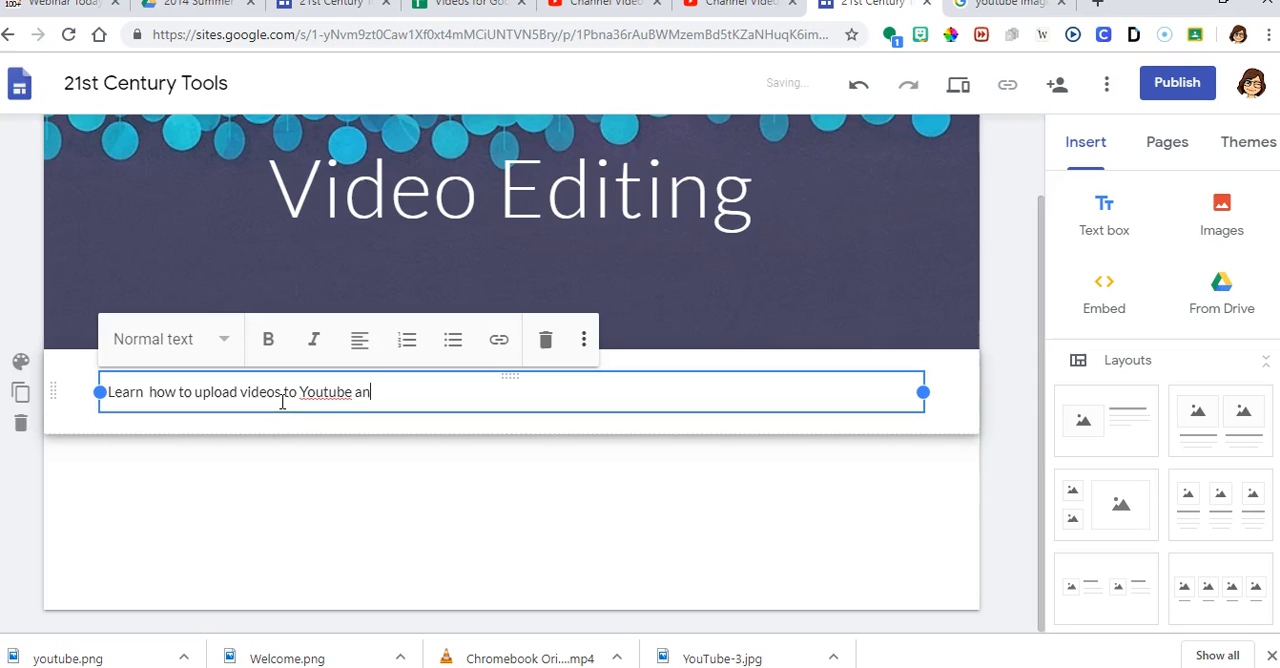
text(d use You)
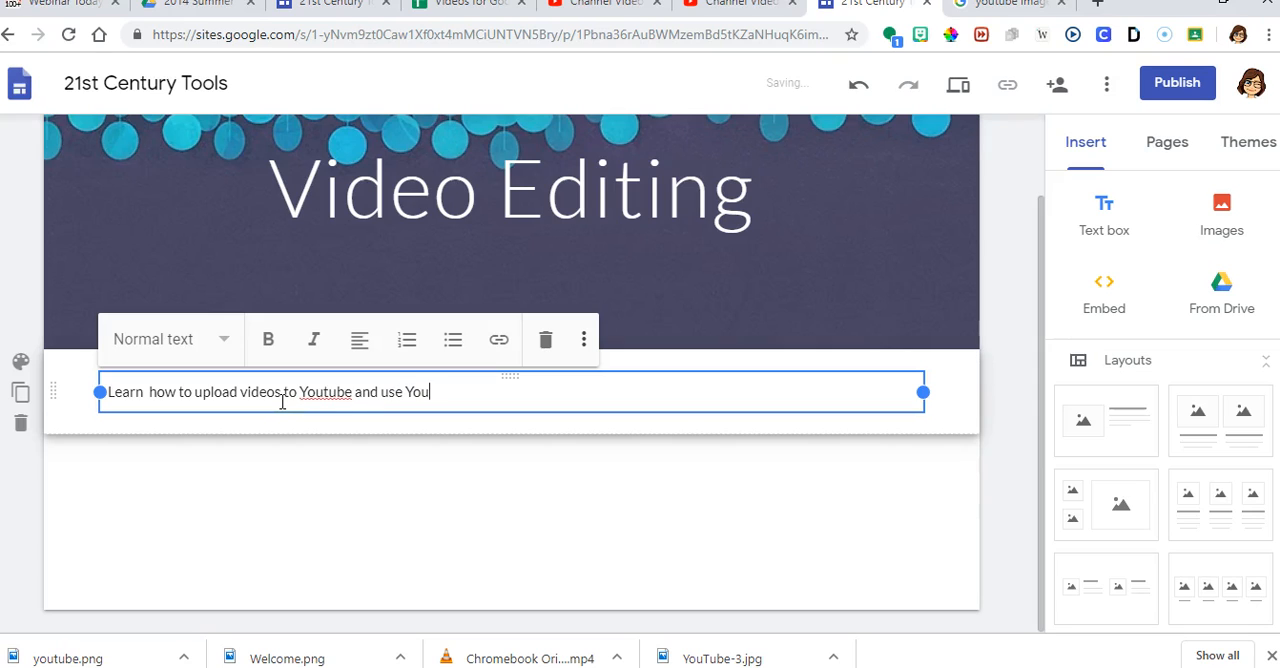
text(tube to)
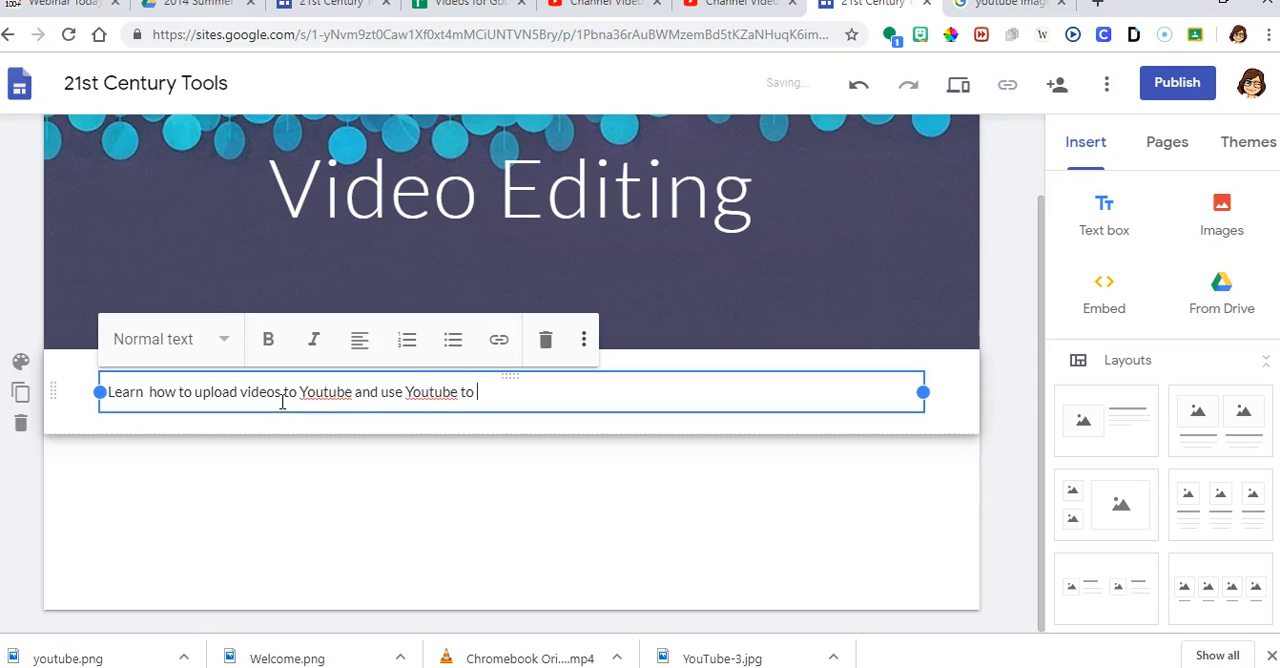
text(trim vide)
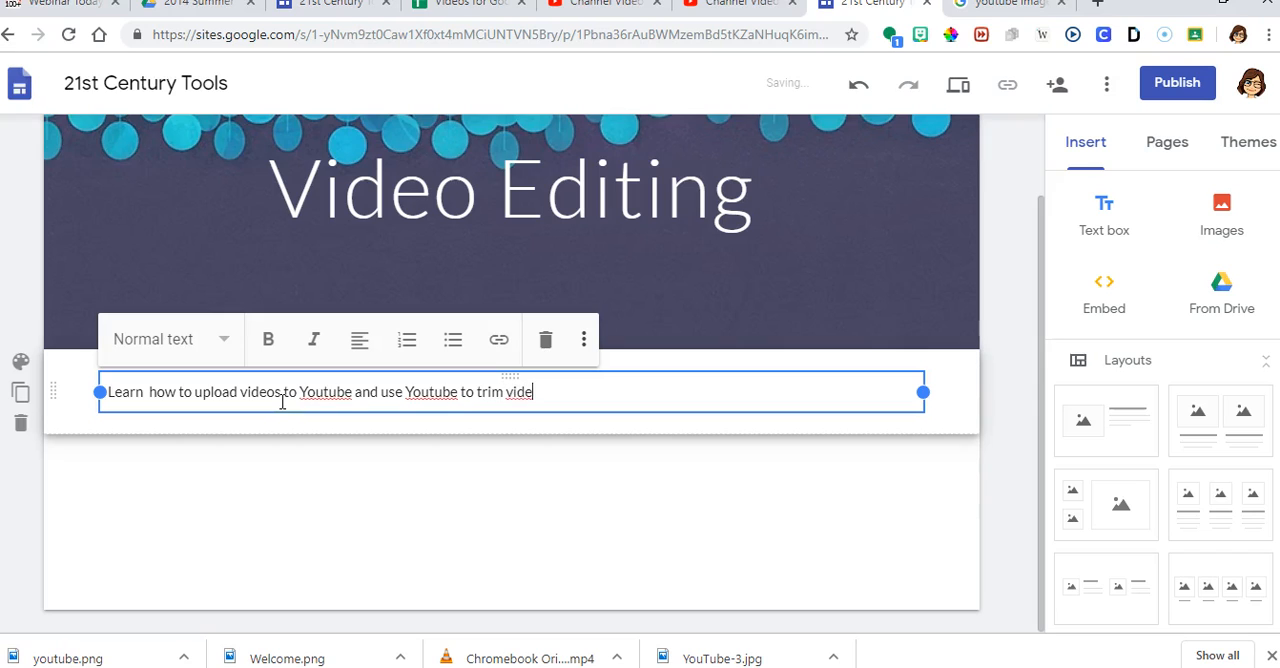
text(os.)
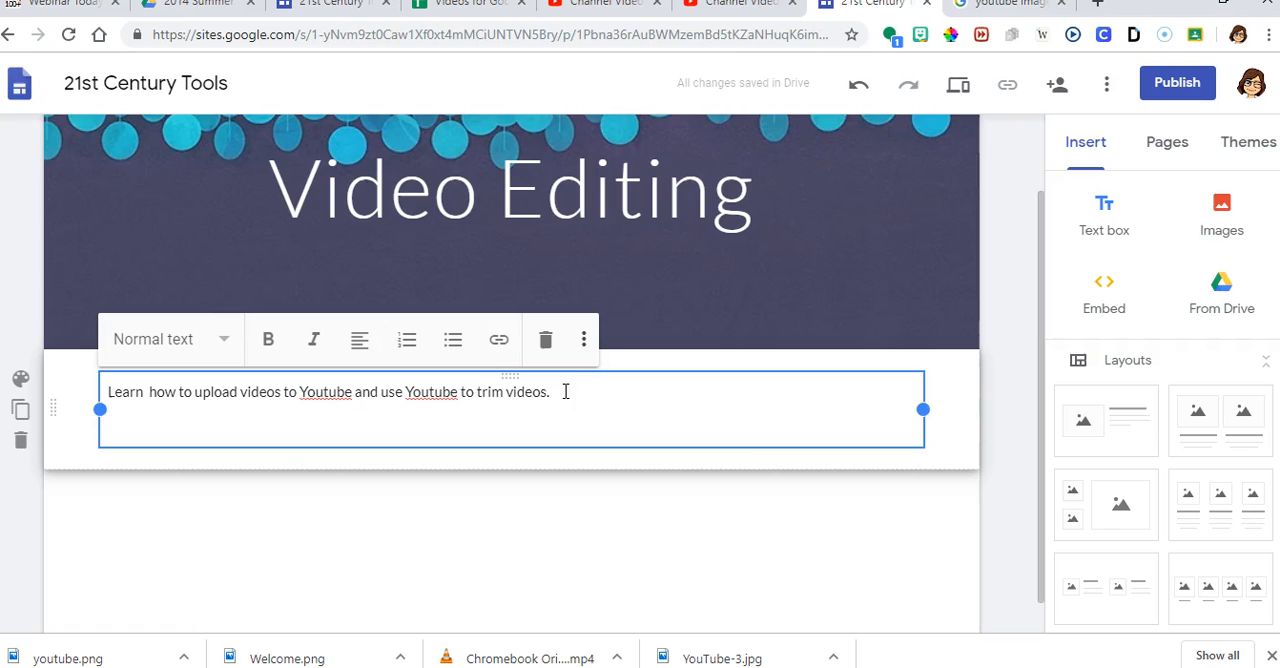
Step: Apply the Title text style to the whole intro sentence
triple_click(324, 392)
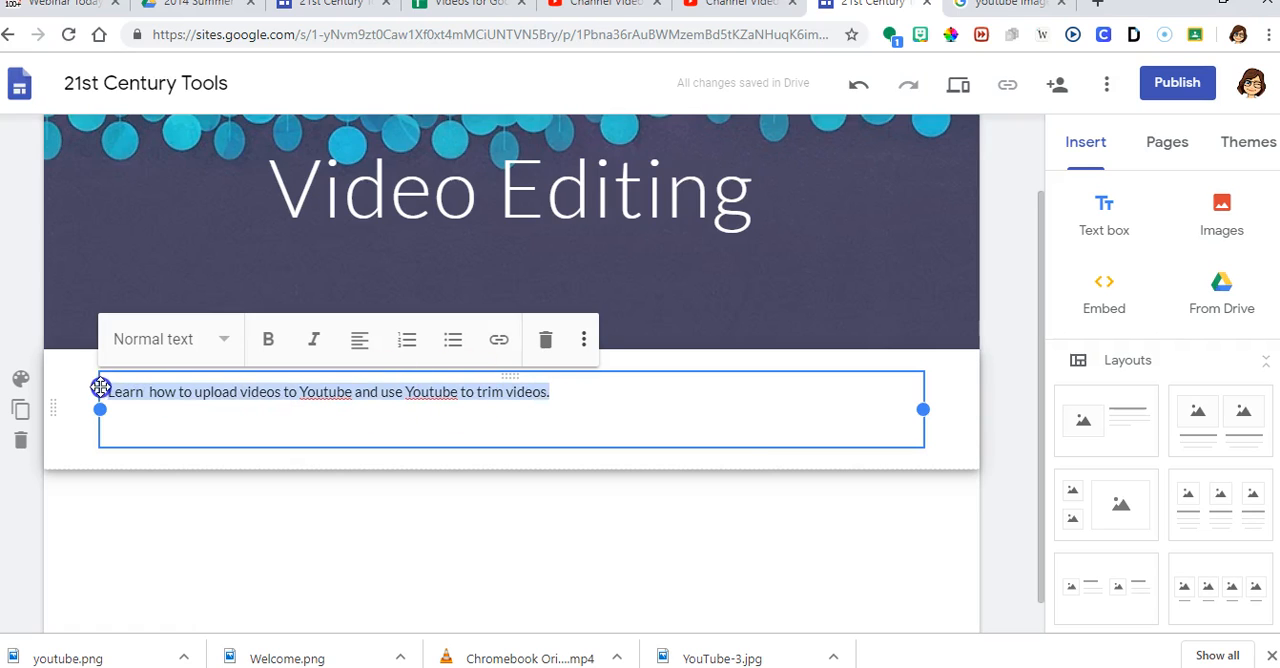
mouse_move(200, 378)
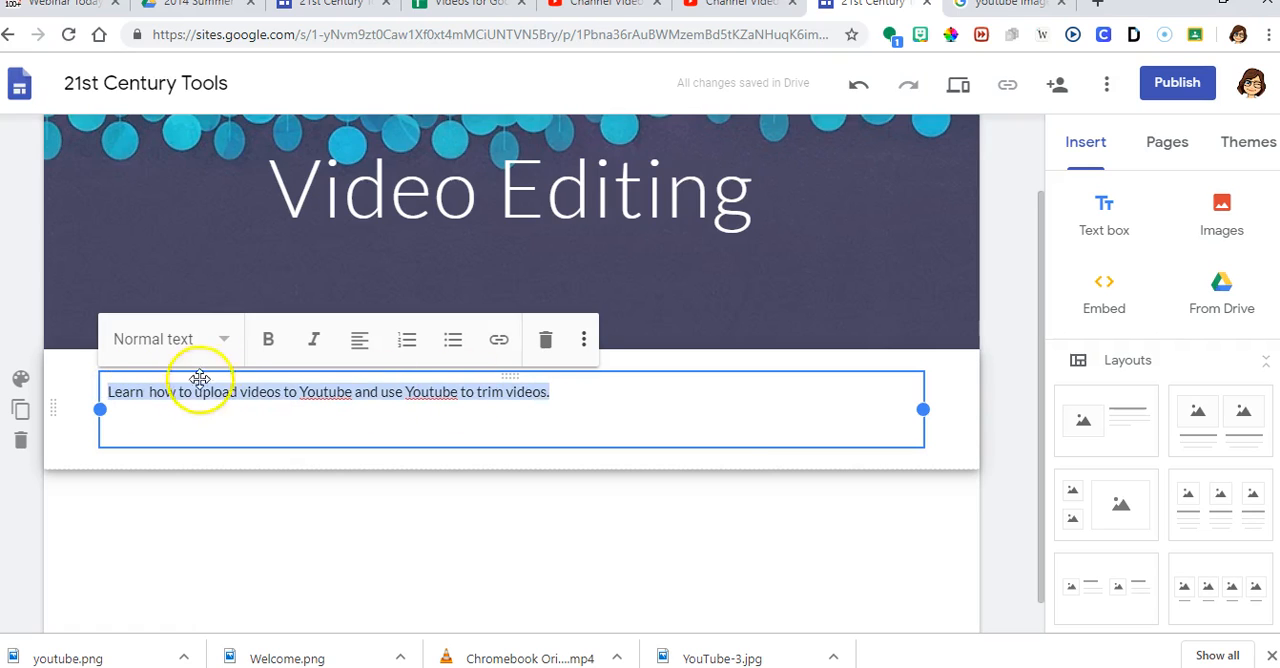
click(170, 338)
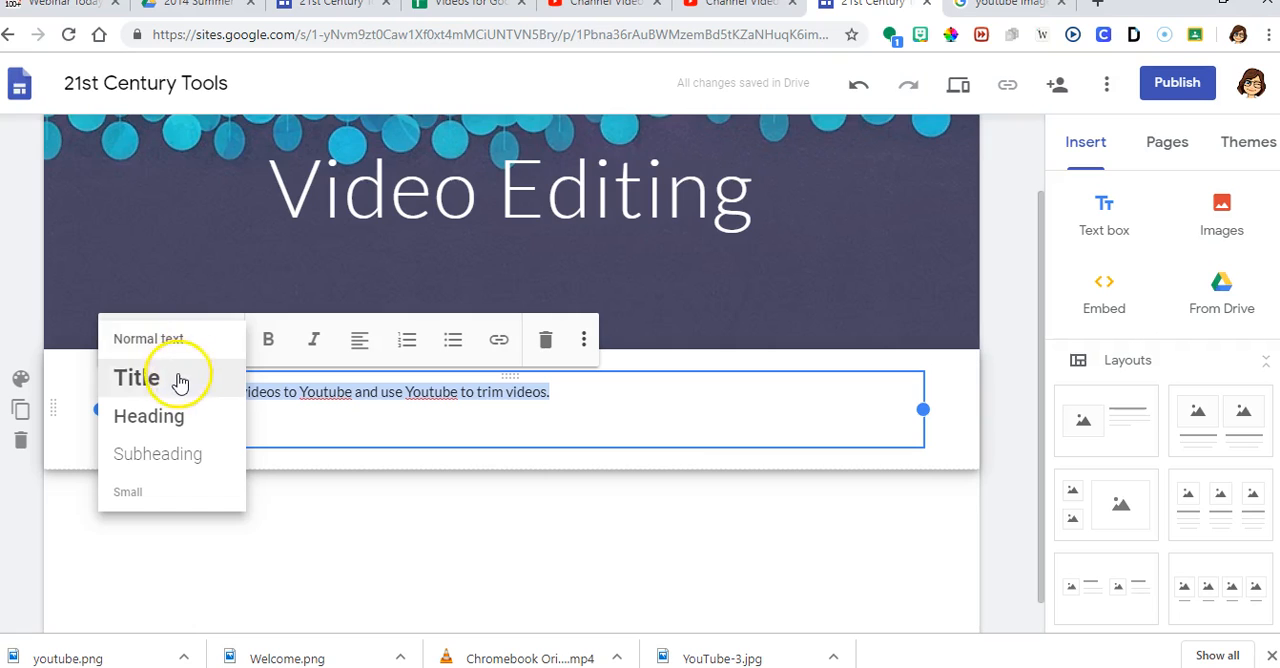
click(136, 376)
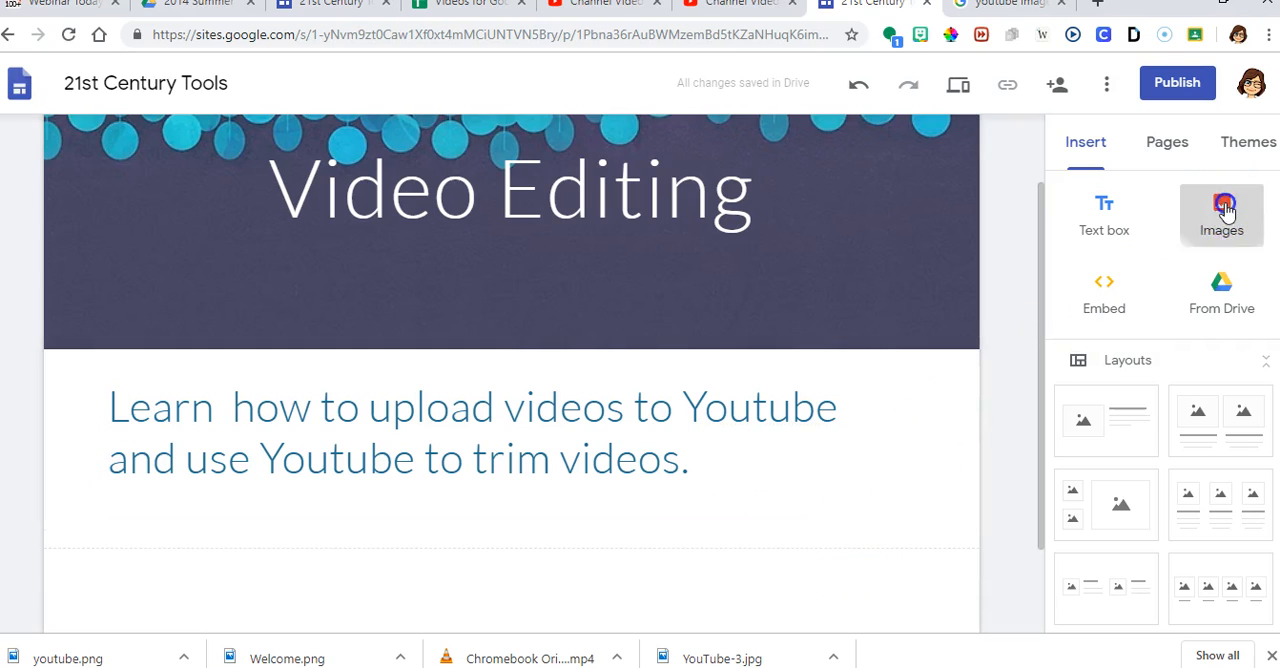
Step: Insert youtube.png from recent Drive images beside the intro text and select it
click(1220, 214)
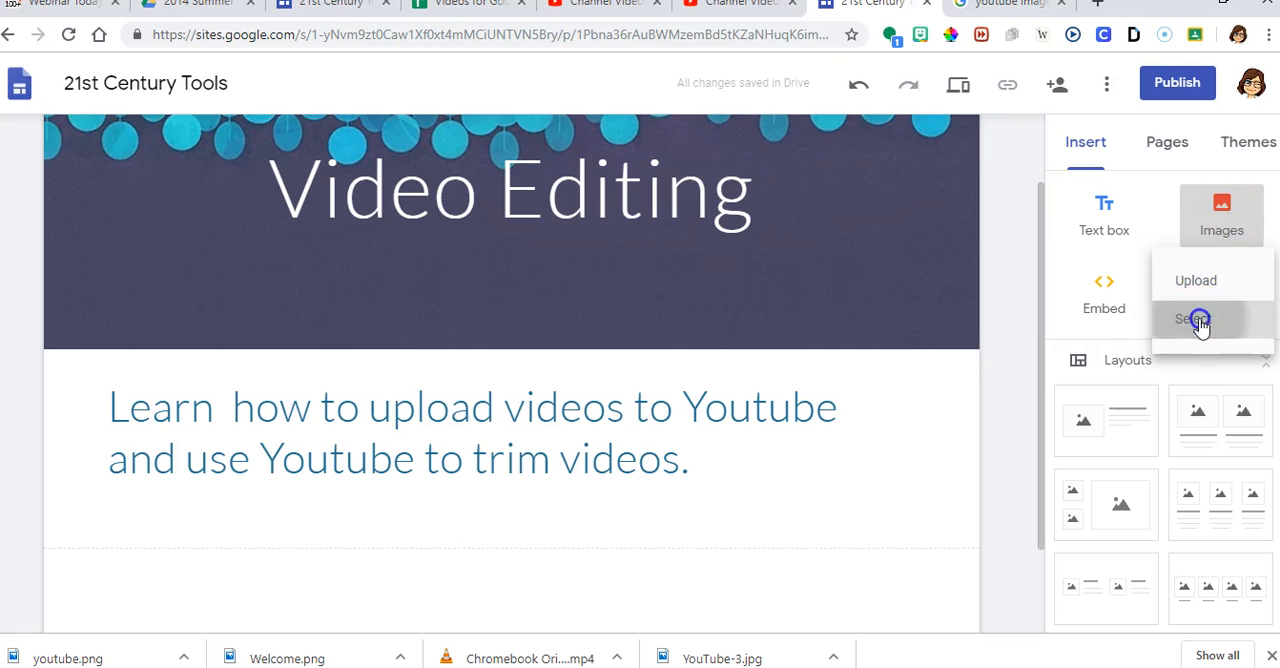
click(1190, 318)
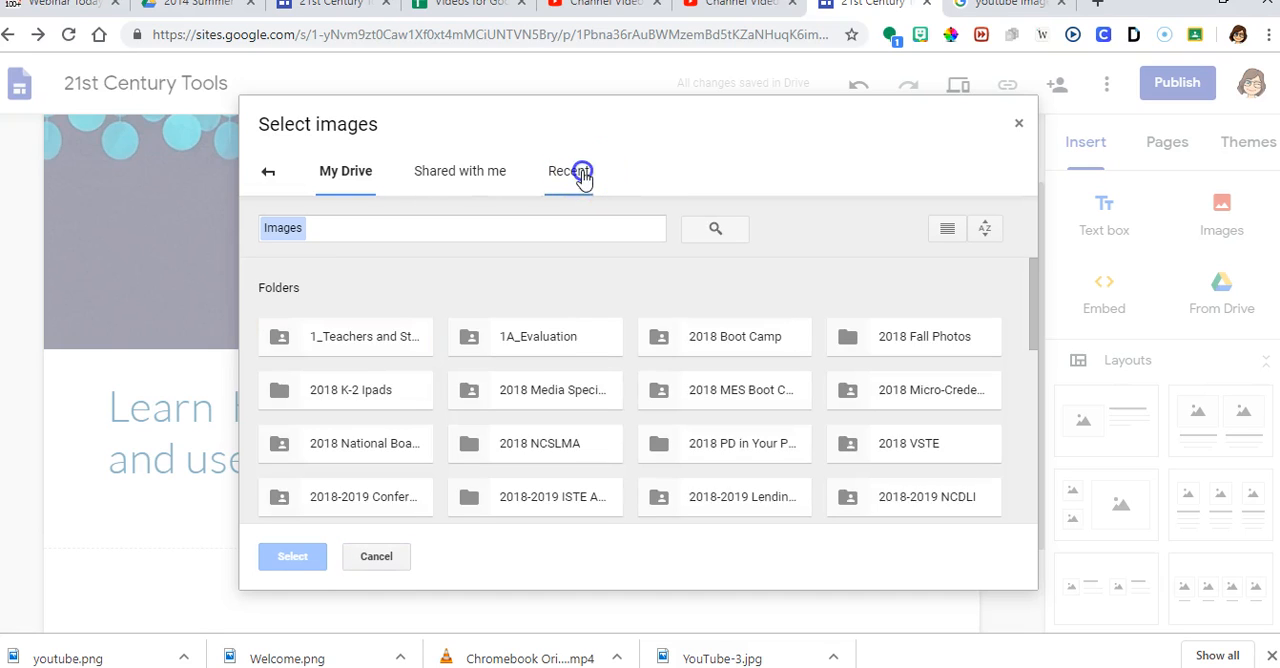
click(568, 170)
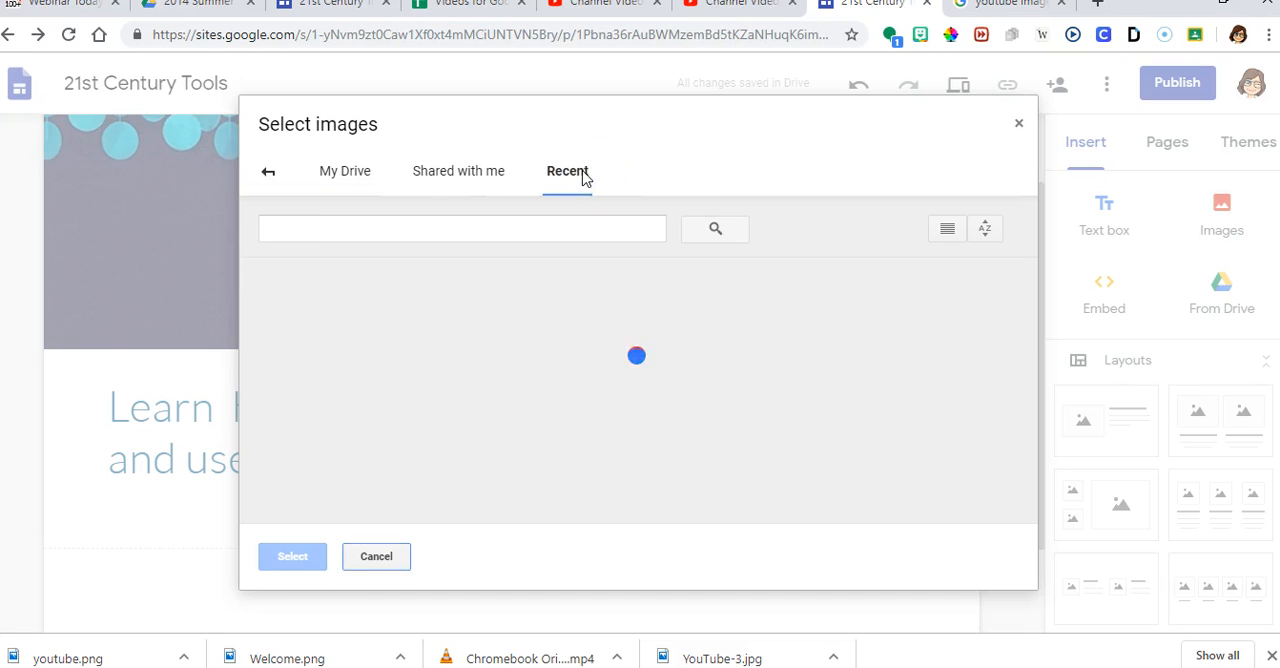
click(344, 384)
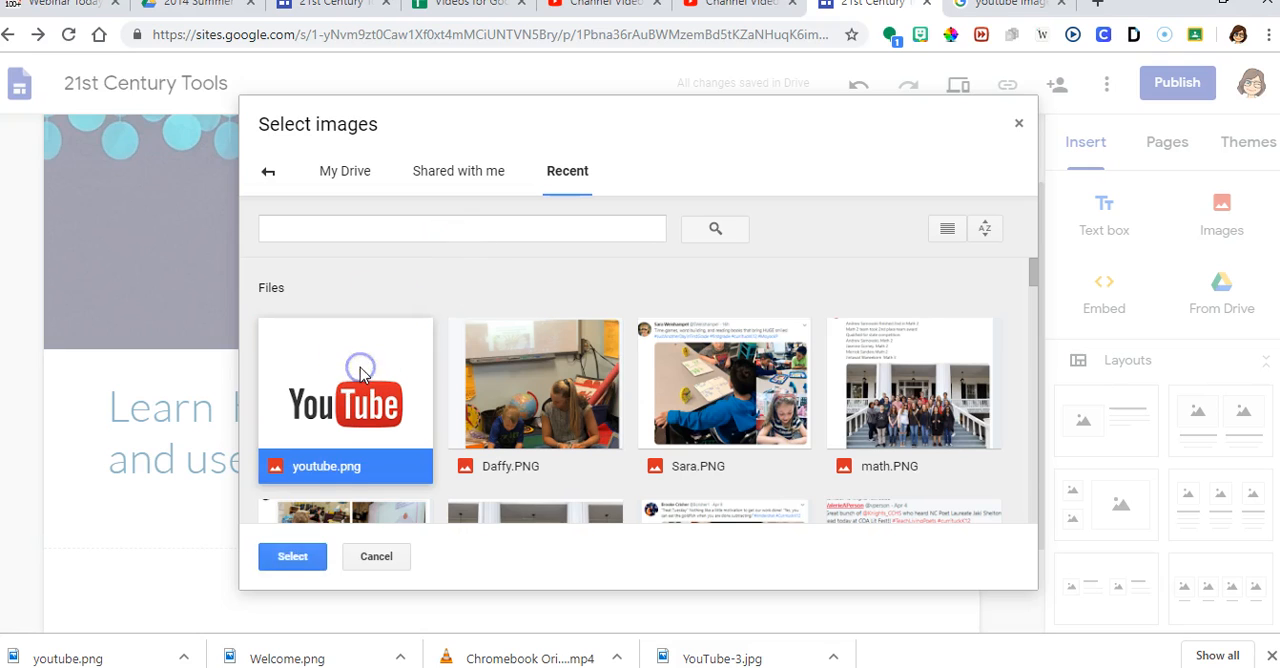
click(292, 556)
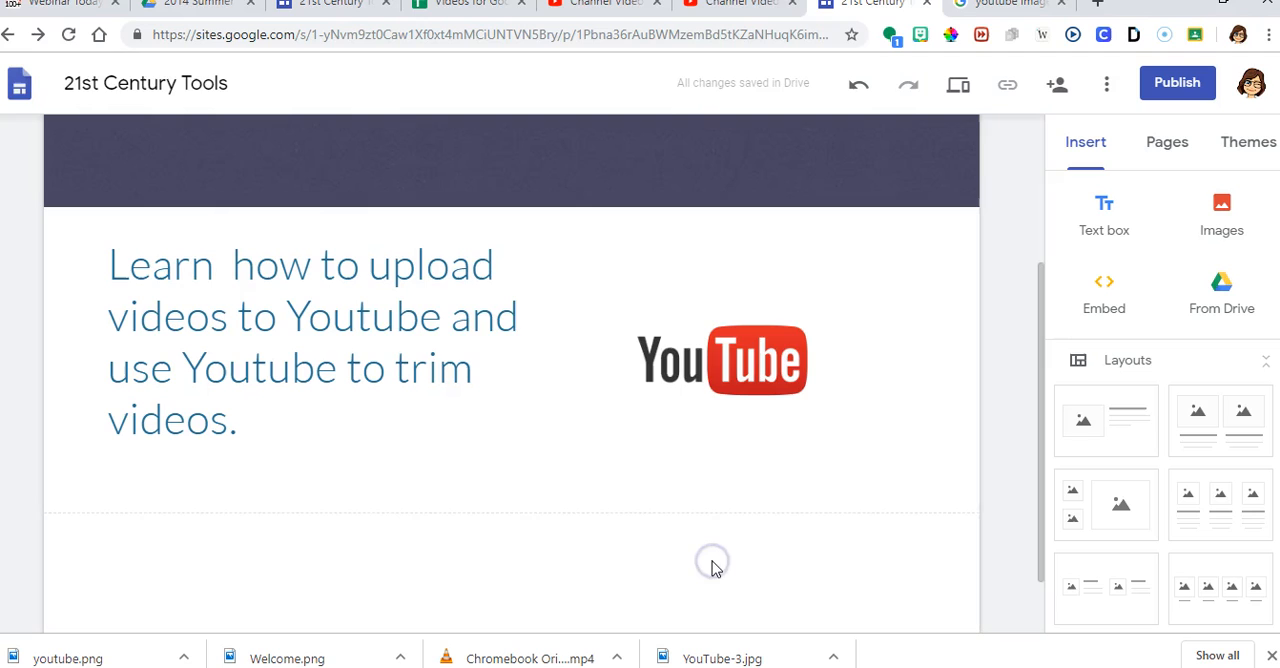
click(722, 360)
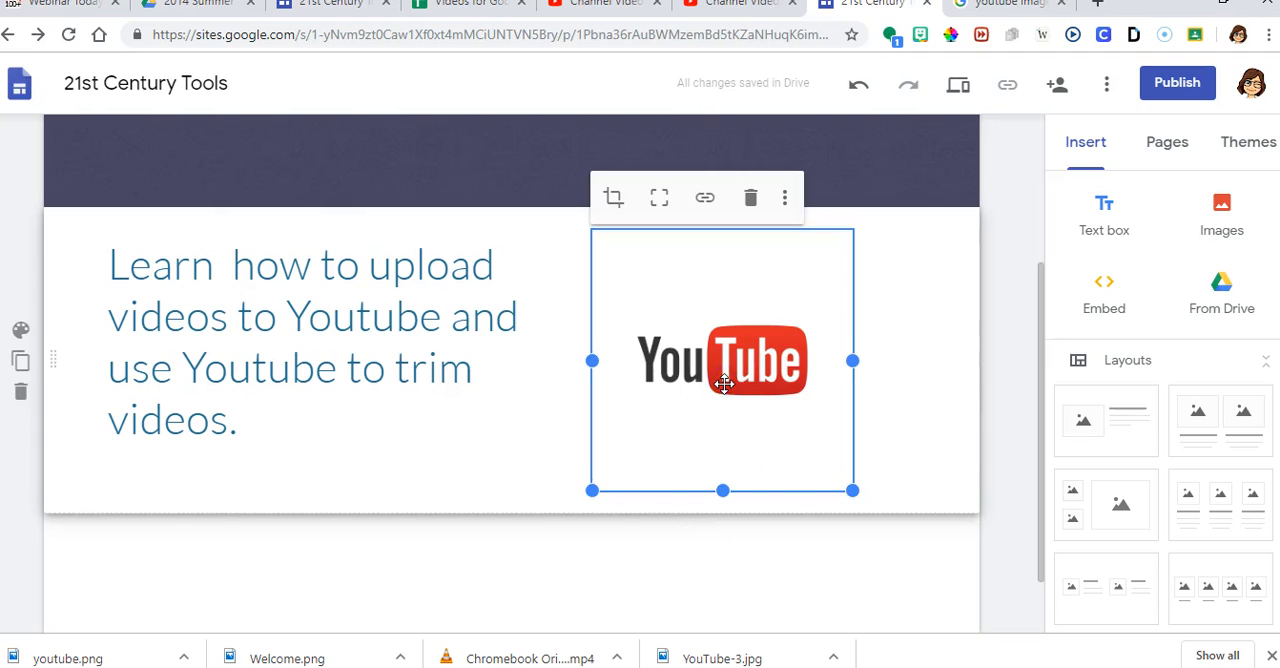
mouse_move(784, 196)
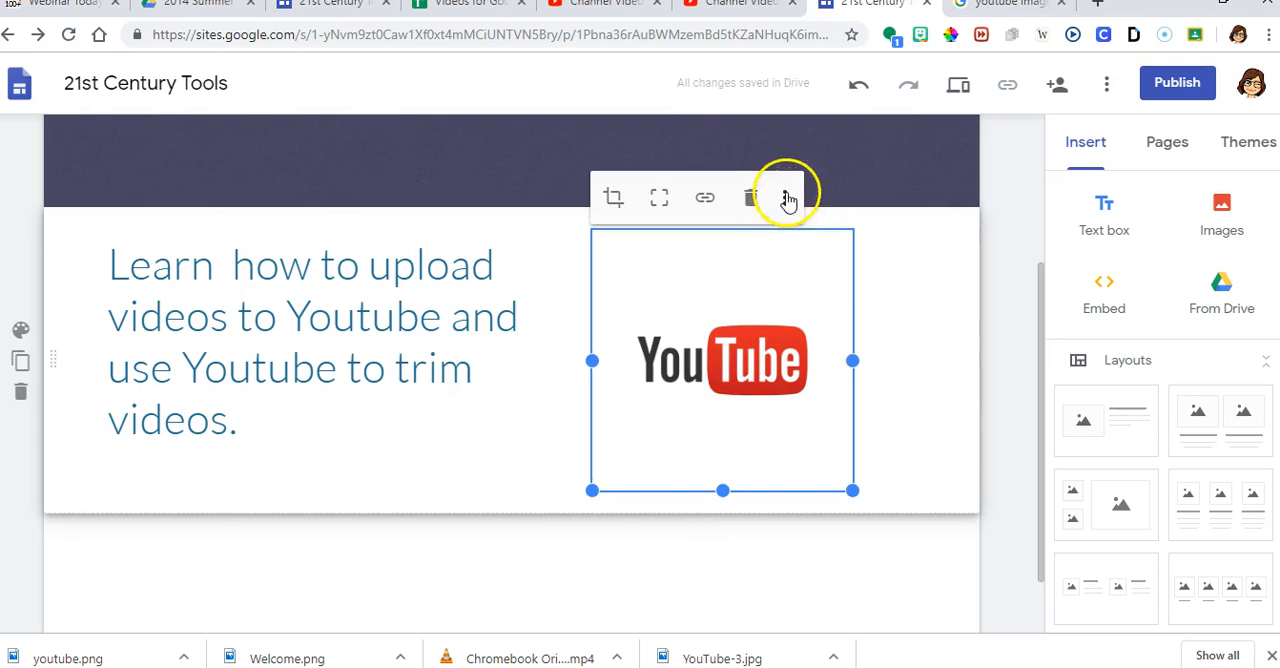
Step: Give the YouTube logo alt text via Add alt text and apply it
click(788, 196)
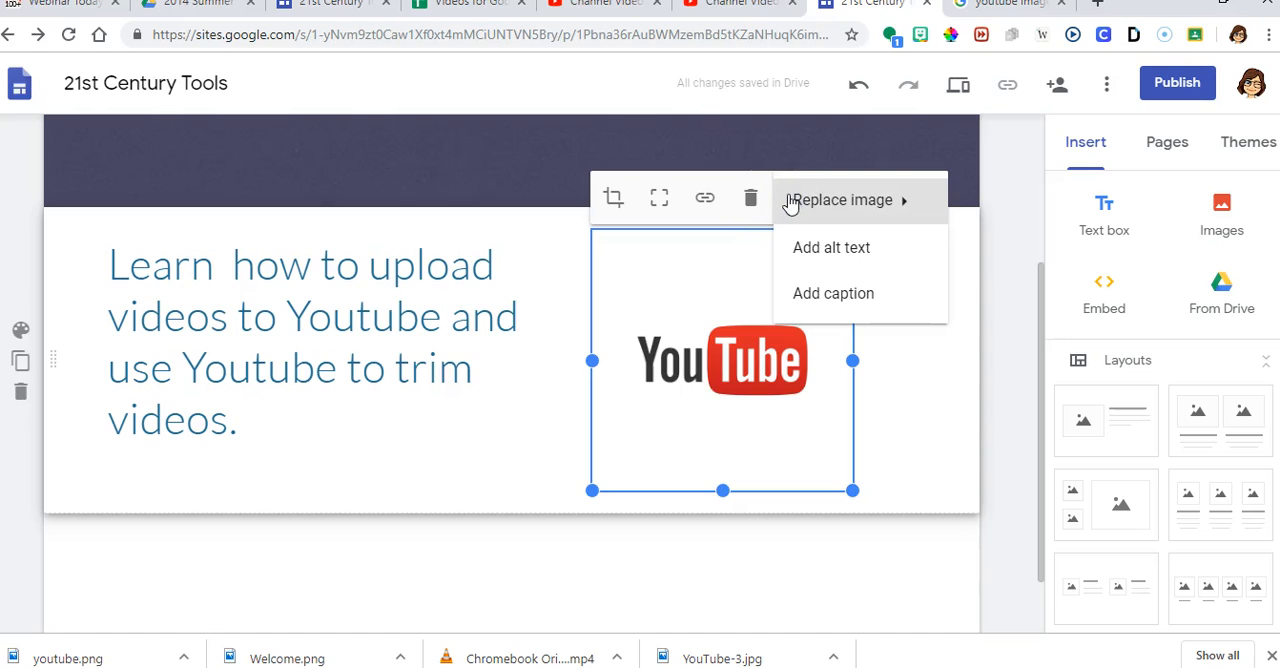
mouse_move(800, 248)
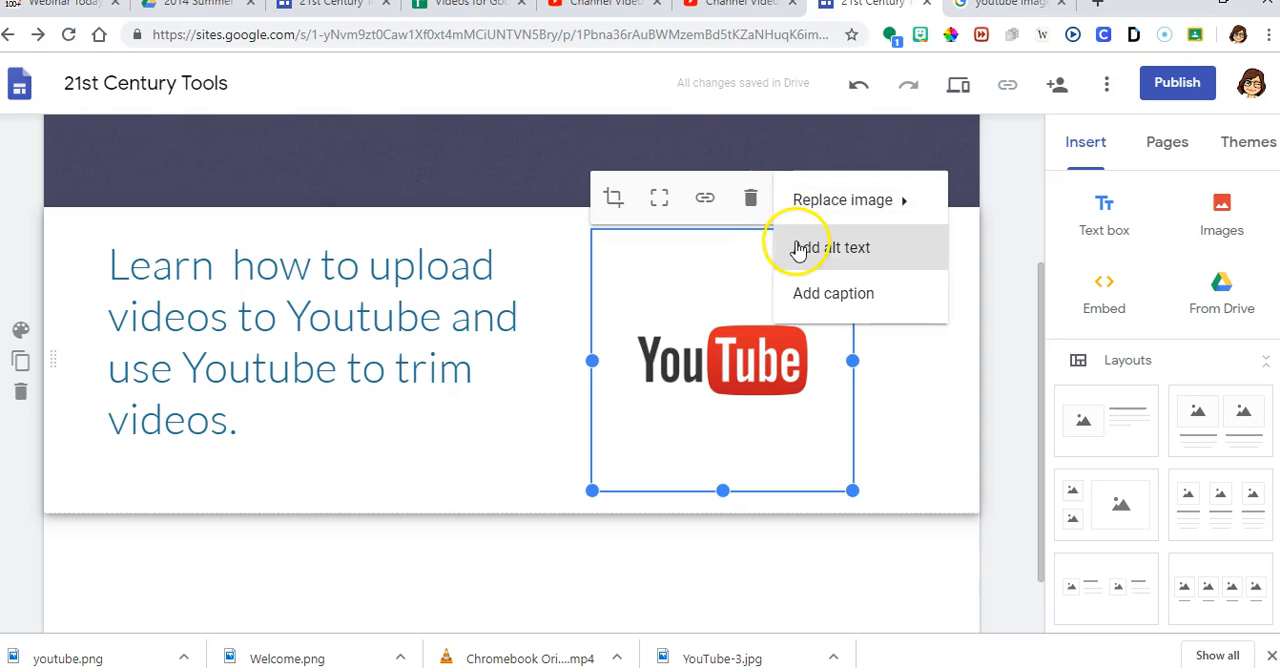
click(830, 248)
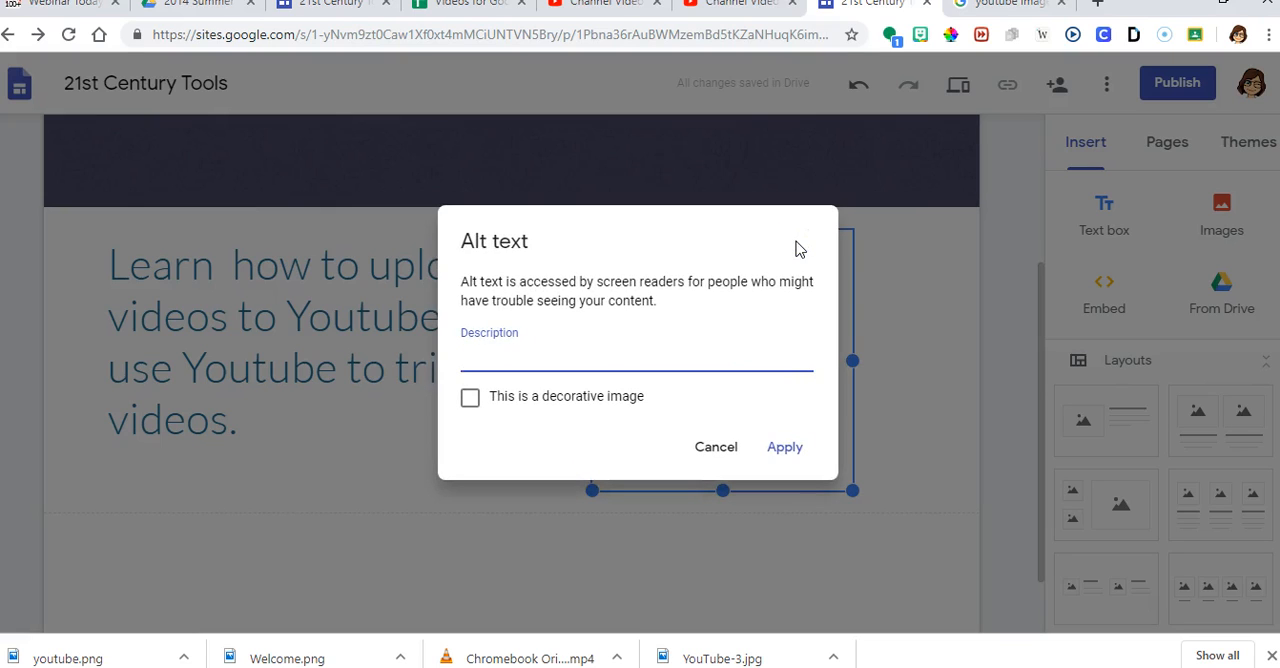
text(Youtube)
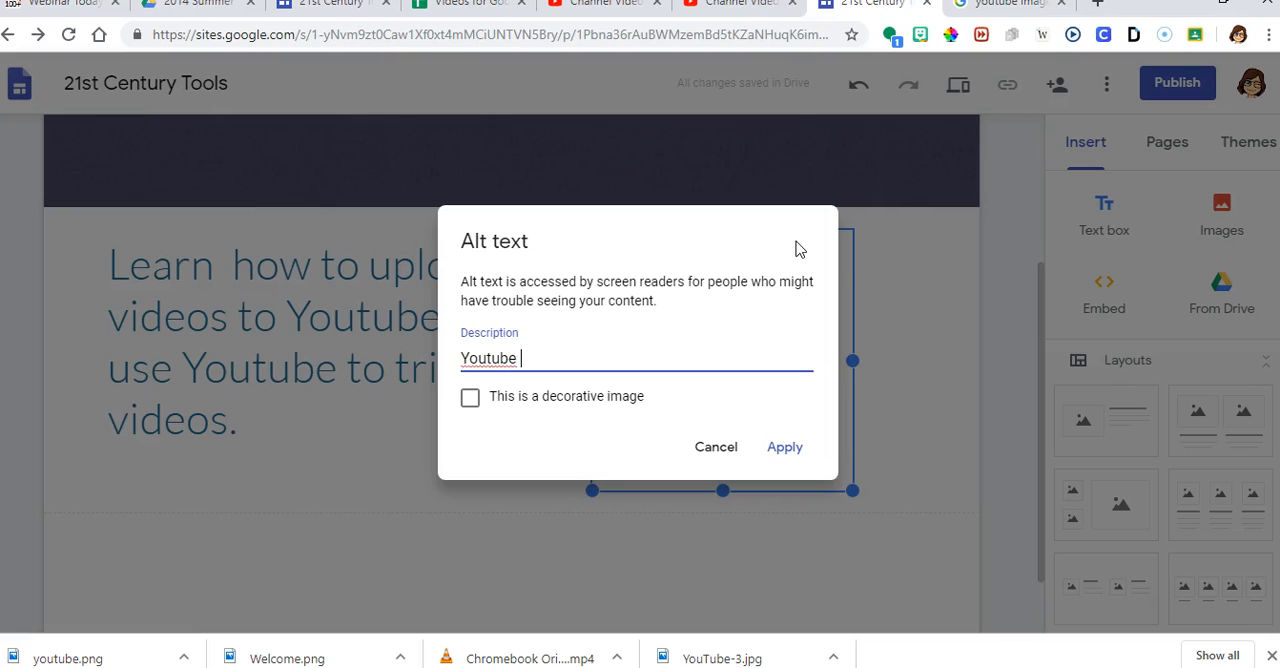
text(Image)
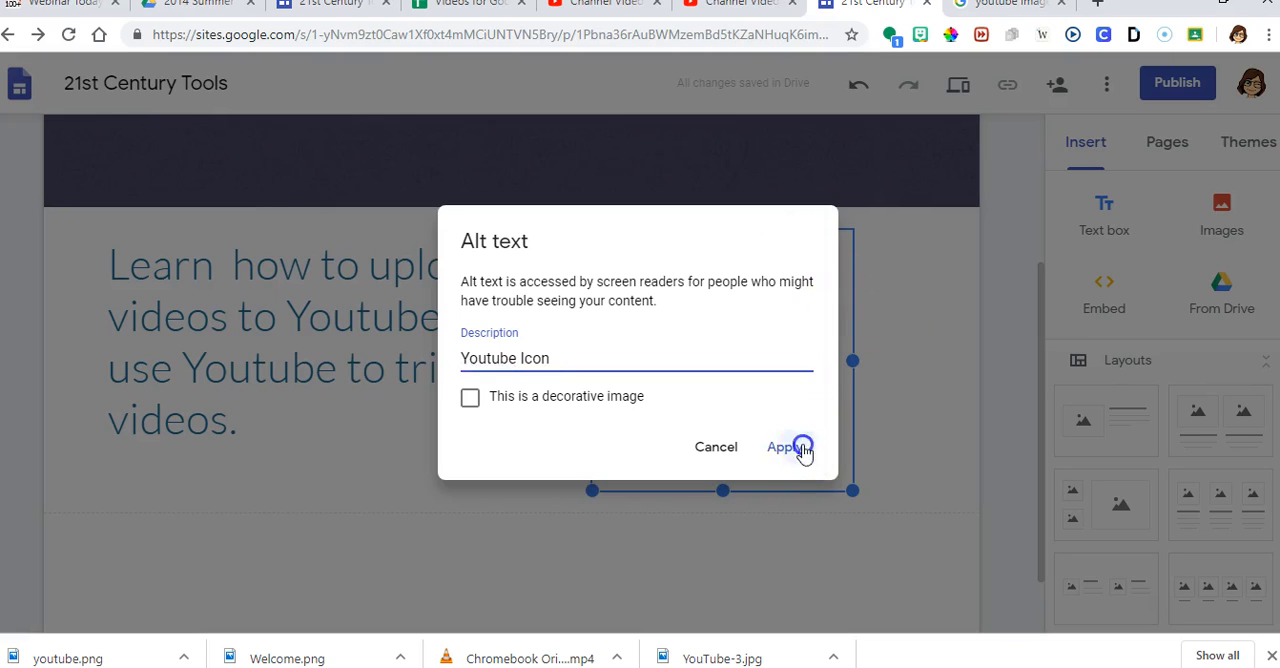
click(788, 448)
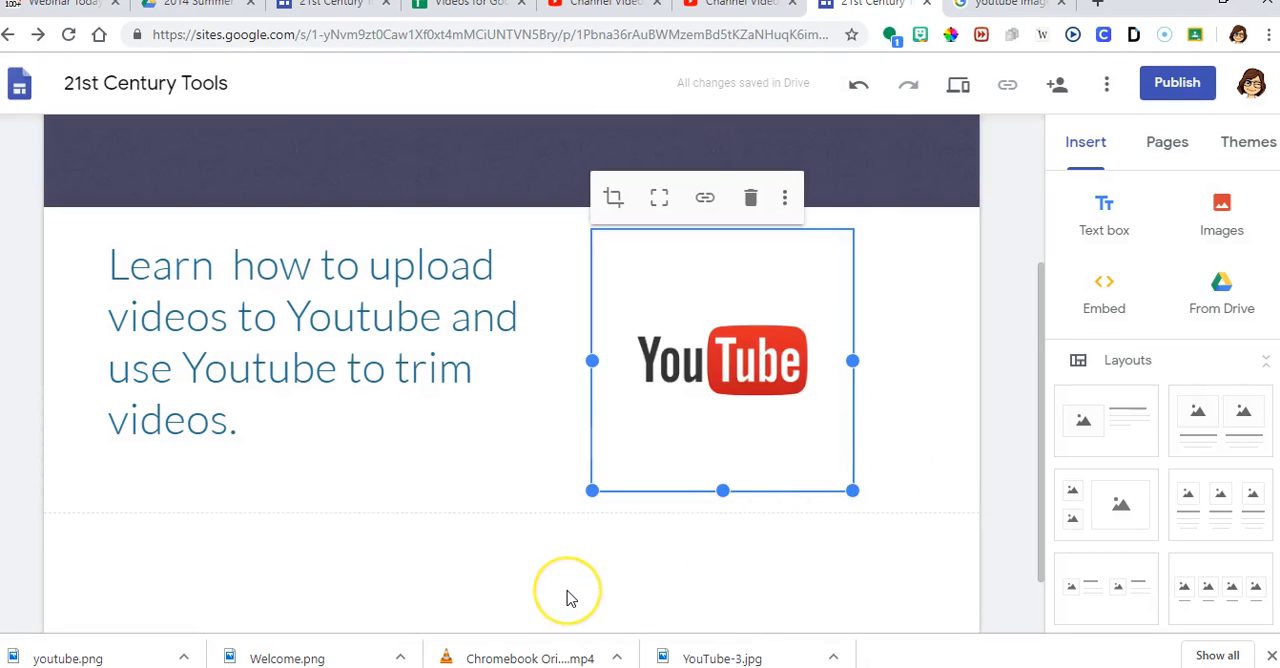
Step: Deselect the logo and bring up the Embed from the web dialog
click(568, 590)
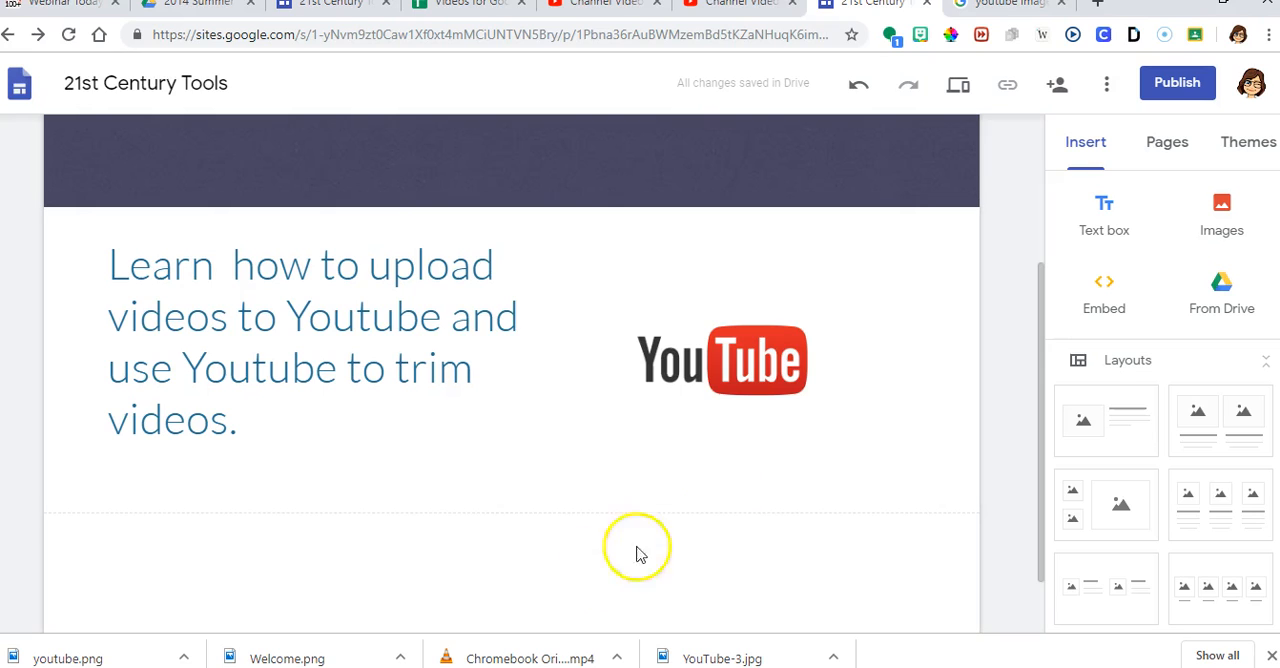
click(1104, 290)
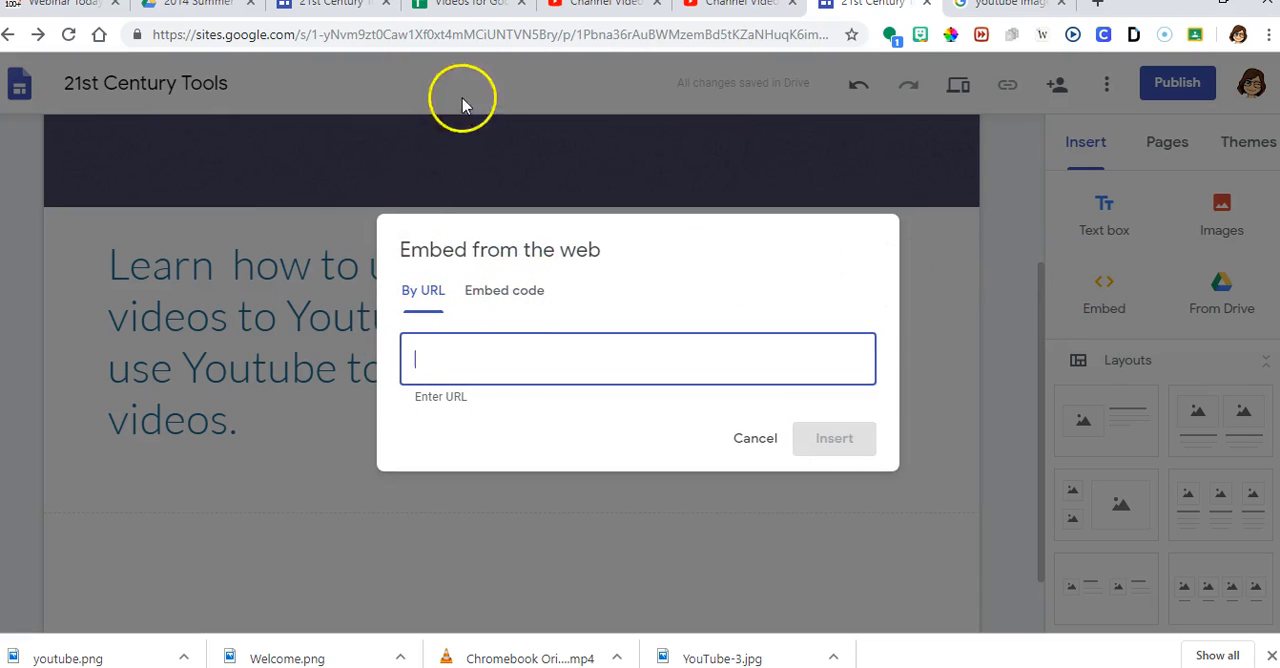
Step: In YouTube Studio, copy the shareable link of the Youtube Video Editor video
click(736, 4)
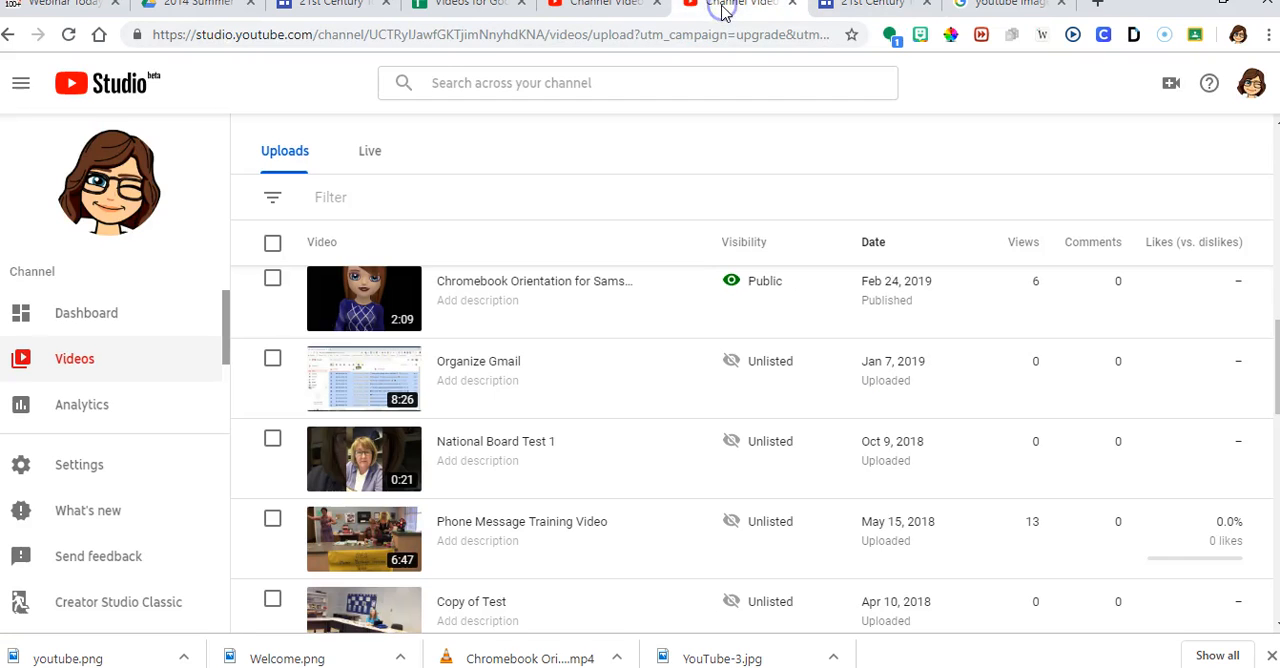
mouse_move(564, 416)
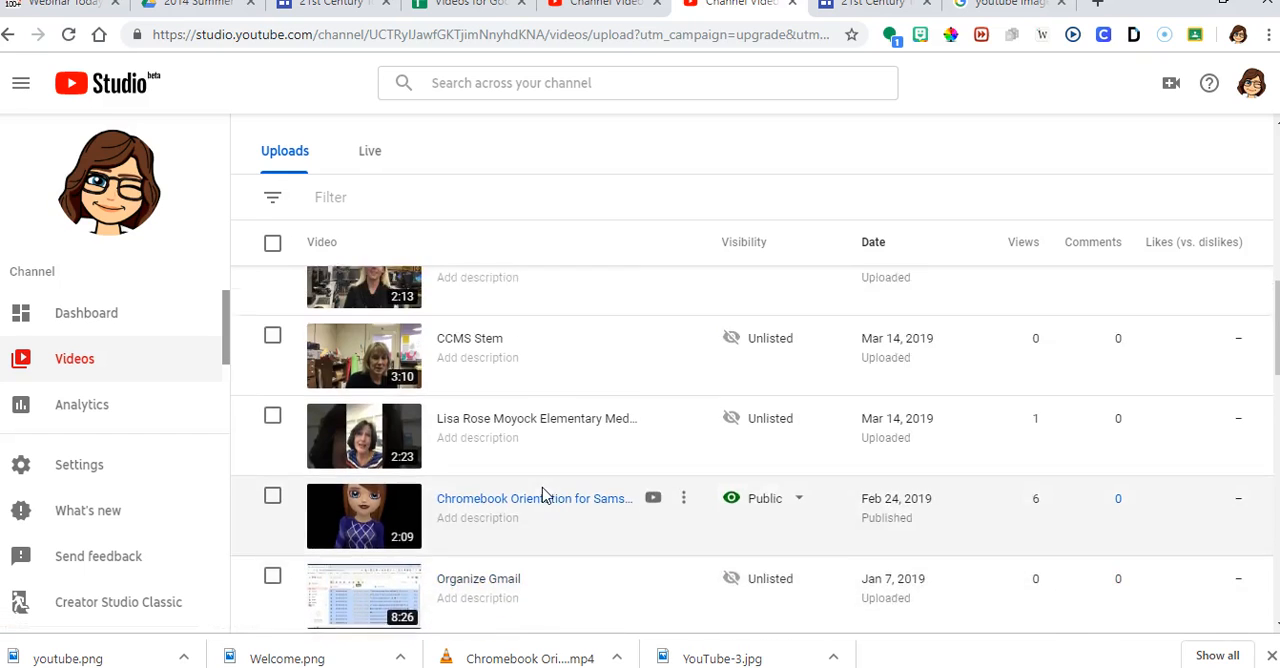
scroll(down, 3)
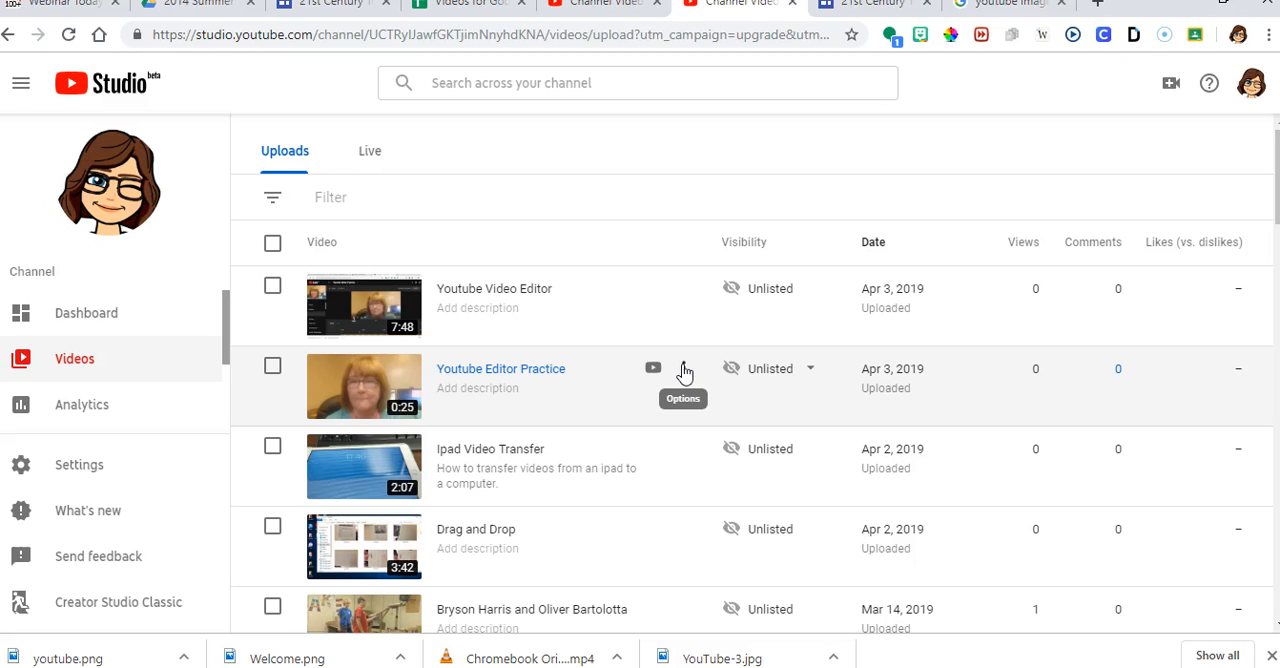
mouse_move(684, 290)
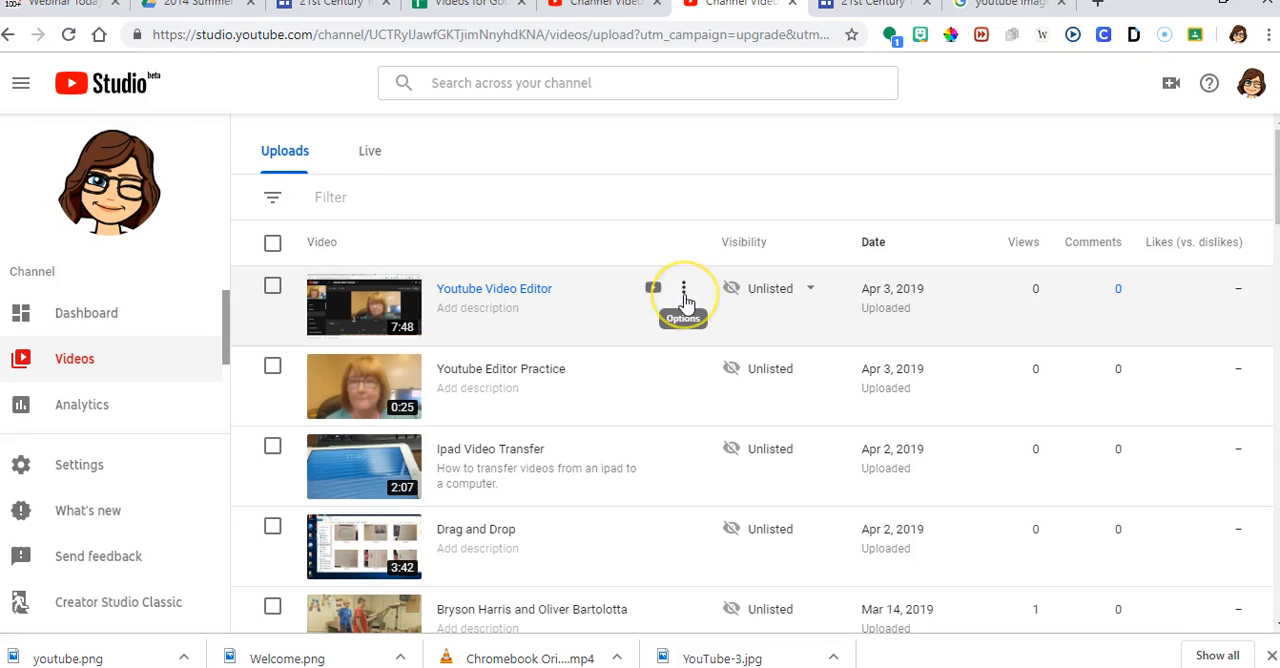
click(684, 288)
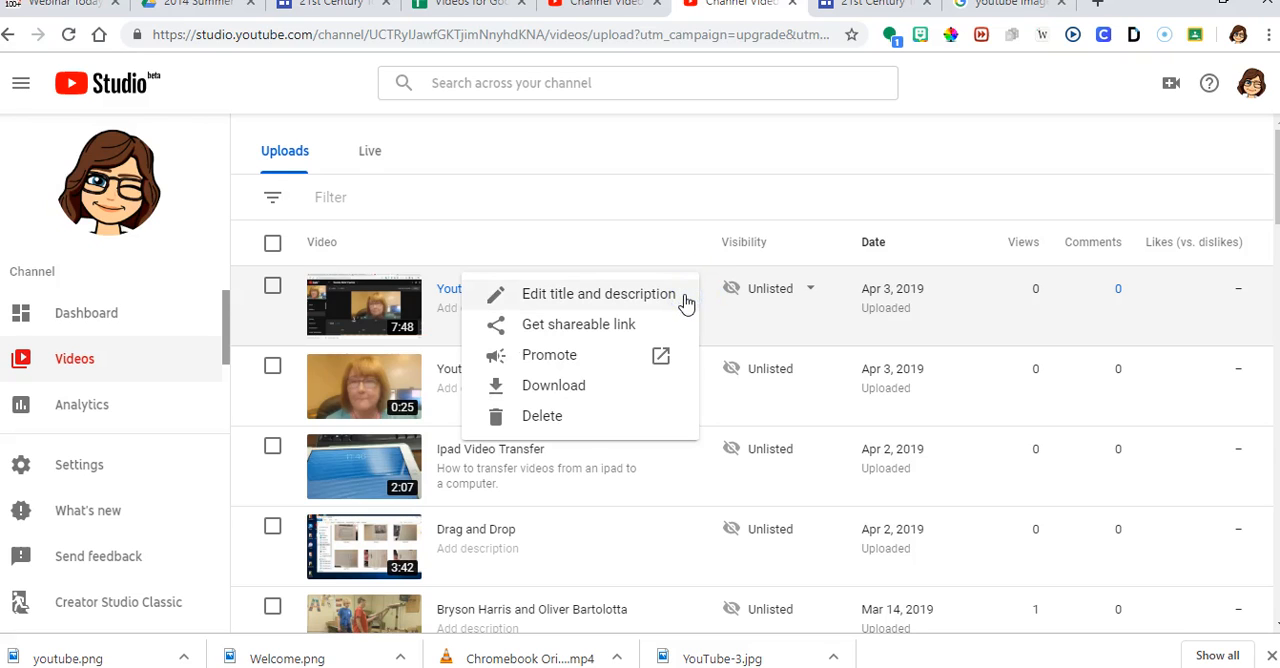
click(578, 324)
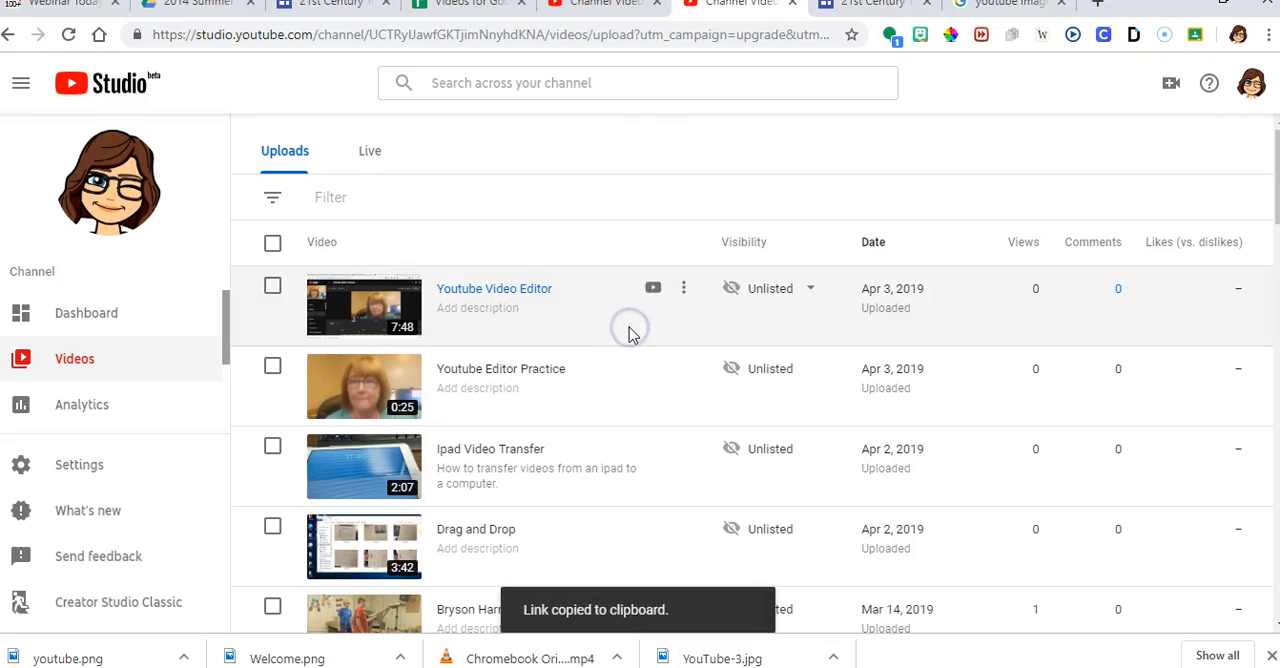
mouse_move(828, 28)
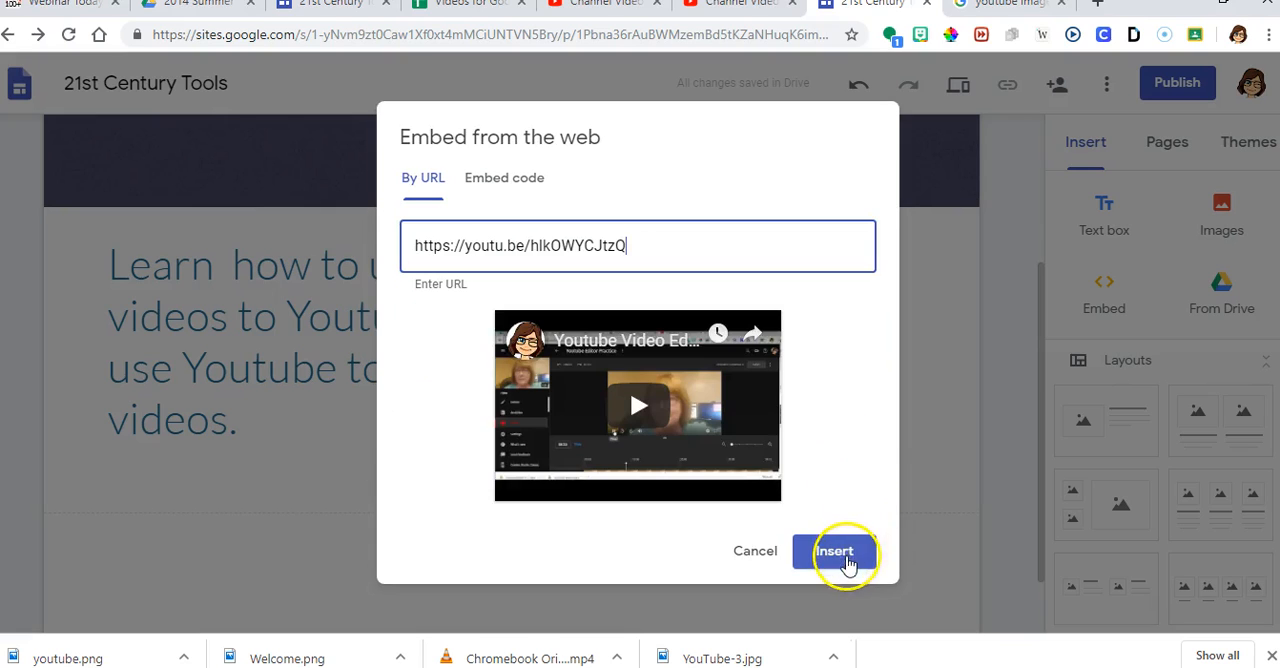
Step: Insert the Youtube Video Editor video from its link and enlarge it
click(836, 552)
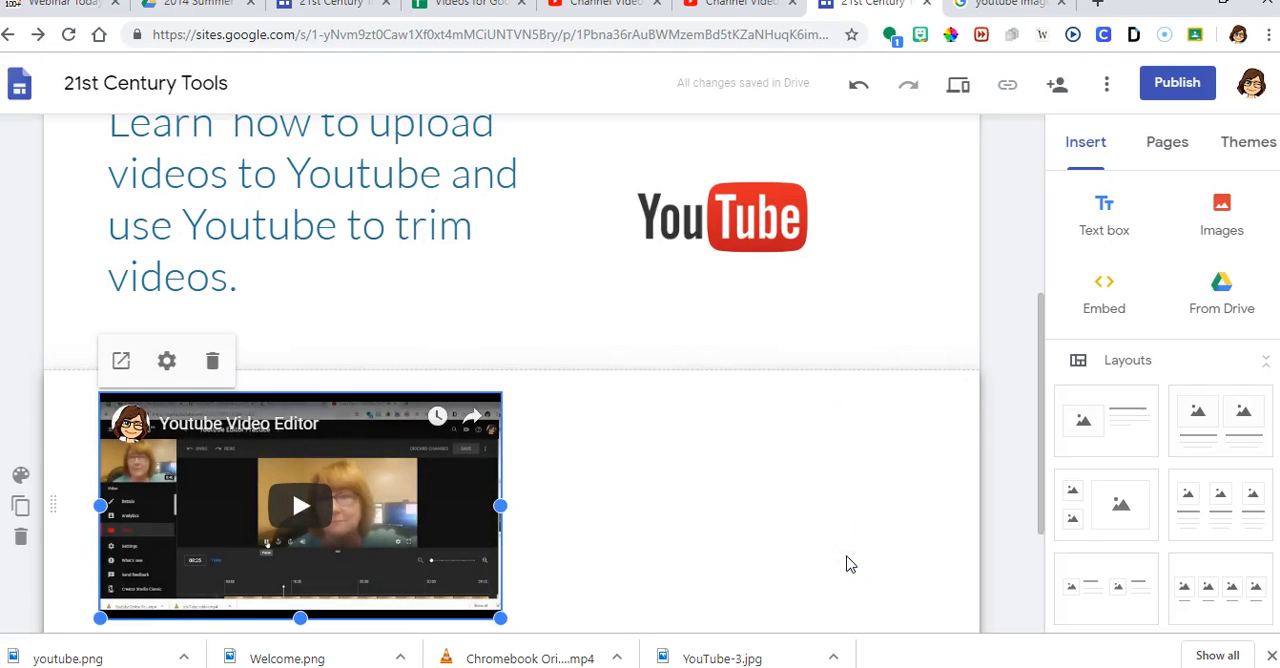
scroll(down, 3)
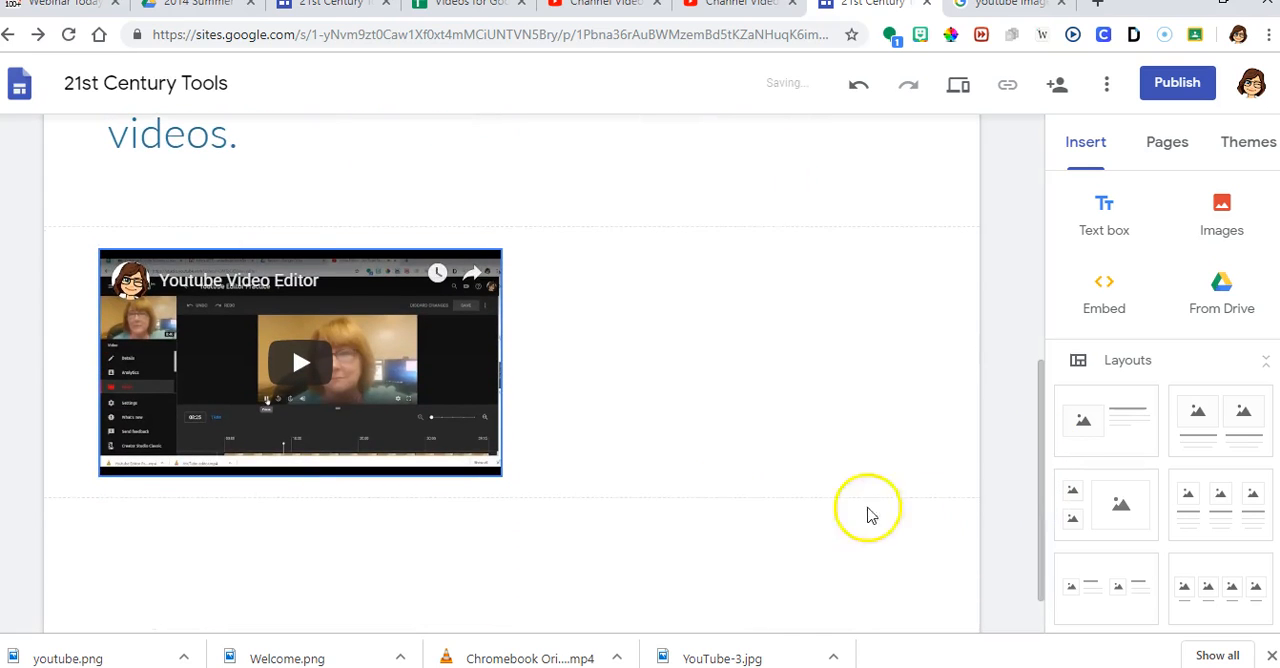
click(300, 362)
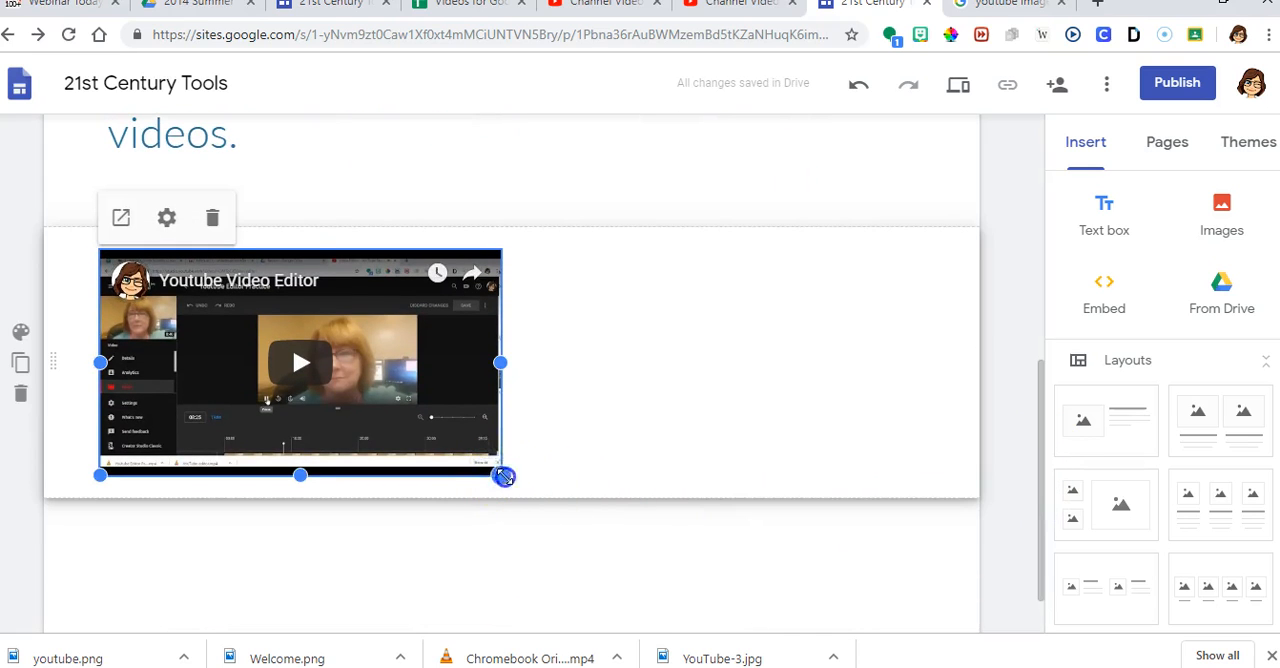
click(212, 218)
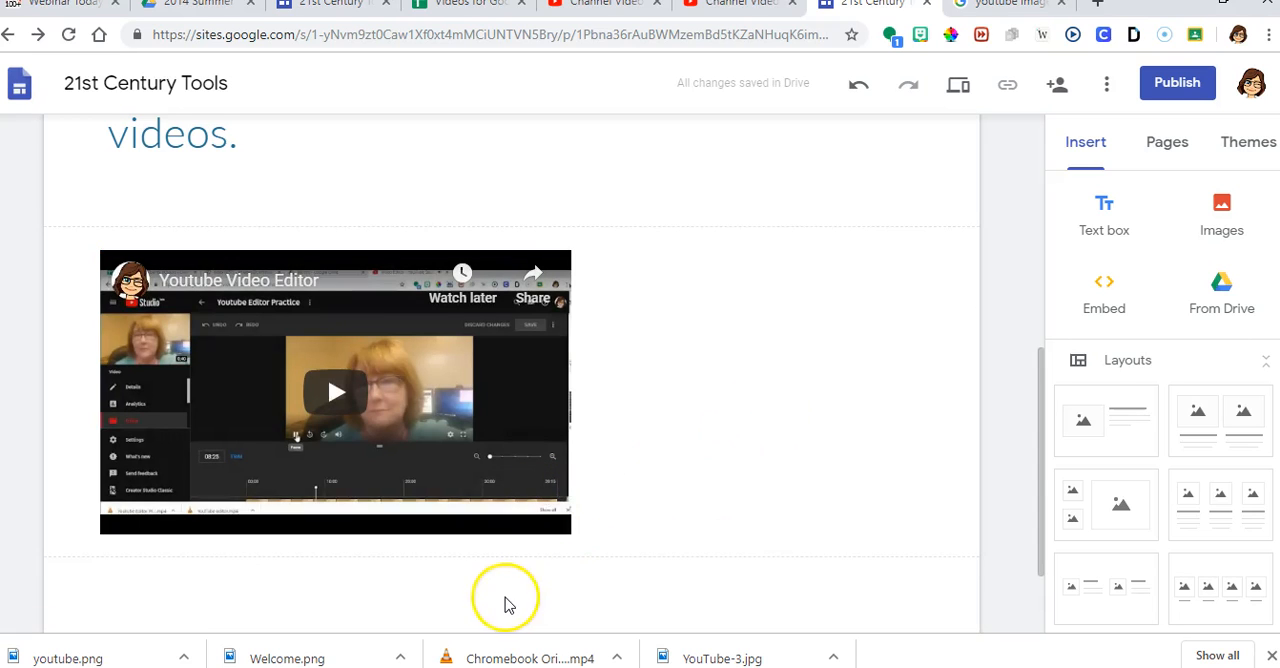
mouse_move(508, 604)
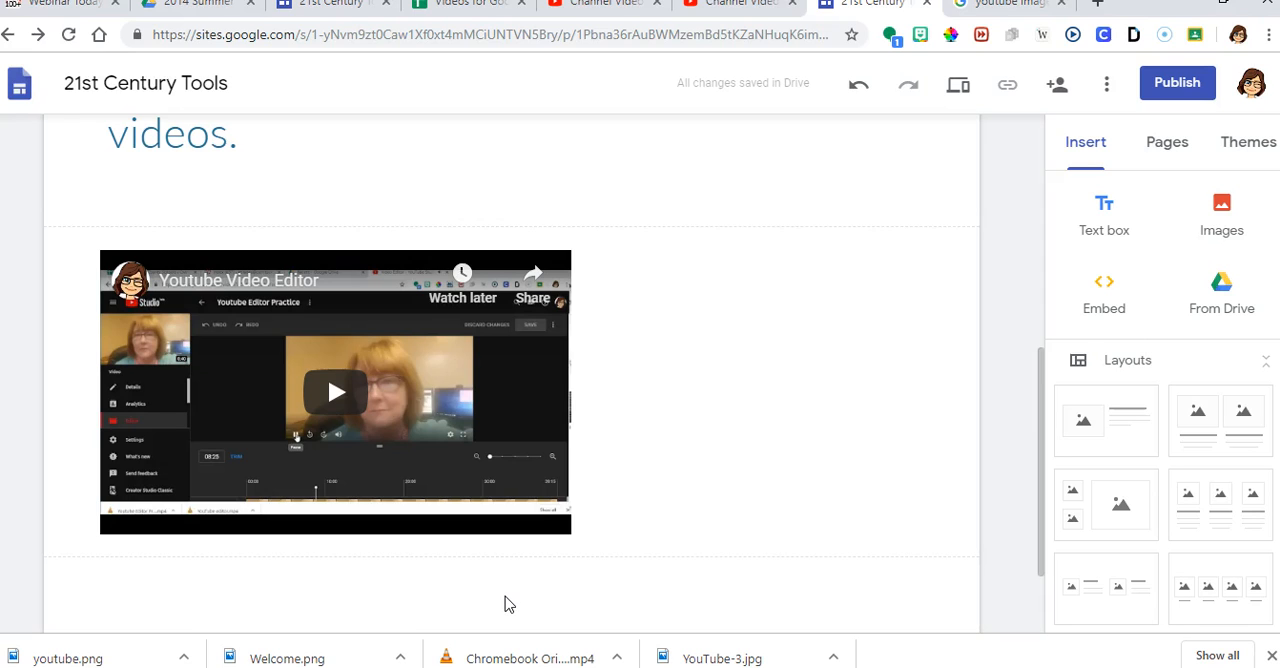
mouse_move(1012, 392)
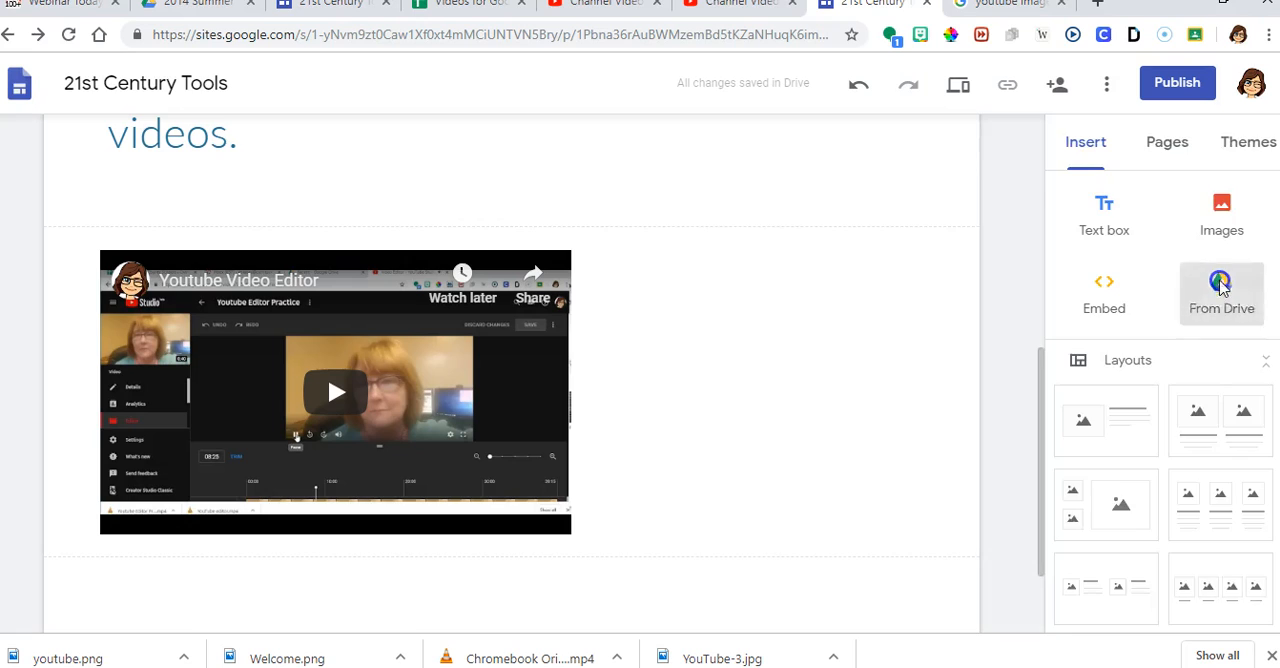
Step: In the Drive picker, open the 2018 National Board folder and choose the Upload Videos slideshow
click(1220, 292)
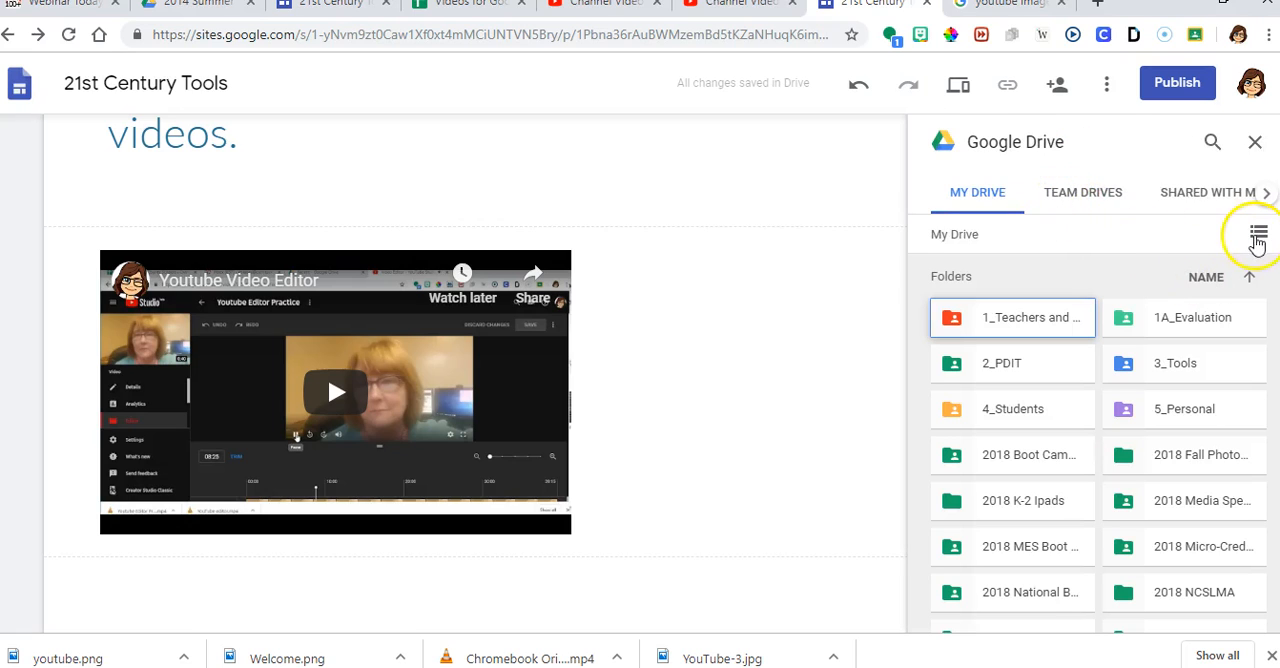
mouse_move(1262, 272)
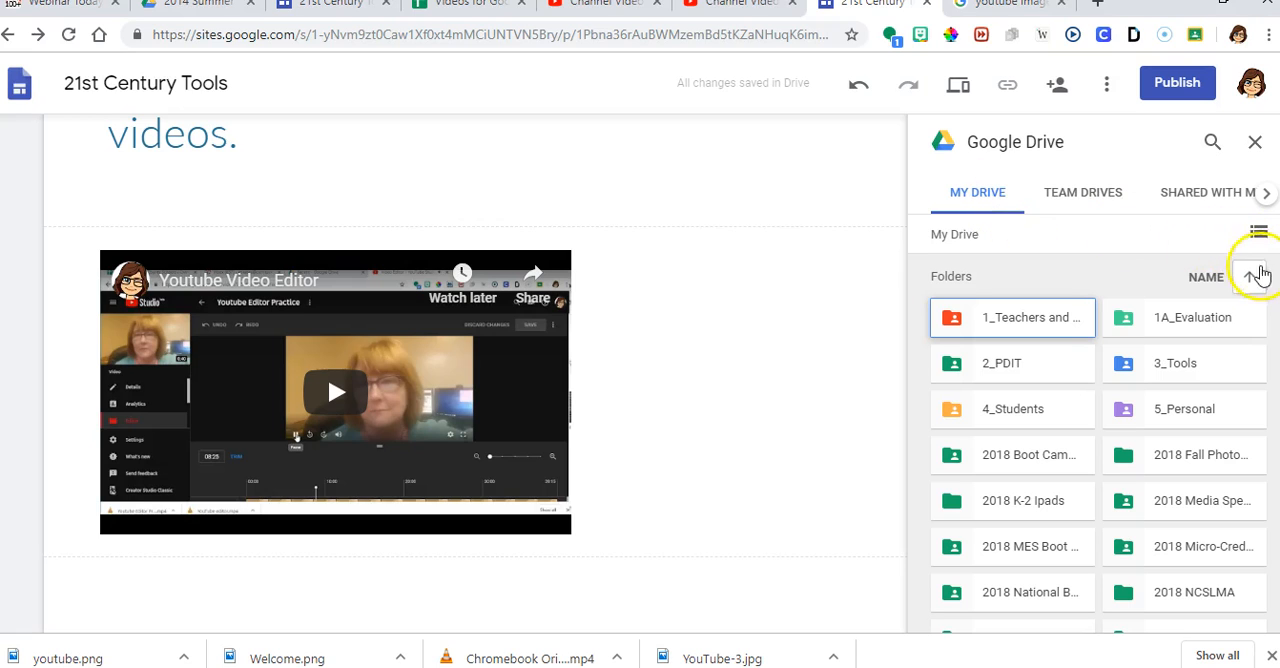
scroll(down, 3)
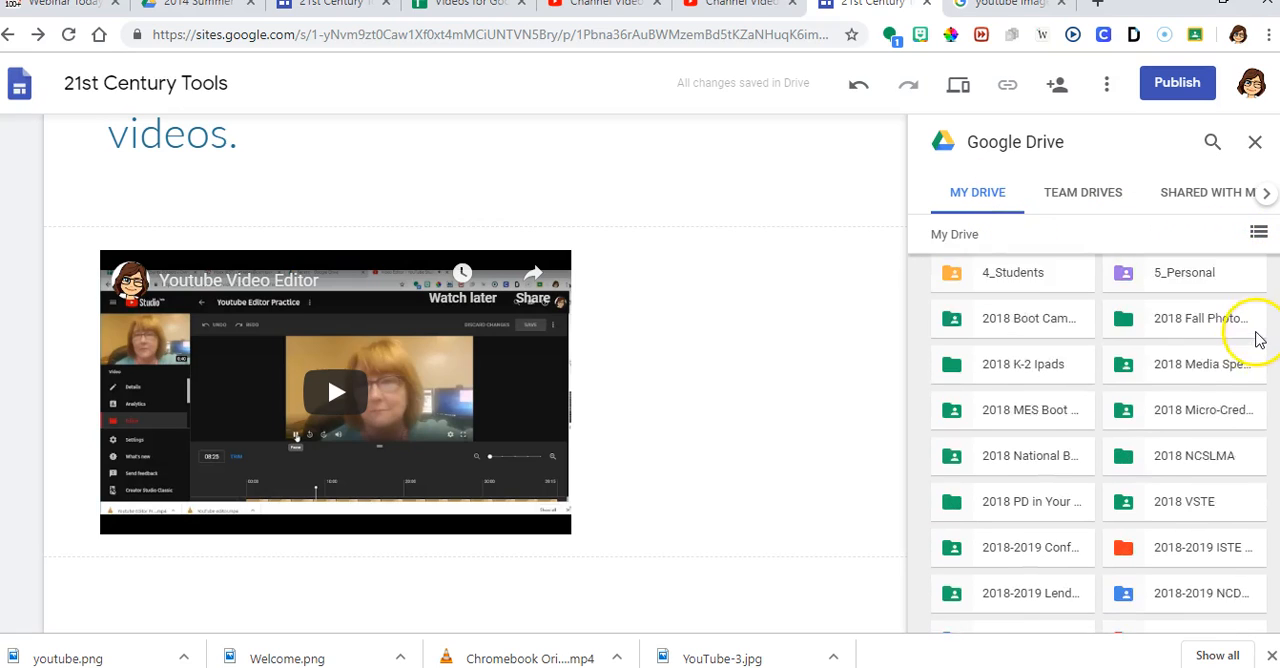
scroll(down, 3)
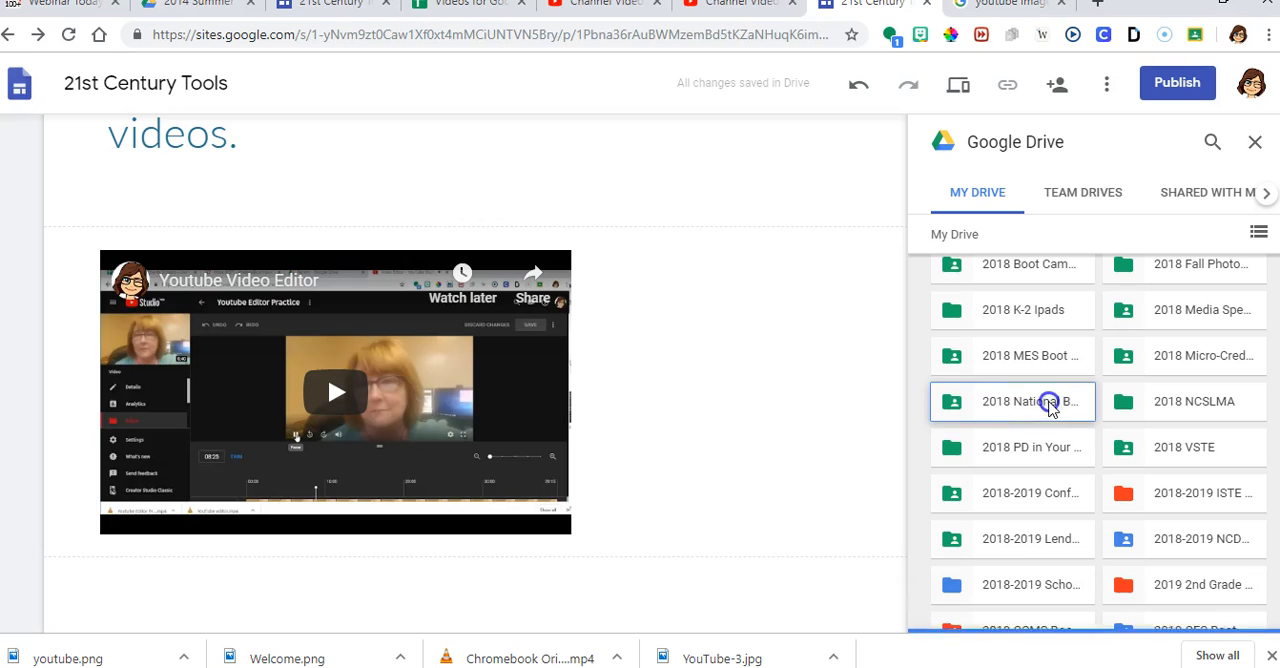
double_click(1012, 400)
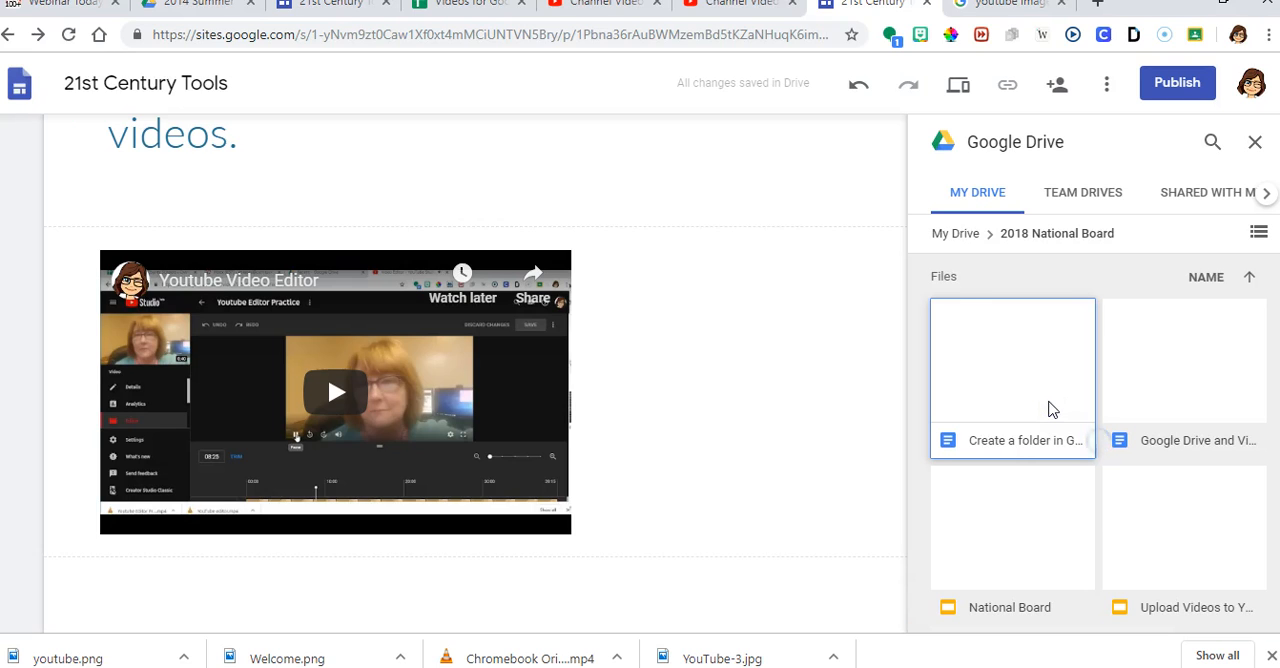
scroll(down, 3)
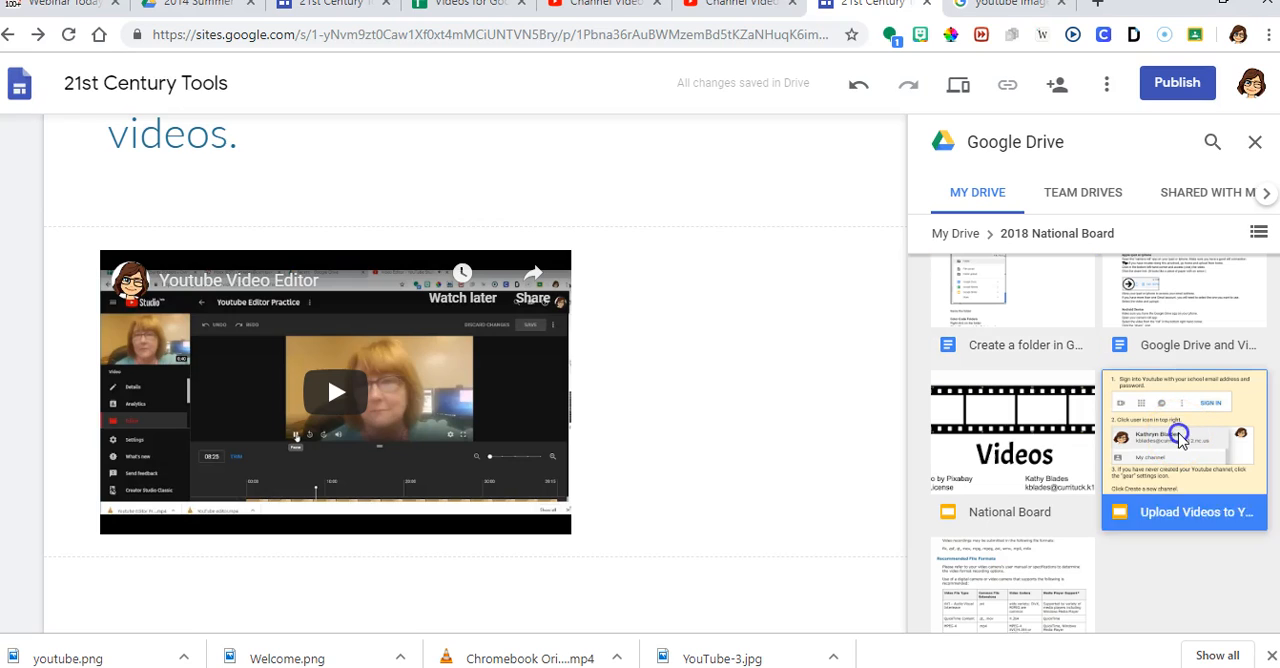
click(300, 390)
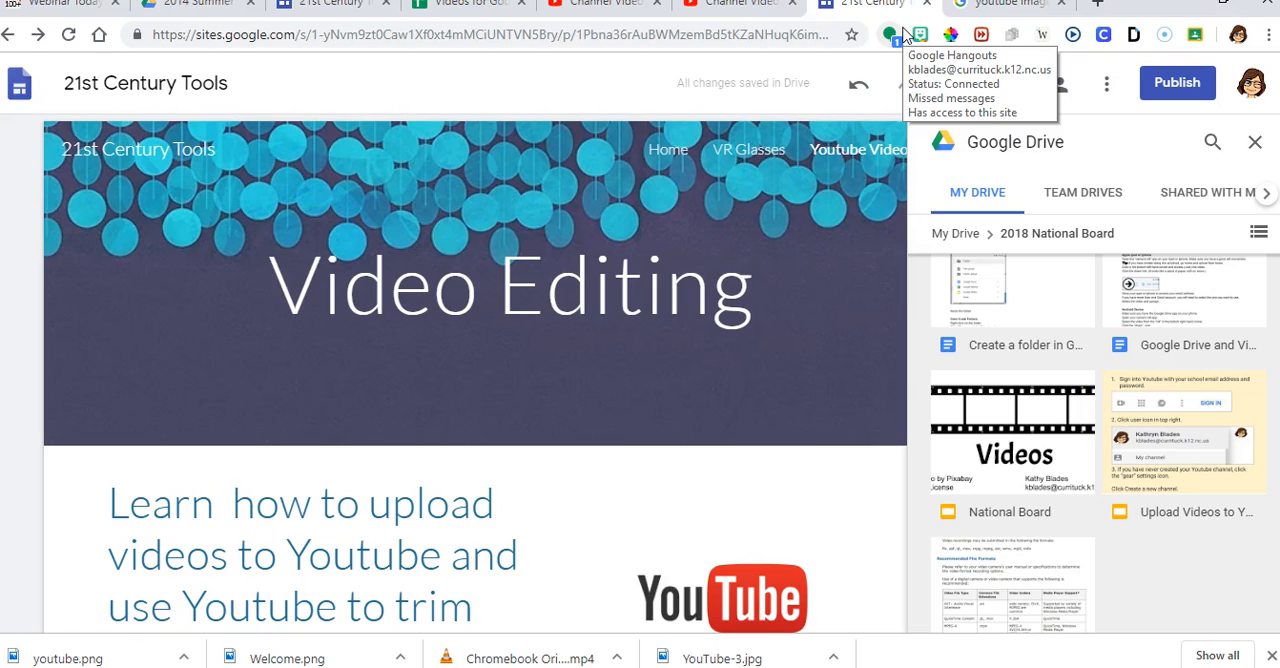
mouse_move(904, 36)
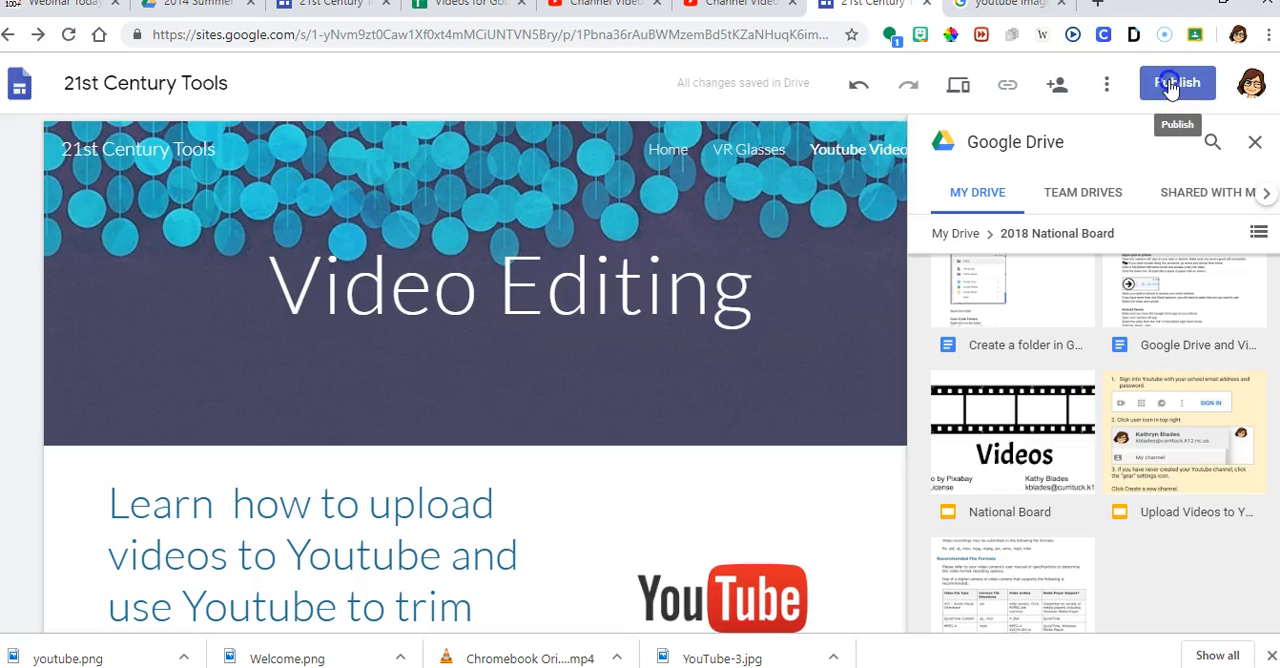
Step: Start publishing and replace the web address with blades-21stcentury-tools
click(1176, 84)
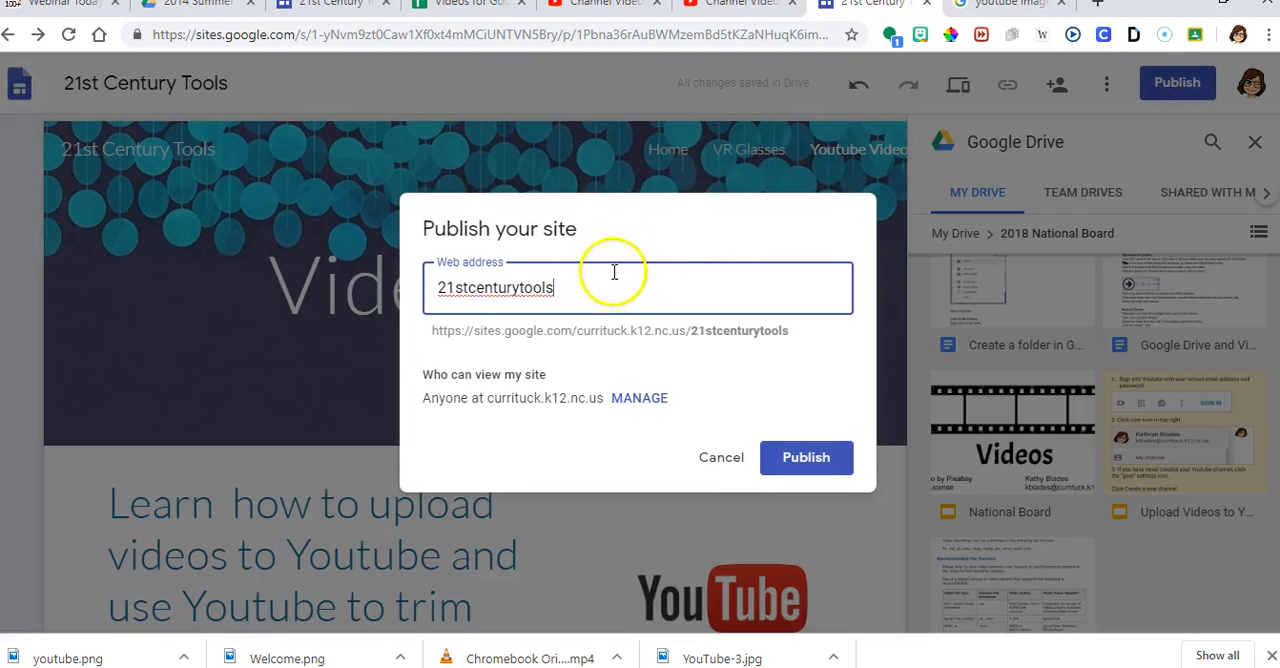
double_click(496, 288)
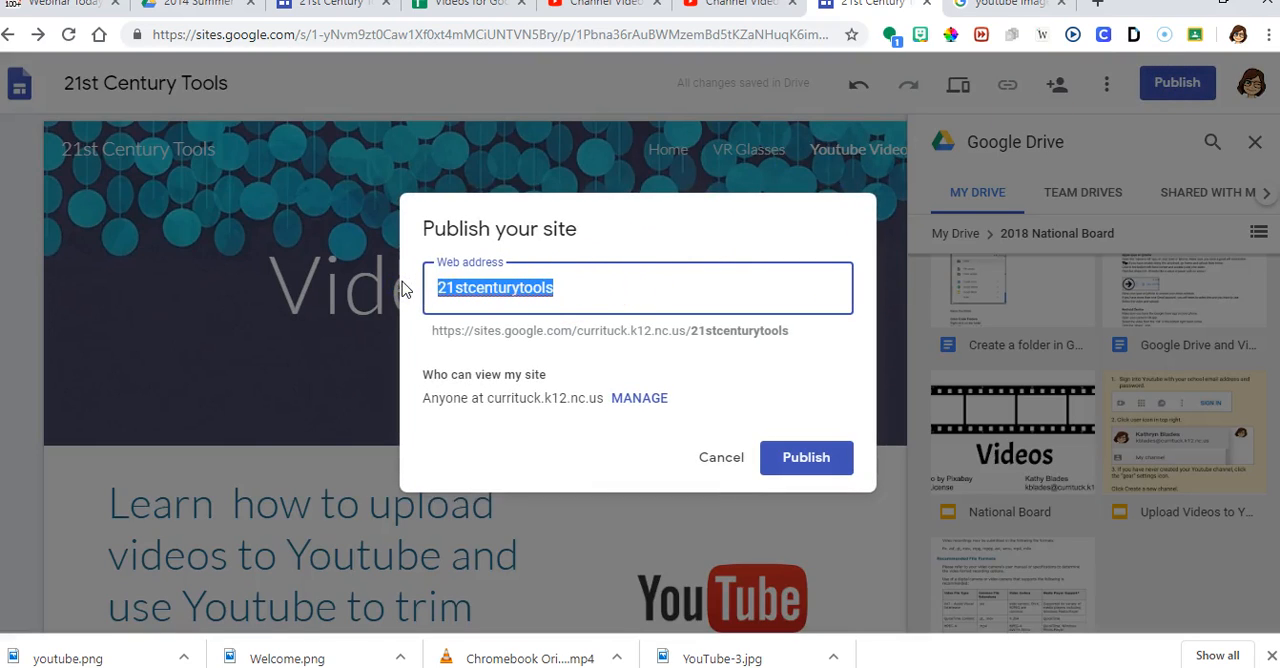
text(blade)
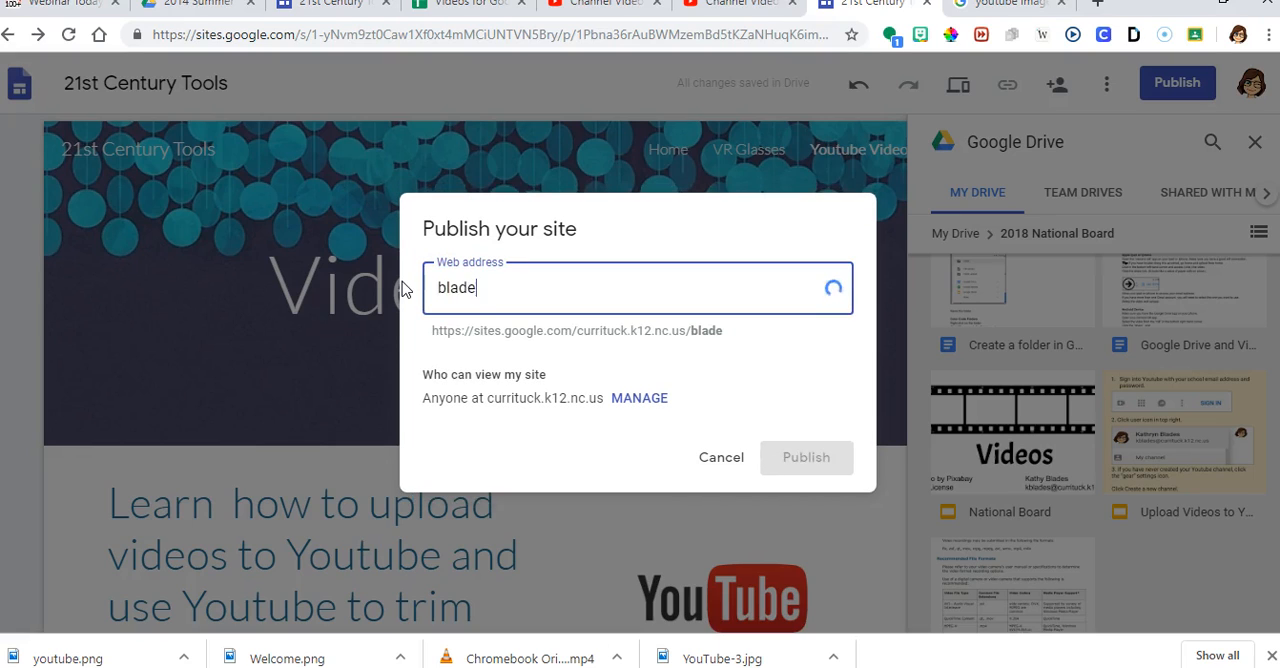
text(s)
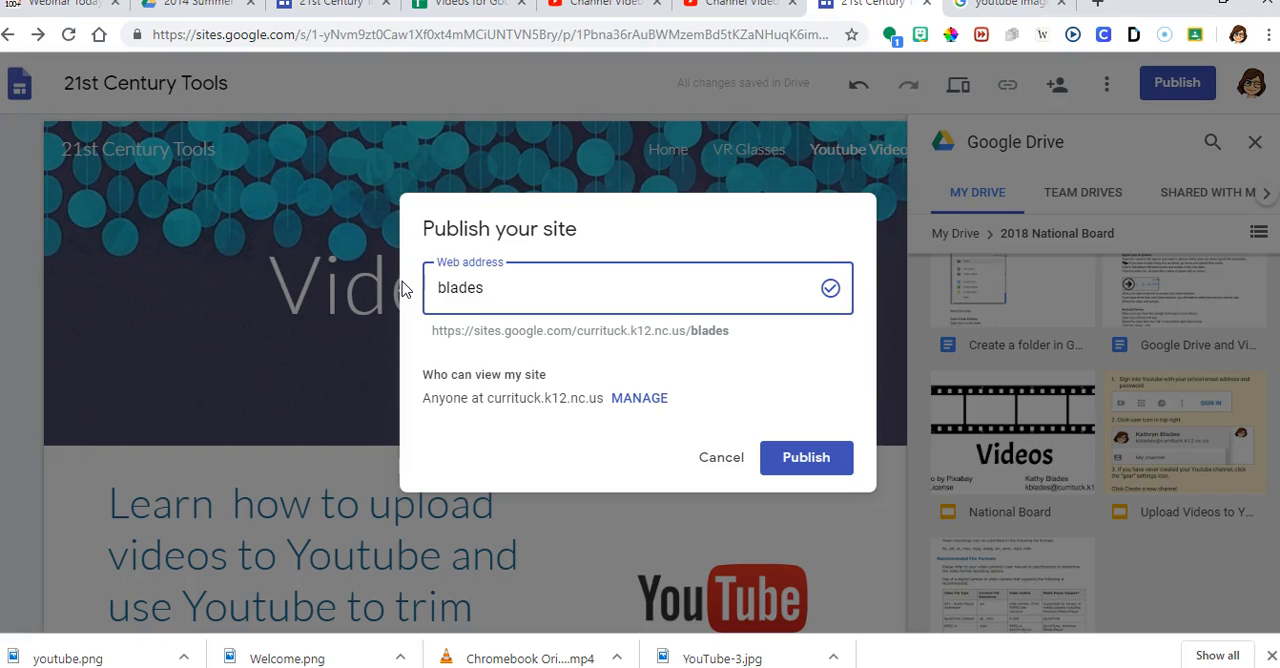
click(484, 288)
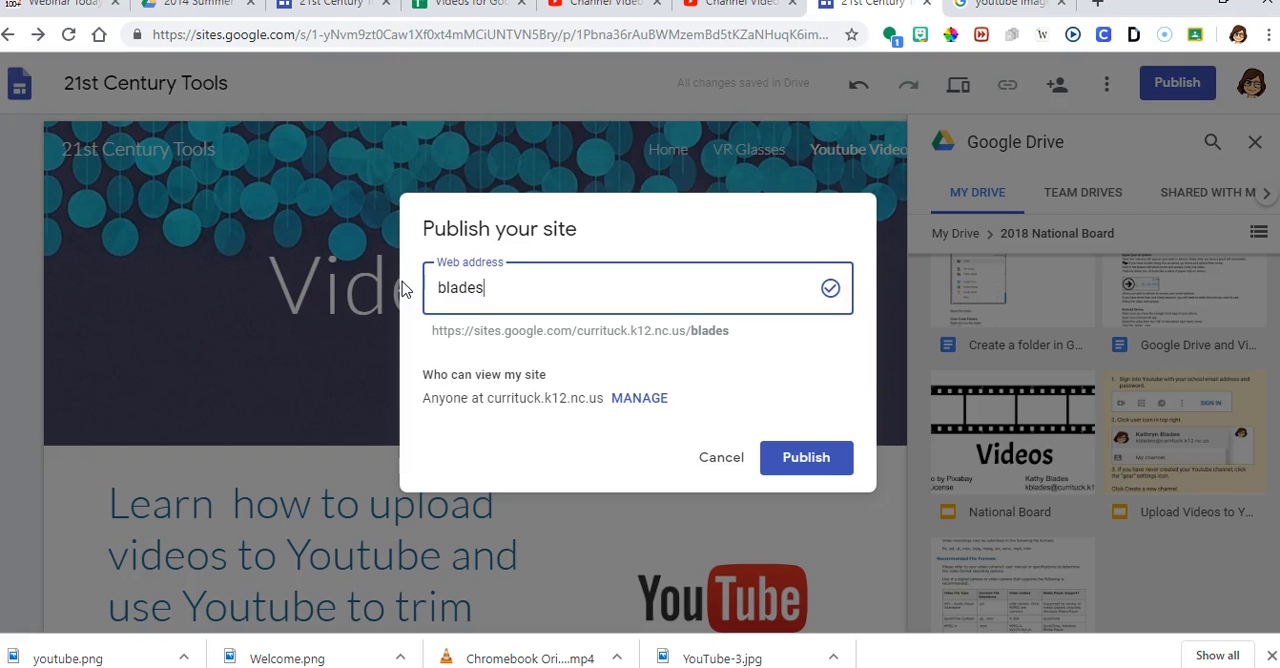
text(too)
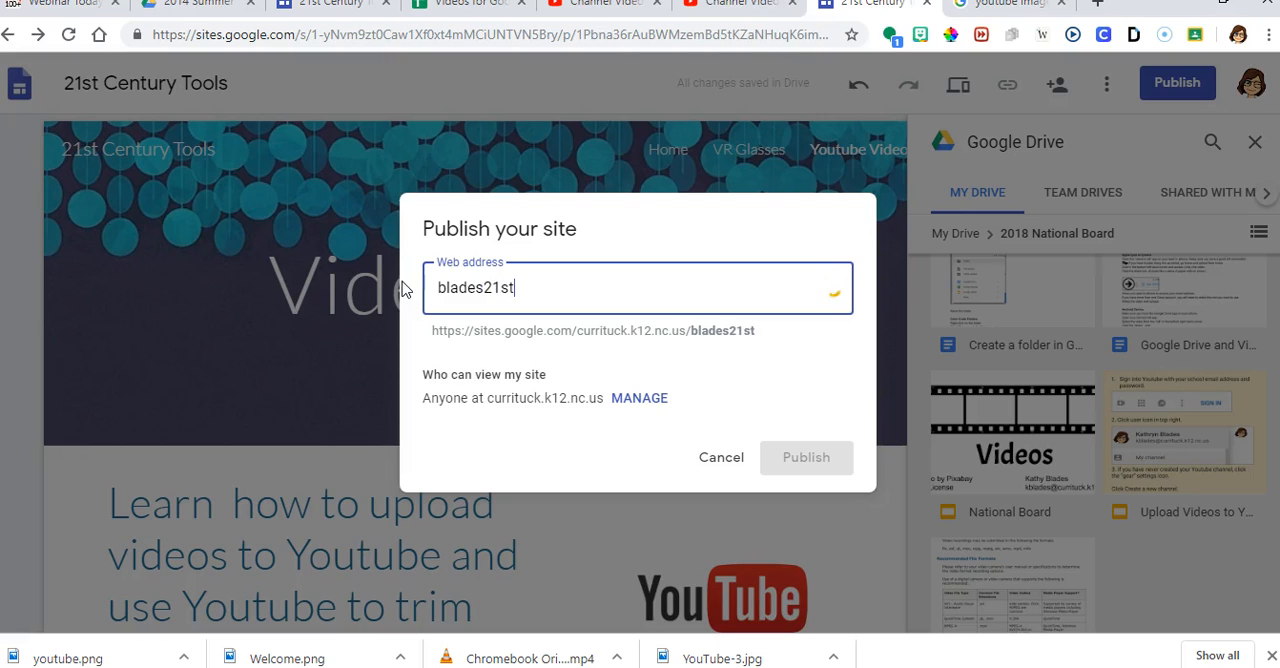
text(c)
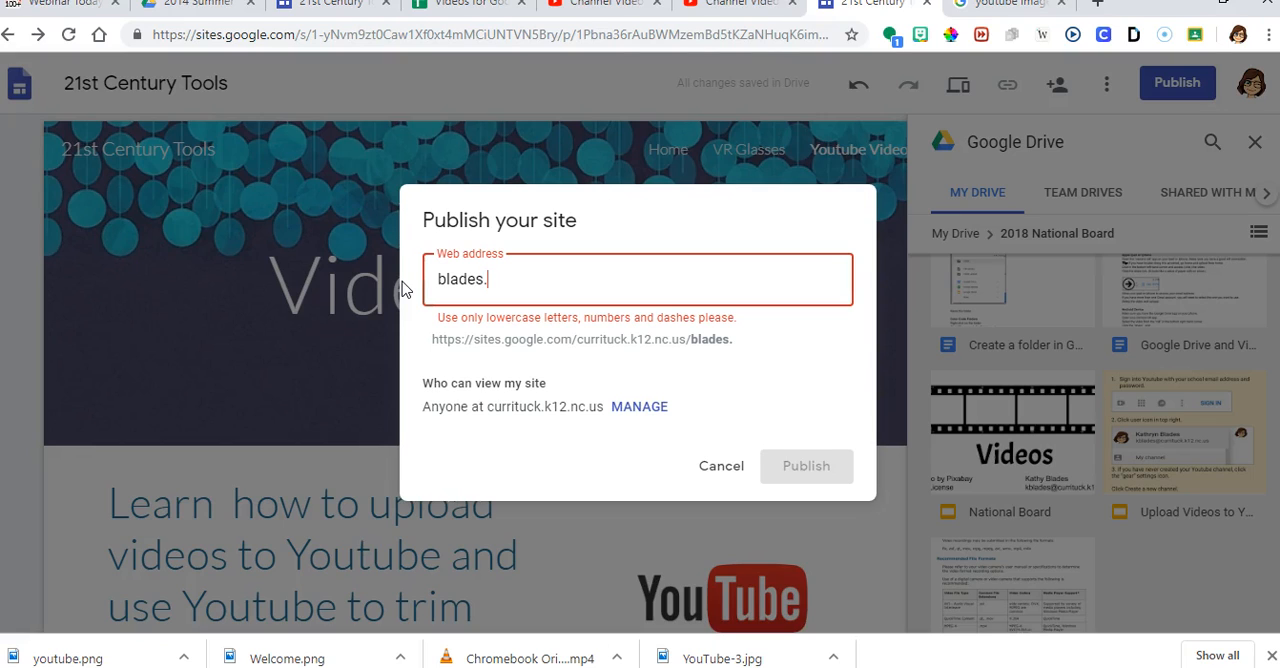
text(-)
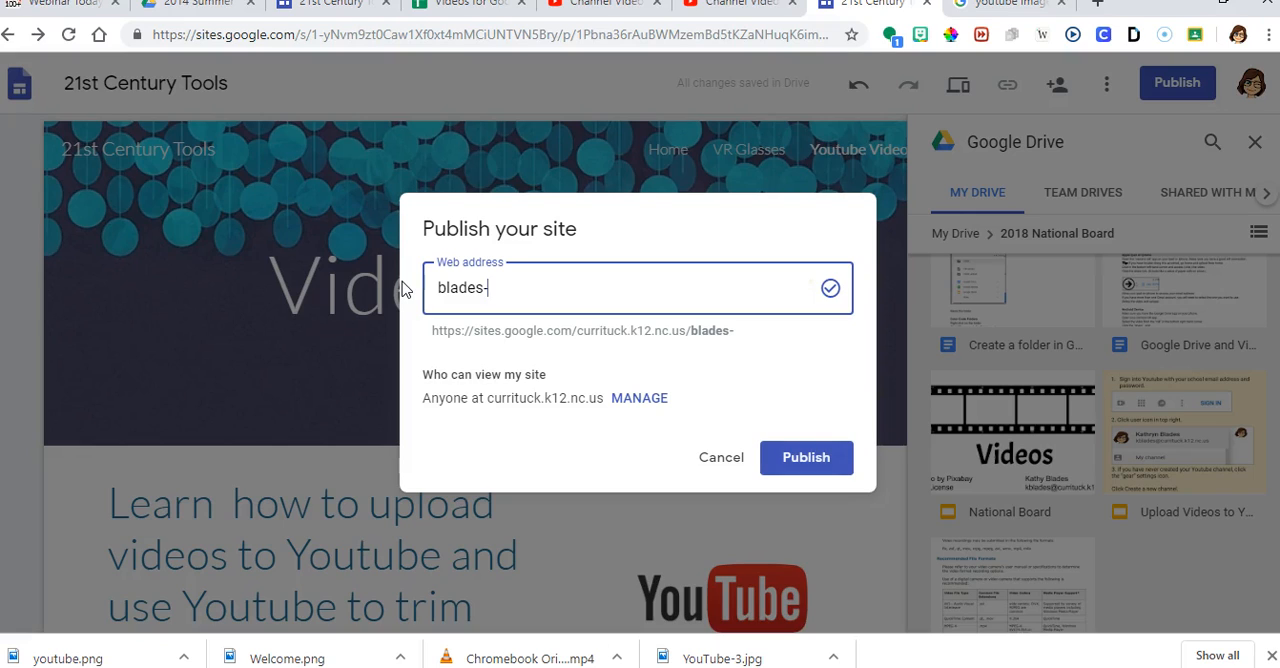
text(21stcent)
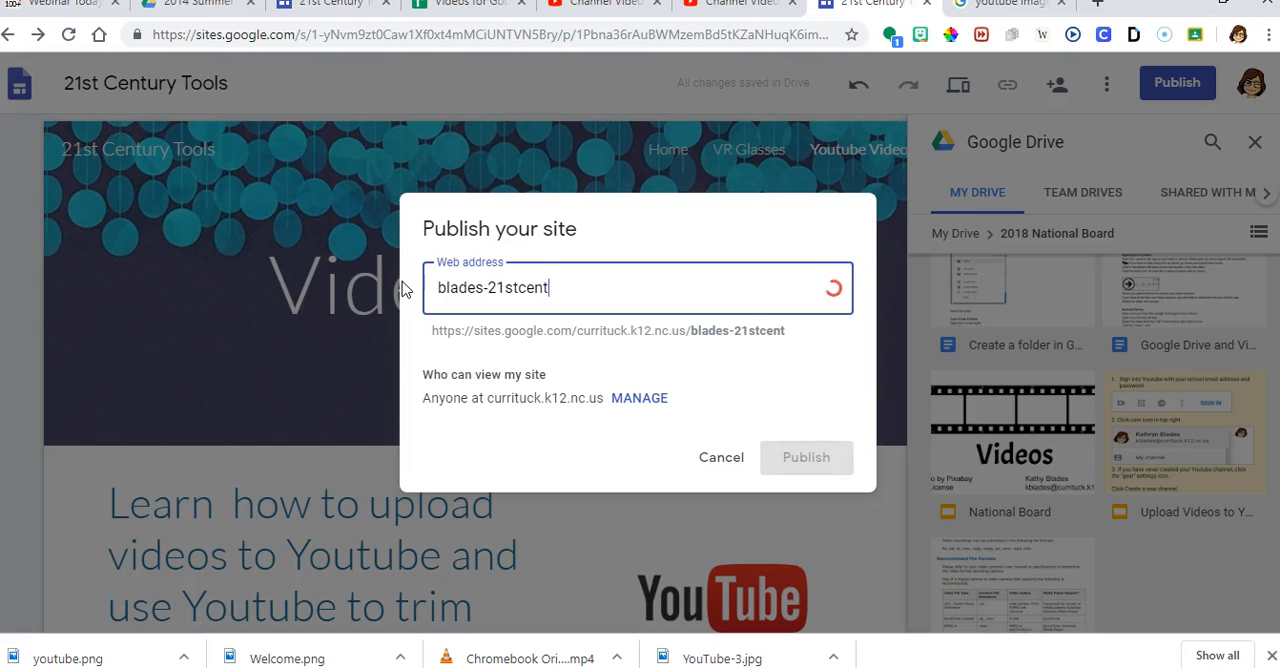
text(ury)
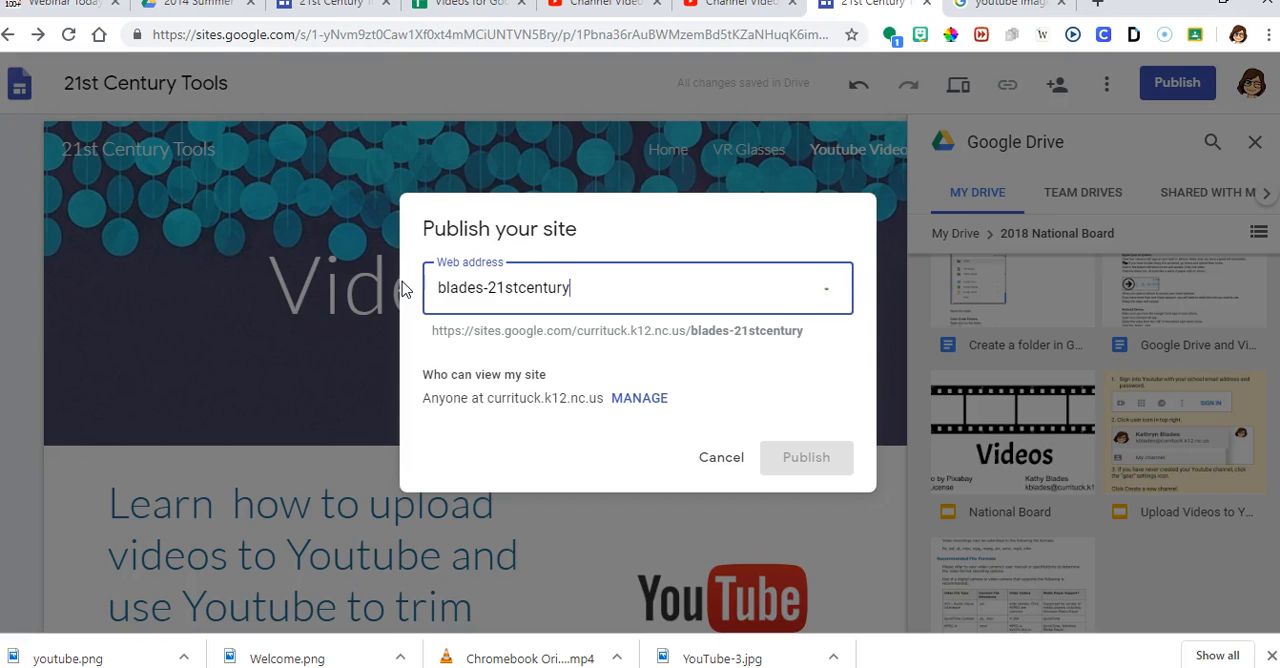
text(-tools)
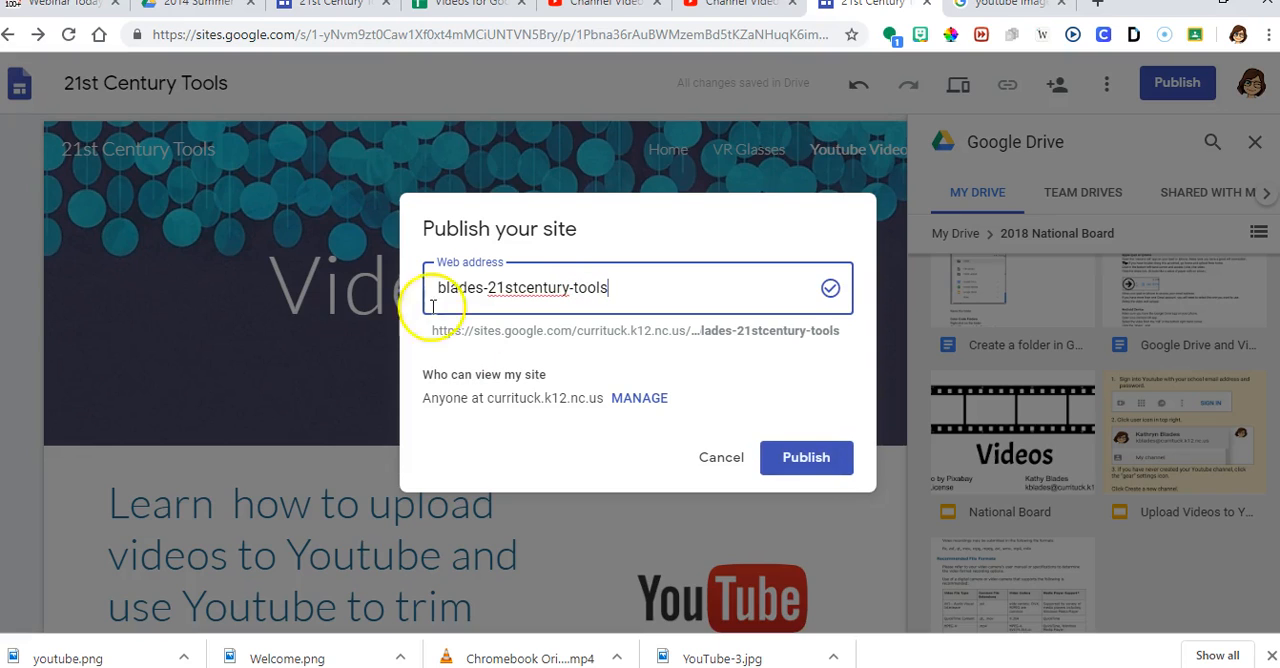
Step: Confirm publishing the 21st Century Tools site under the new address
click(806, 456)
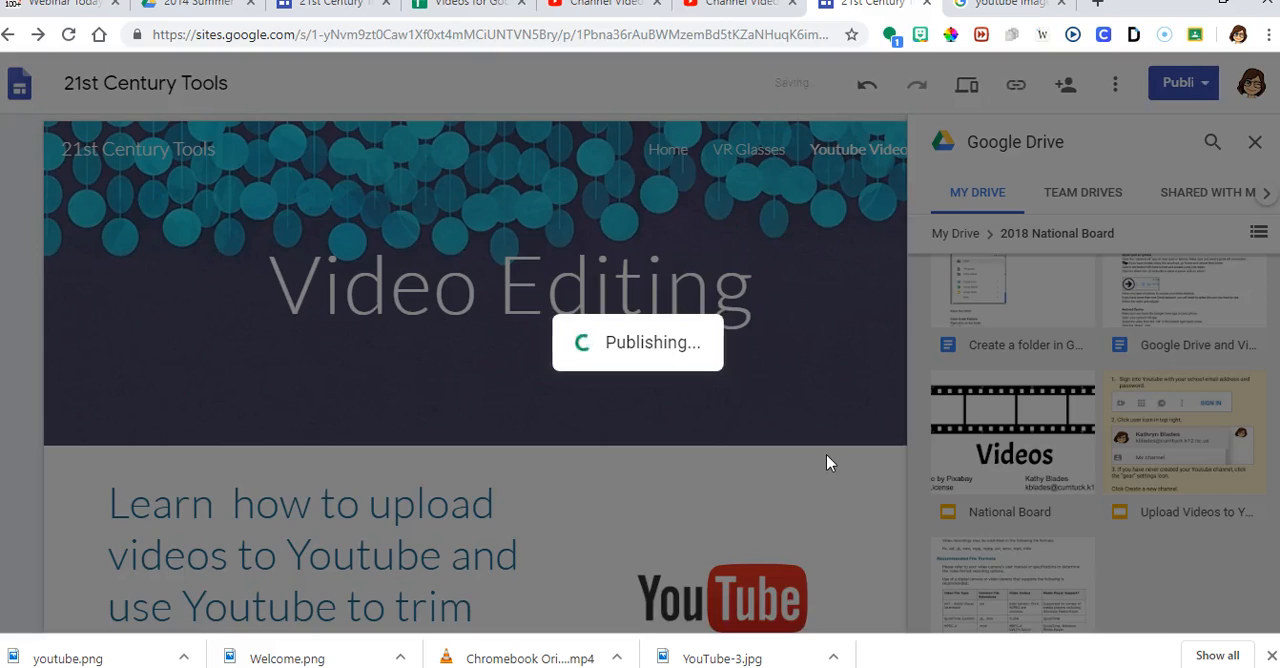
click(1158, 84)
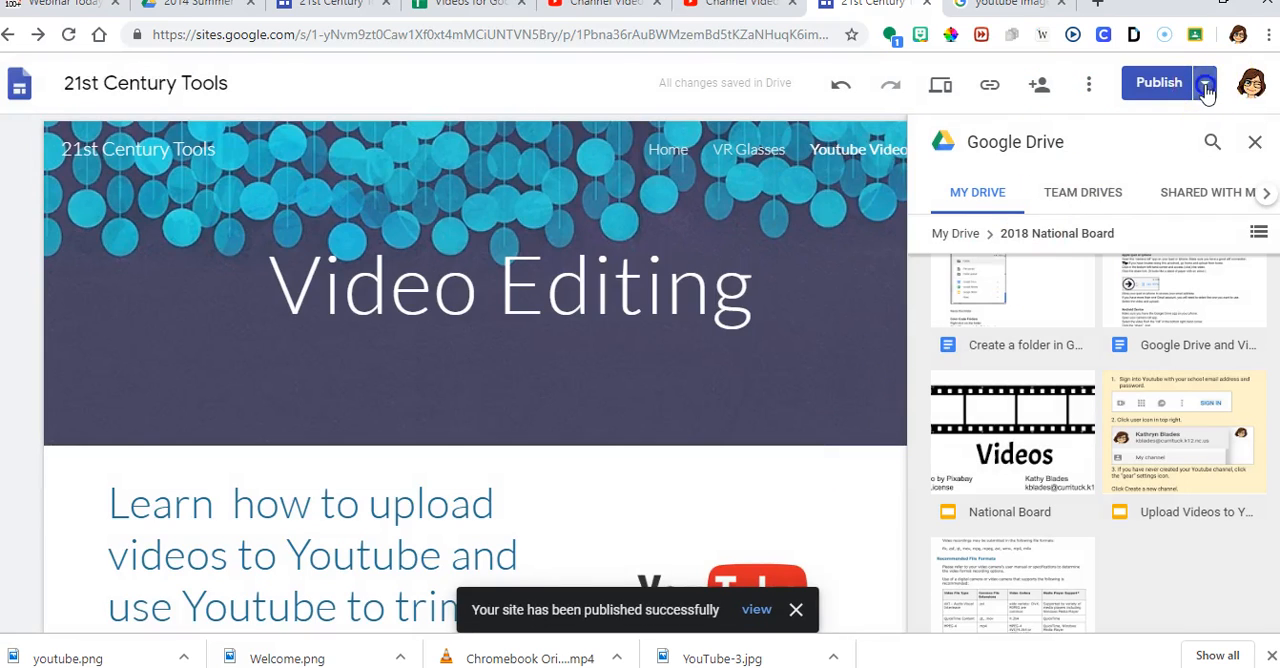